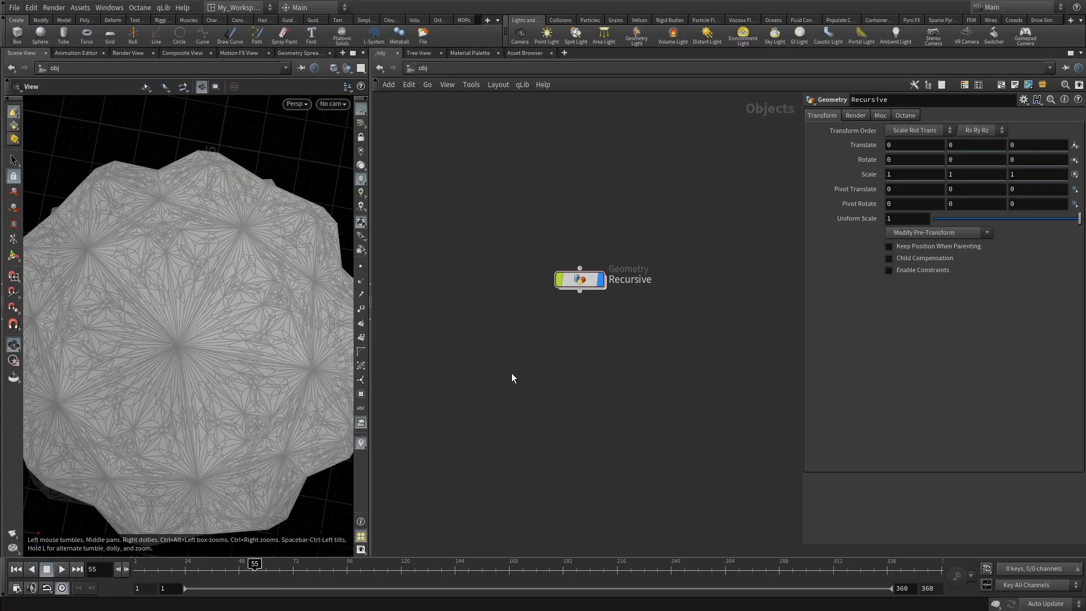
pyautogui.moveTo(581, 294)
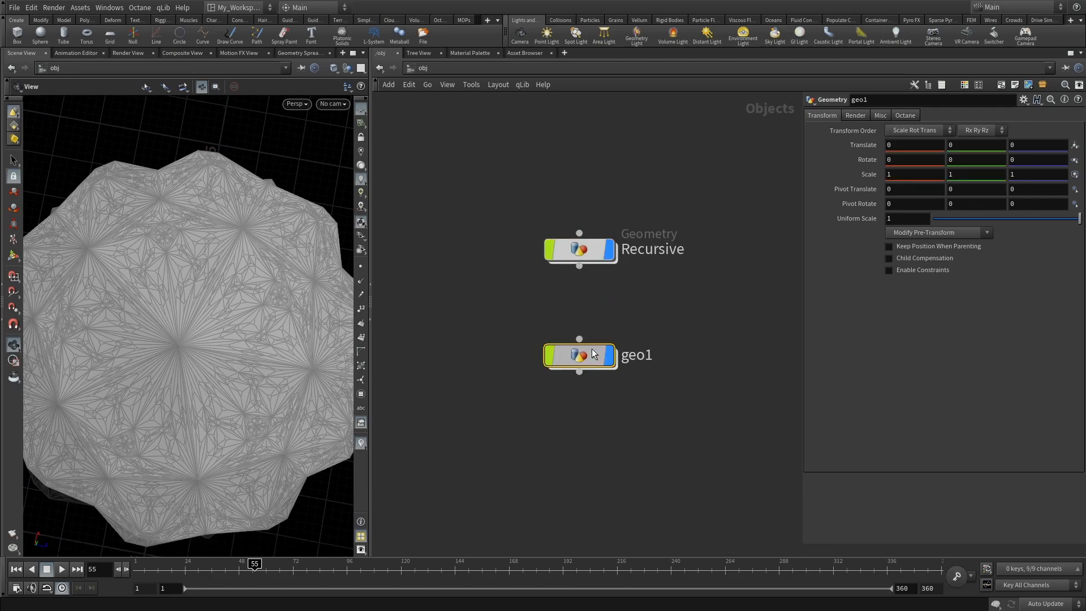
# - Delete the stray geo1 object and dive into the Recursive object's network
pyautogui.press('Delete')
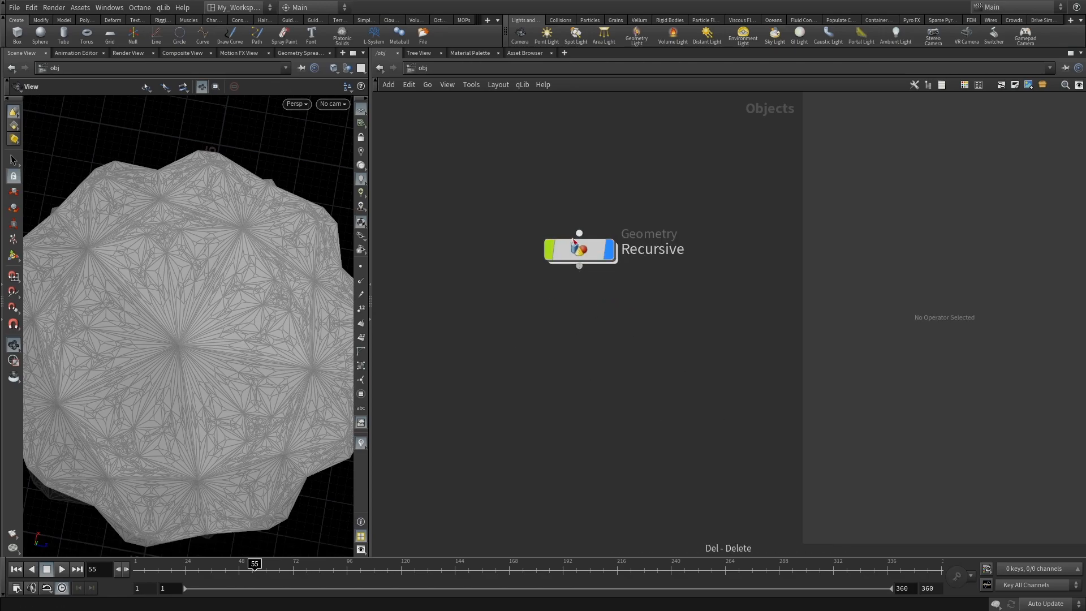
pyautogui.doubleClick(579, 249)
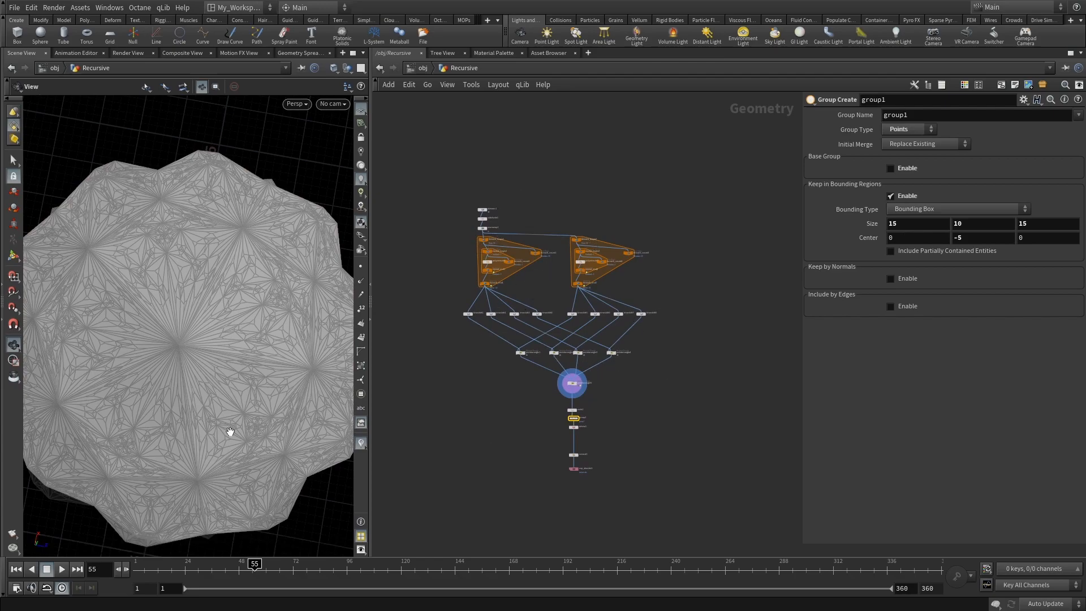
pyautogui.moveTo(246, 554)
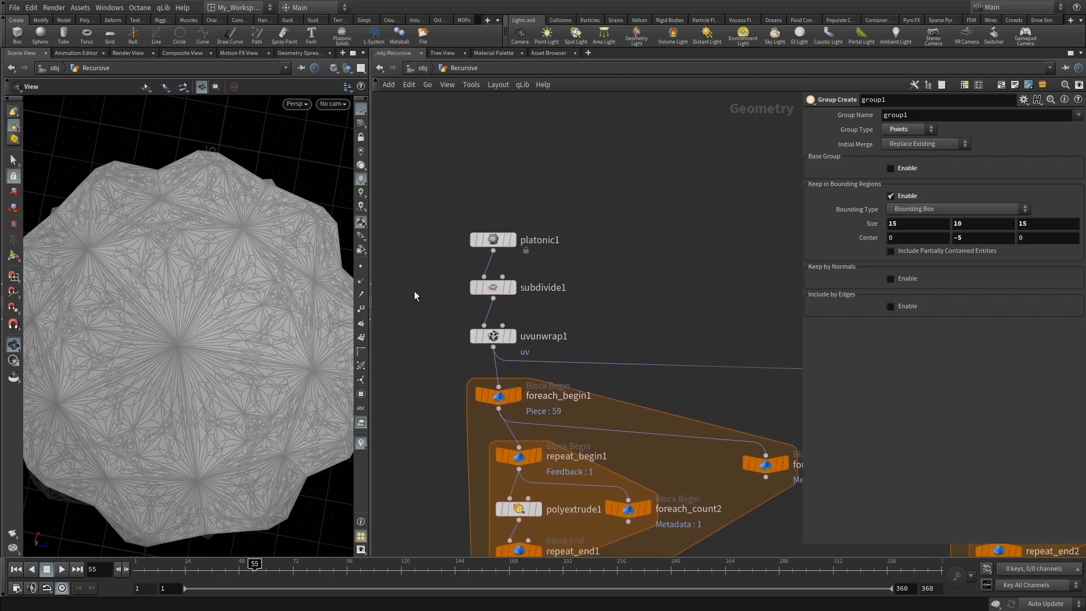
pyautogui.moveTo(509, 304)
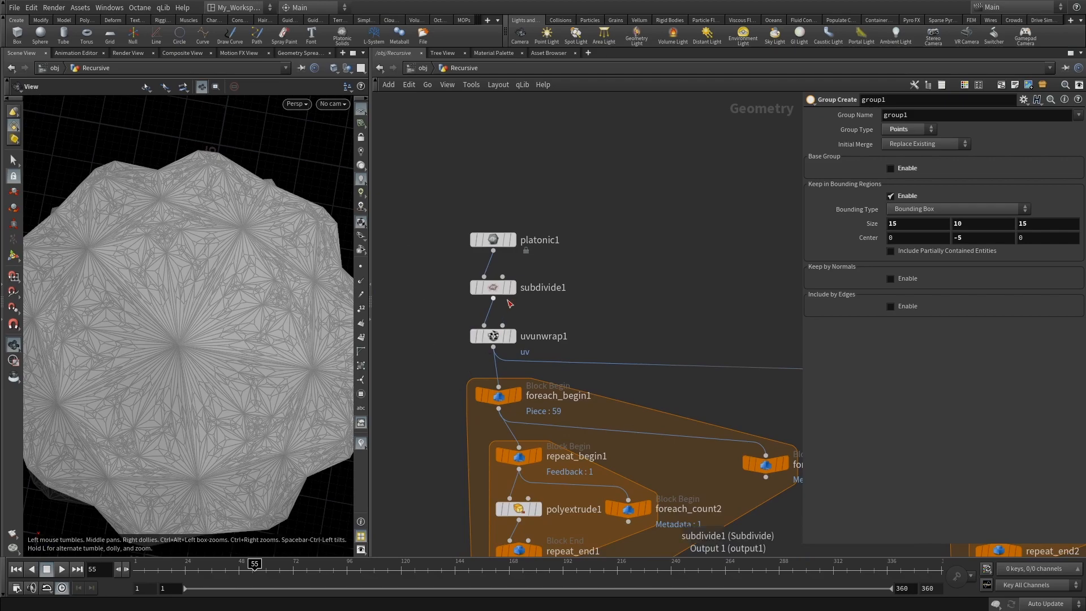
pyautogui.moveTo(557, 308)
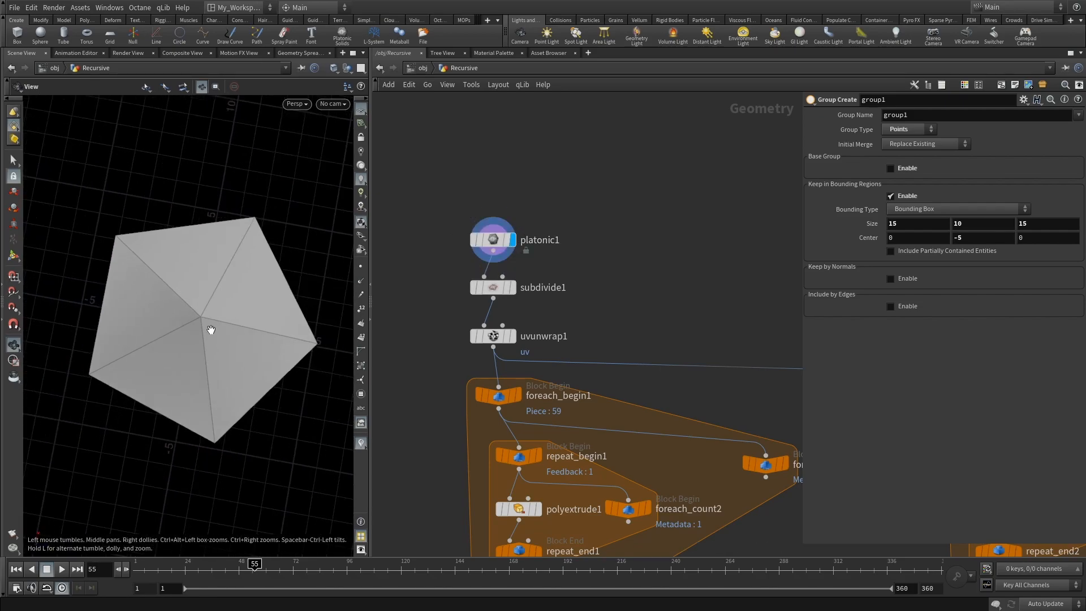
# - Inspect platonic1, subdivide1 and uvunwrap1 in turn, viewing the subdivided sphere and unwrap settings
pyautogui.click(492, 239)
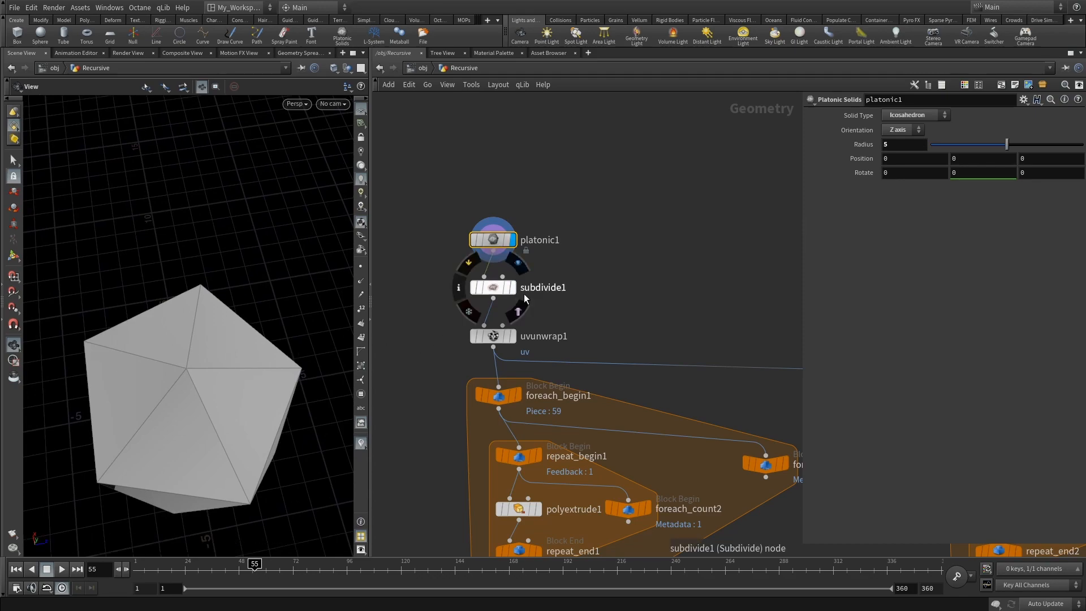
pyautogui.click(493, 286)
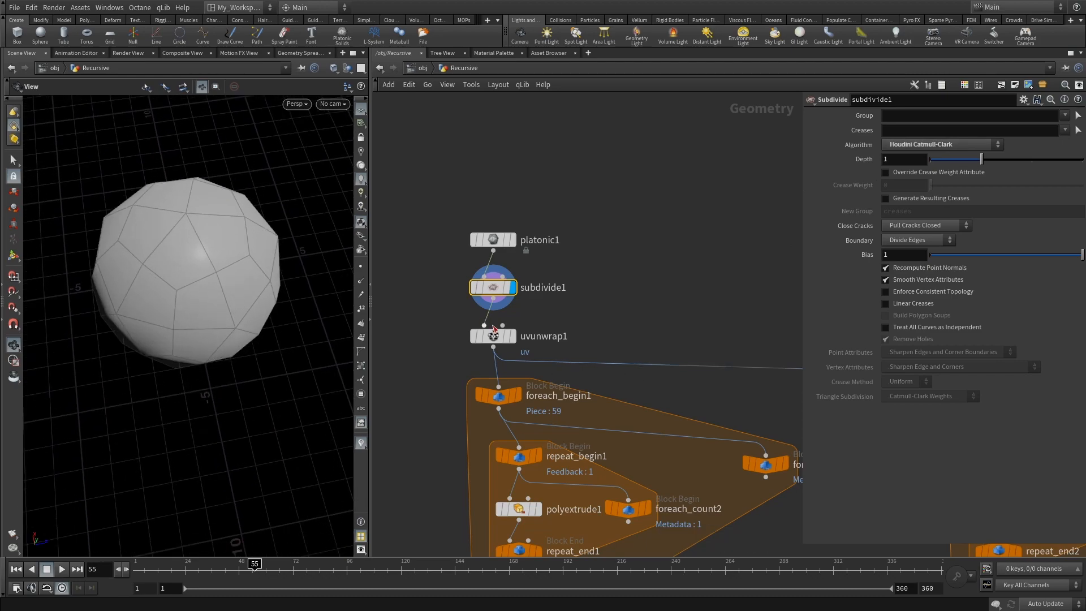
pyautogui.click(492, 335)
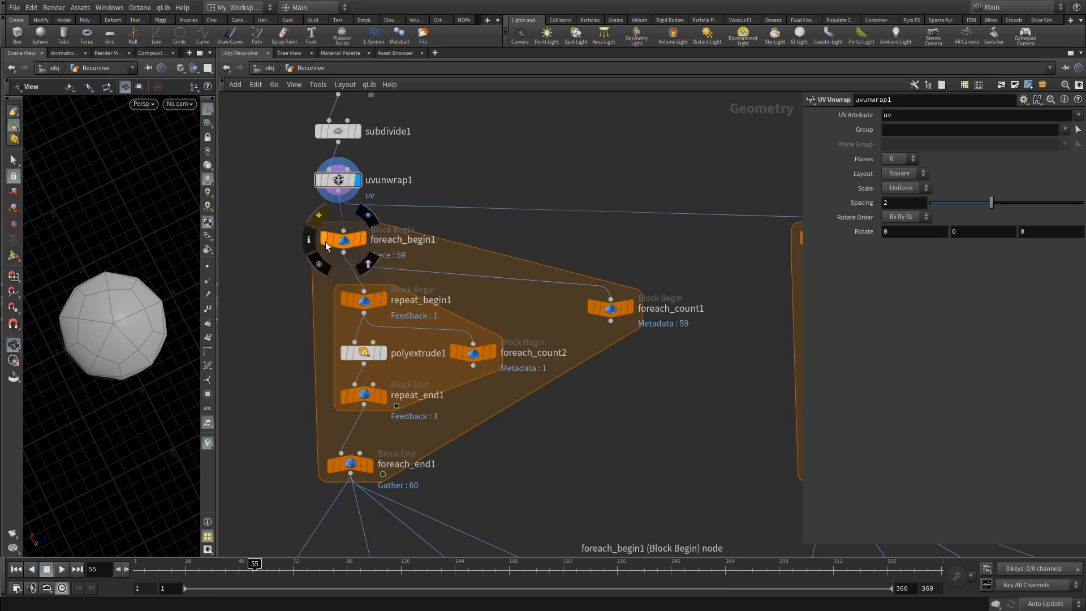
# - Inspect foreach_begin1, foreach_count1 and foreach_end1, ending on the loop end's gather settings
pyautogui.click(341, 239)
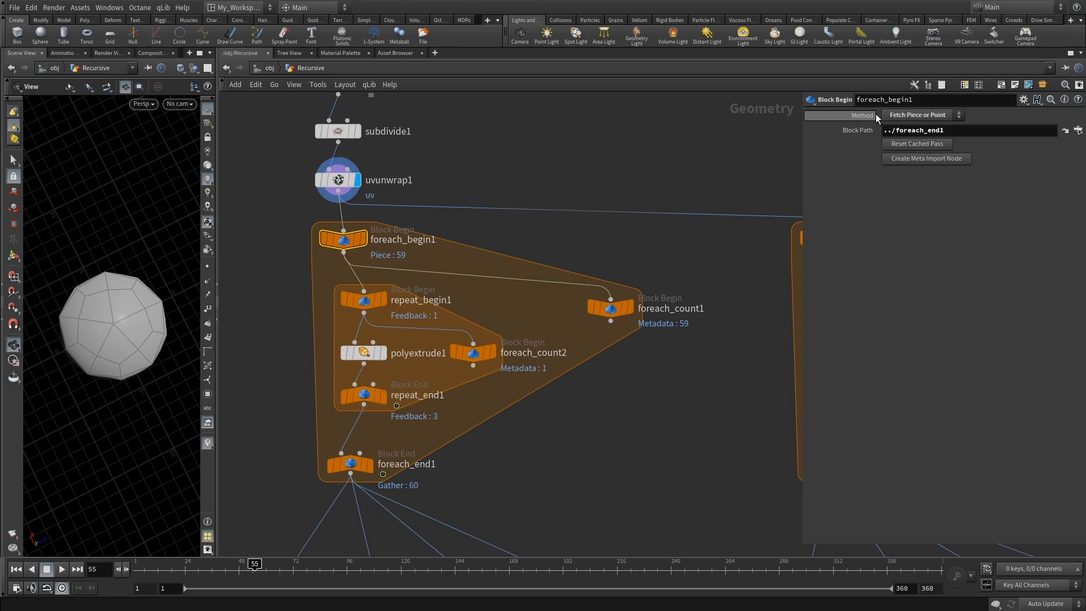
pyautogui.moveTo(391, 287)
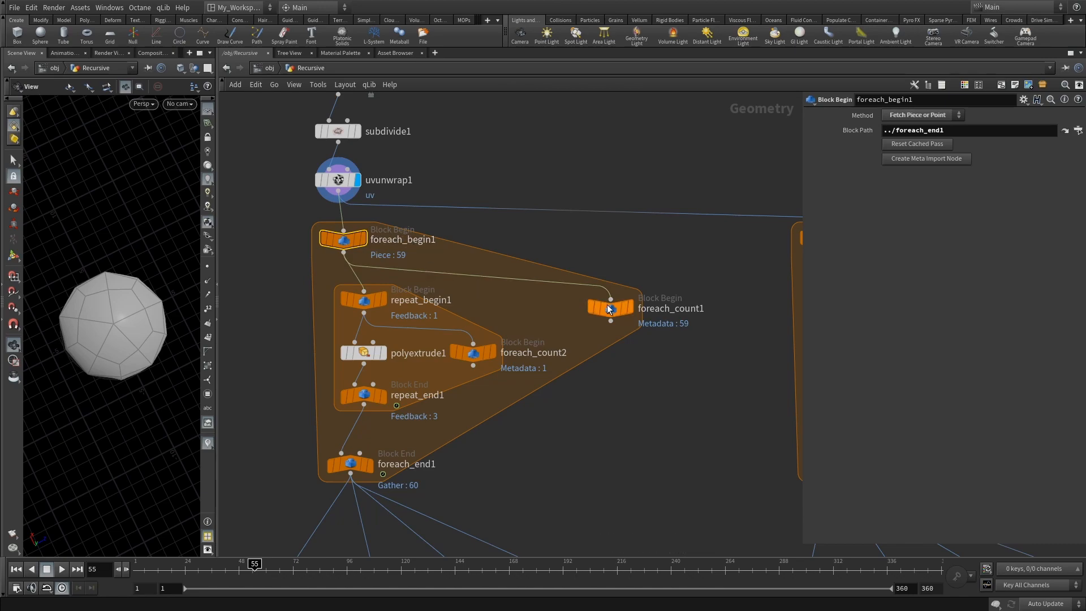
pyautogui.click(610, 308)
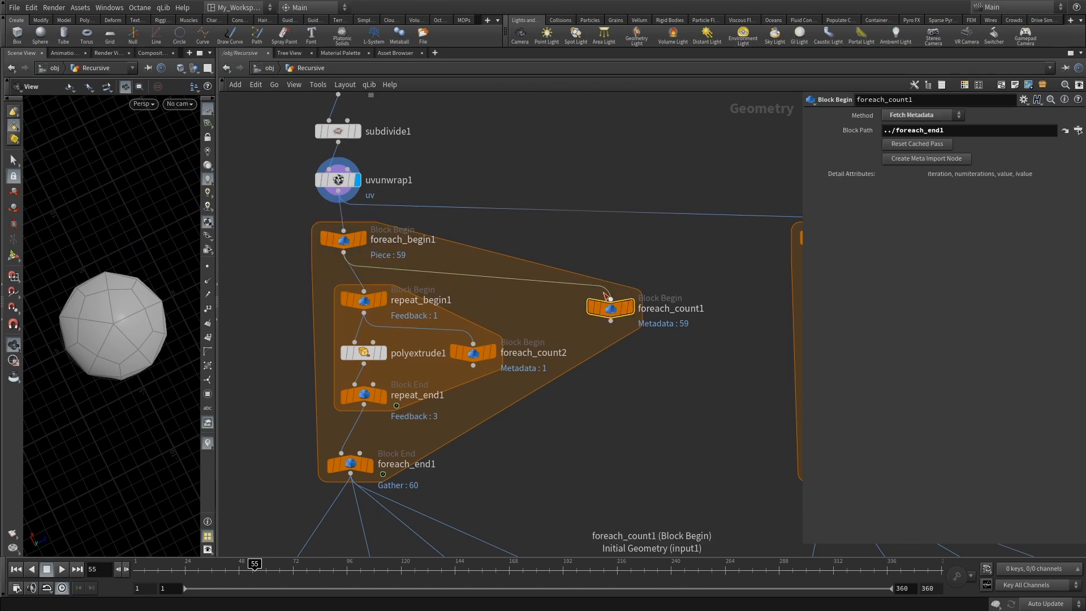
pyautogui.moveTo(653, 326)
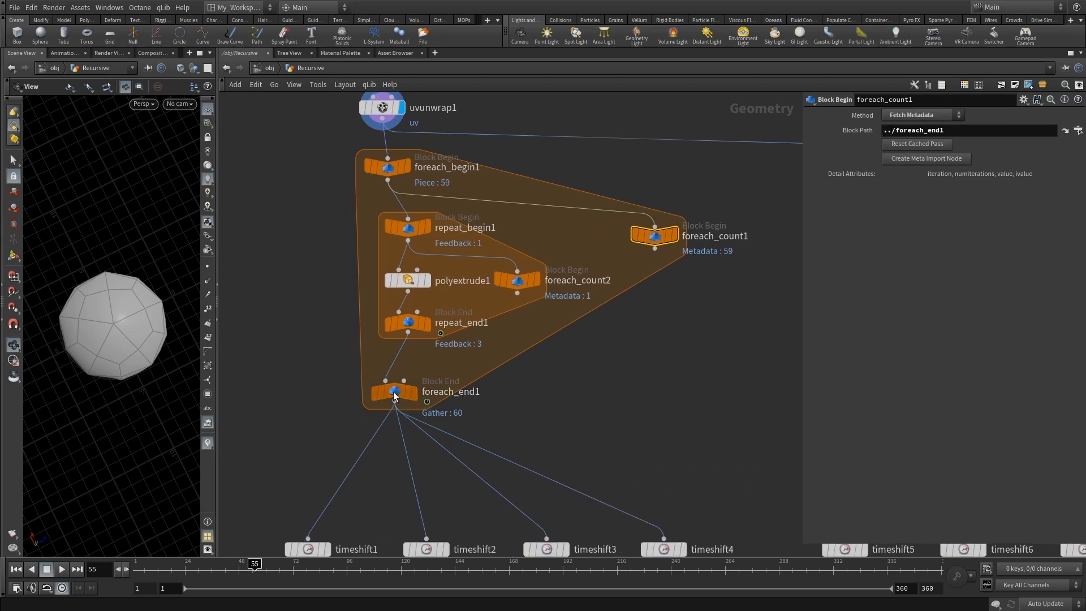
pyautogui.click(395, 392)
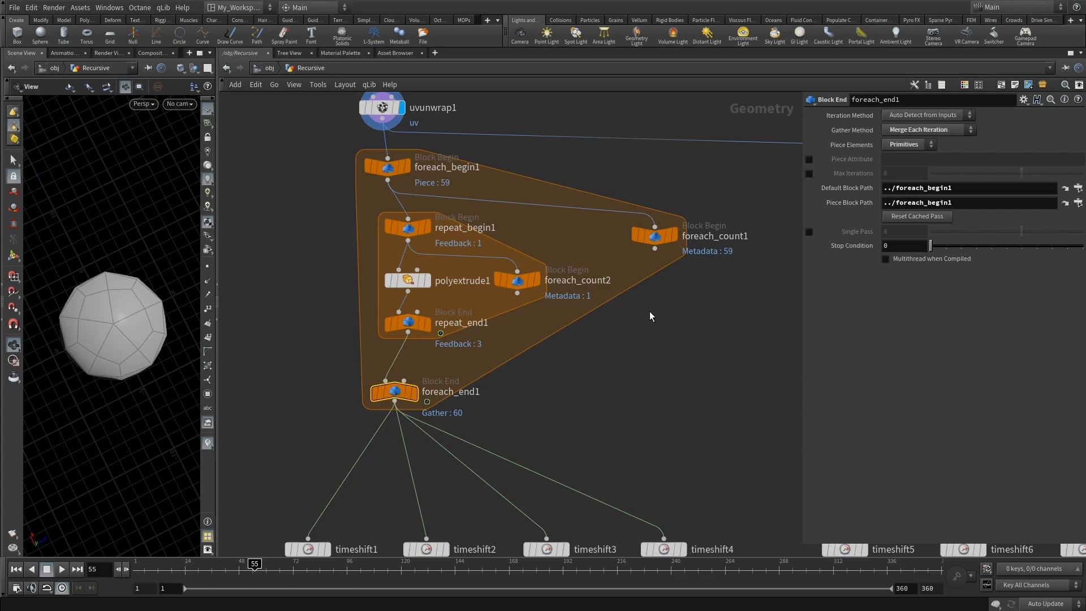
pyautogui.moveTo(927, 135)
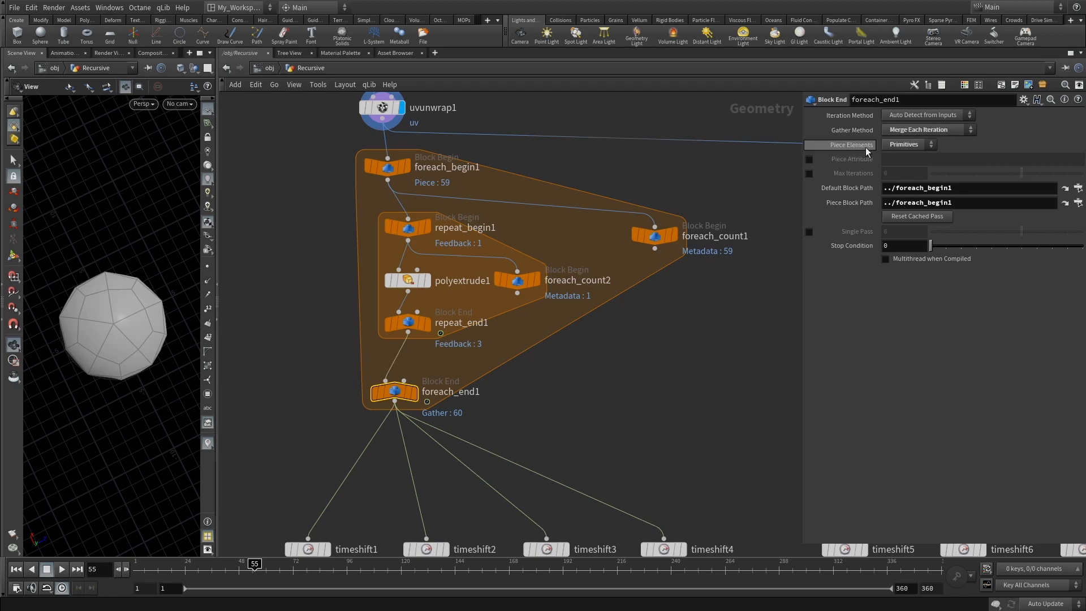
pyautogui.moveTo(874, 154)
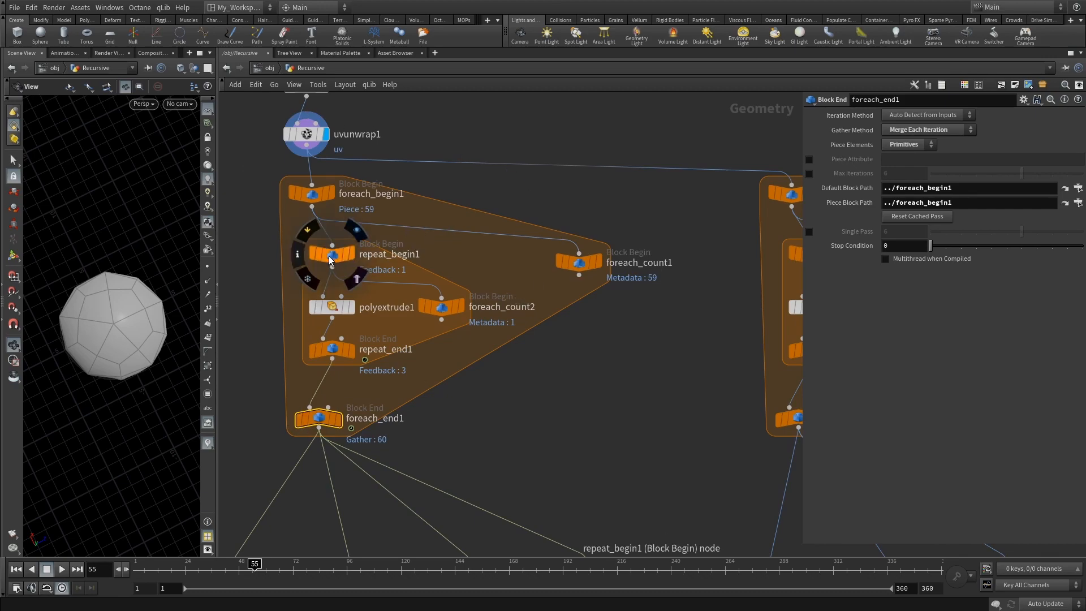
# - Inspect repeat_begin1's feedback settings and recheck foreach_begin1
pyautogui.click(332, 254)
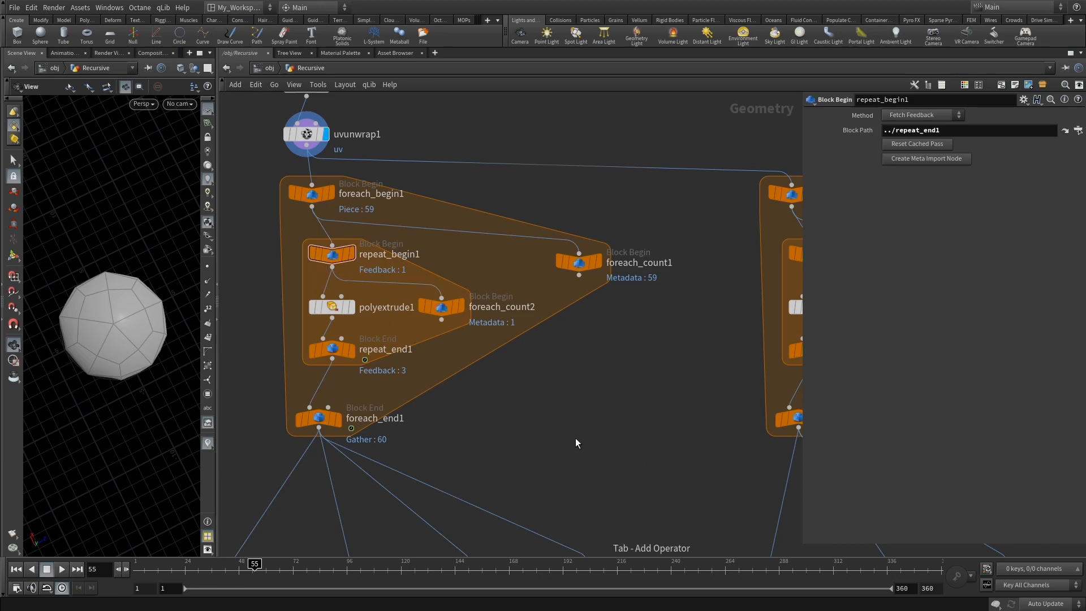
pyautogui.moveTo(419, 284)
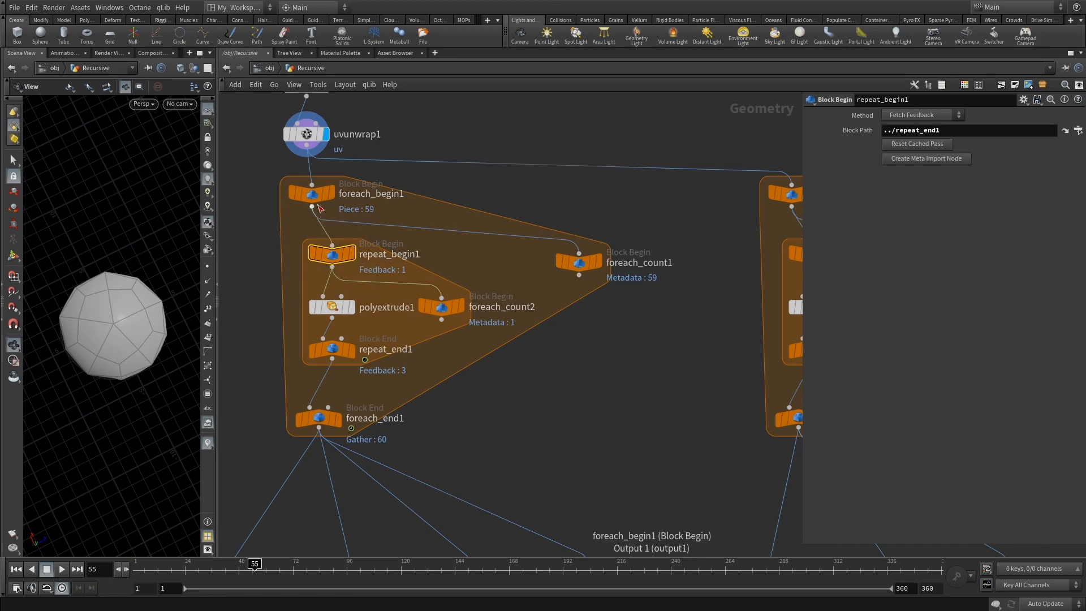
pyautogui.click(310, 192)
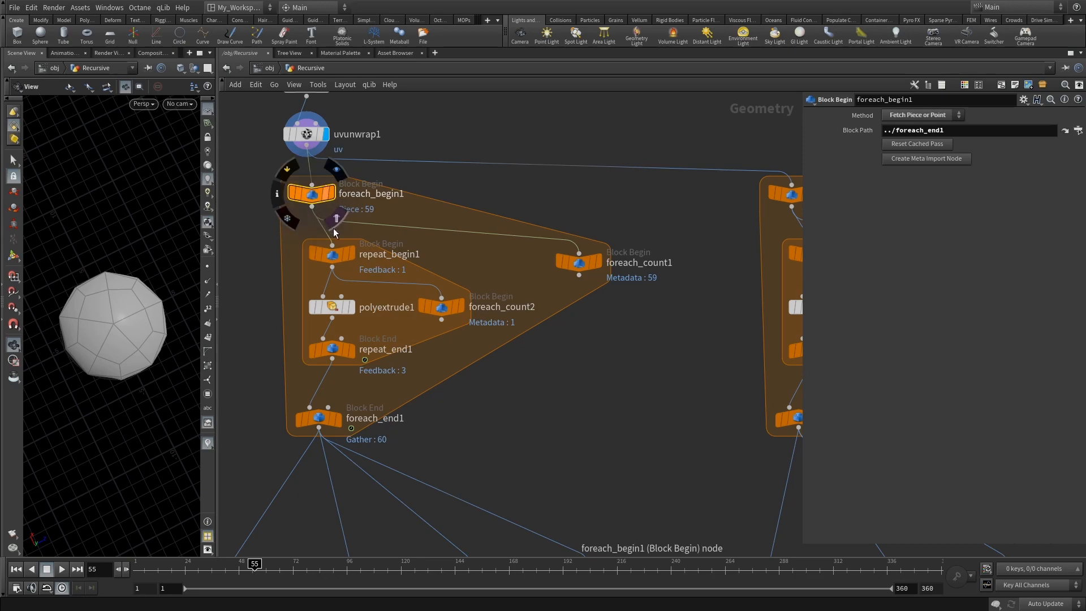
pyautogui.click(332, 254)
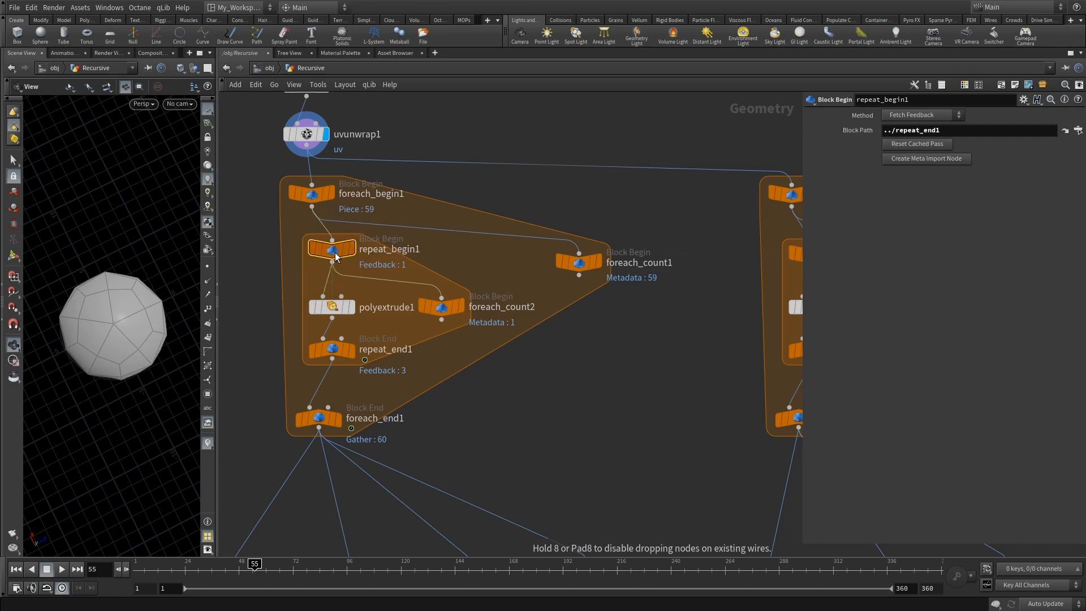
# - Review polyextrude1's distance expression and repeat_end1's Iterations set to $F
pyautogui.click(331, 307)
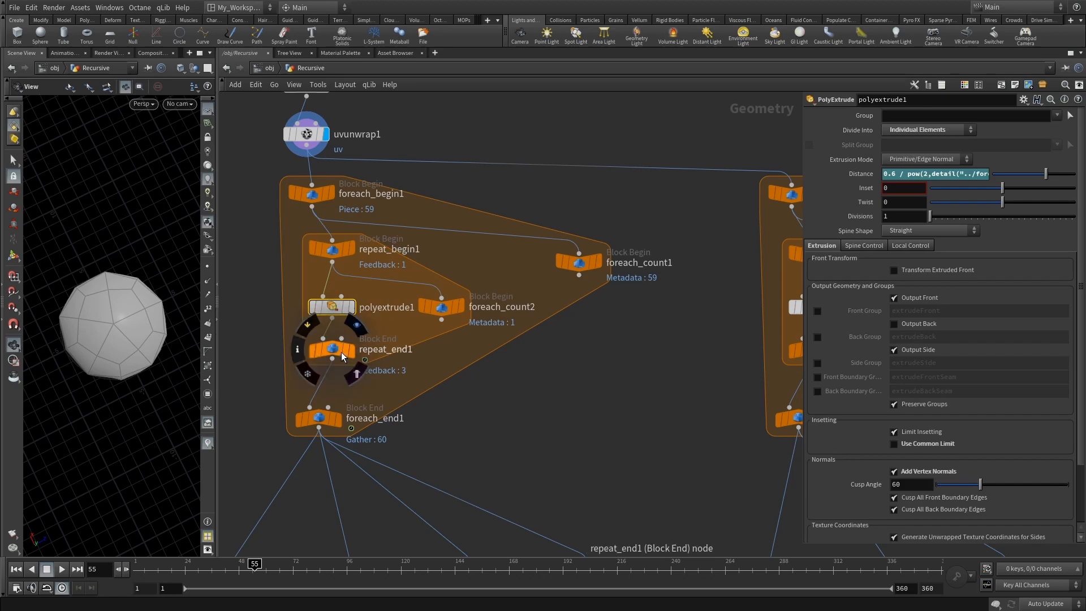
pyautogui.click(331, 349)
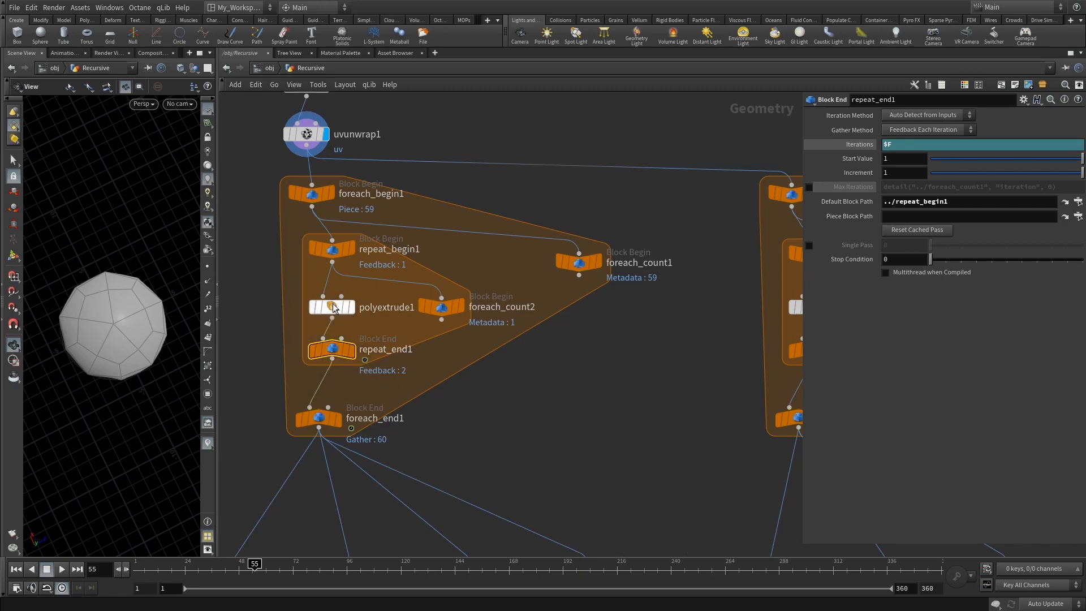
pyautogui.click(332, 301)
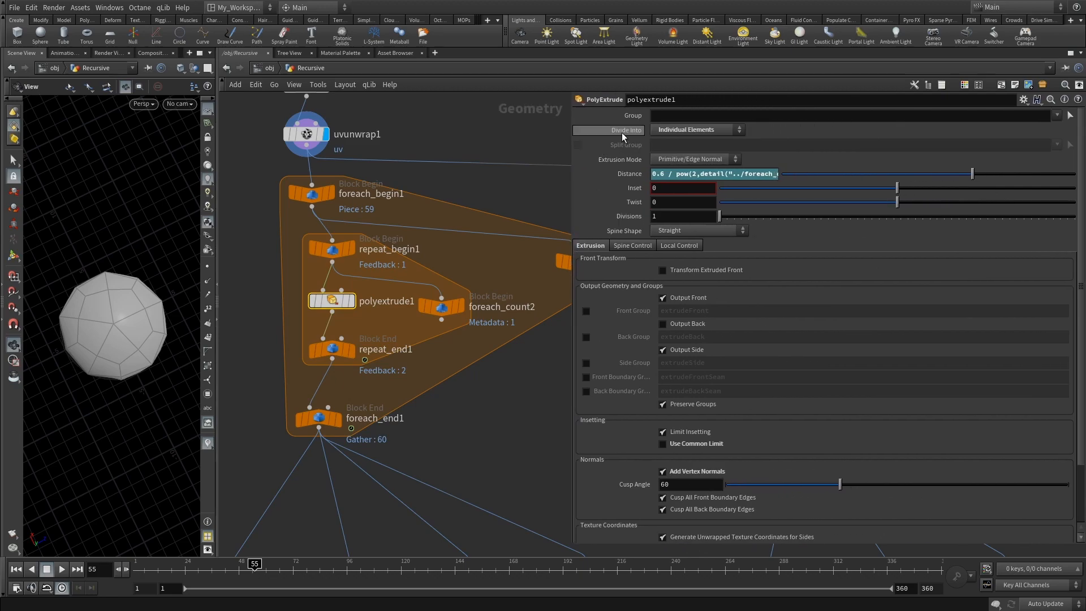
pyautogui.moveTo(685, 137)
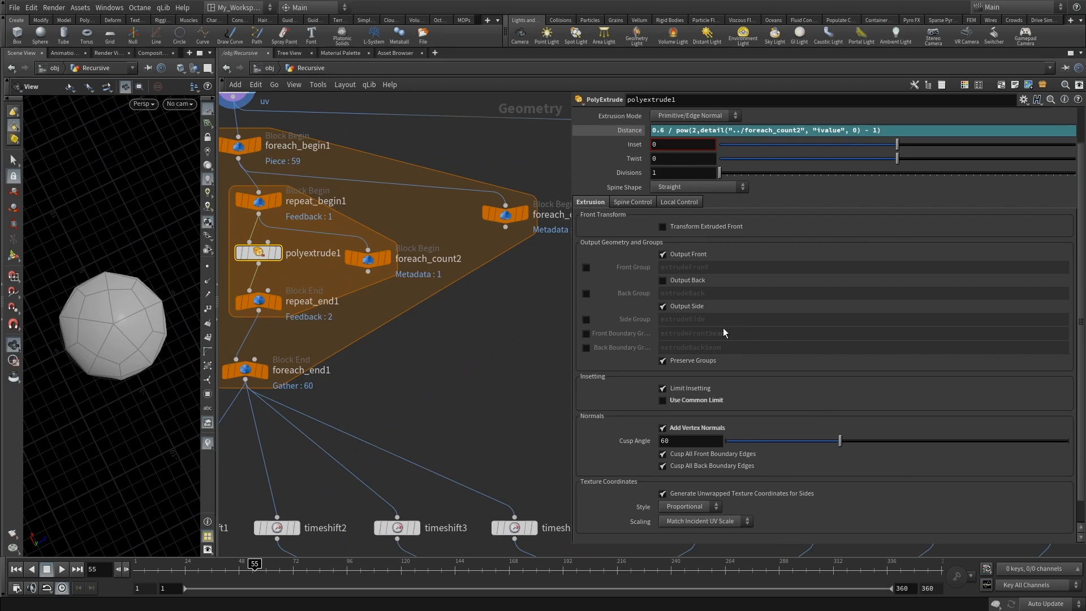
pyautogui.moveTo(759, 407)
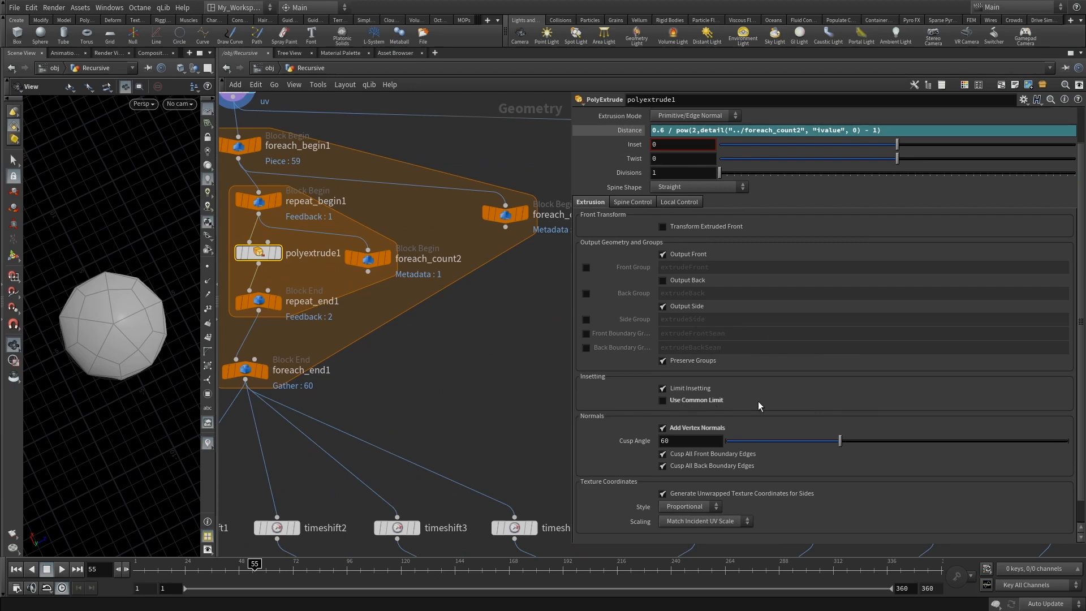
pyautogui.moveTo(717, 478)
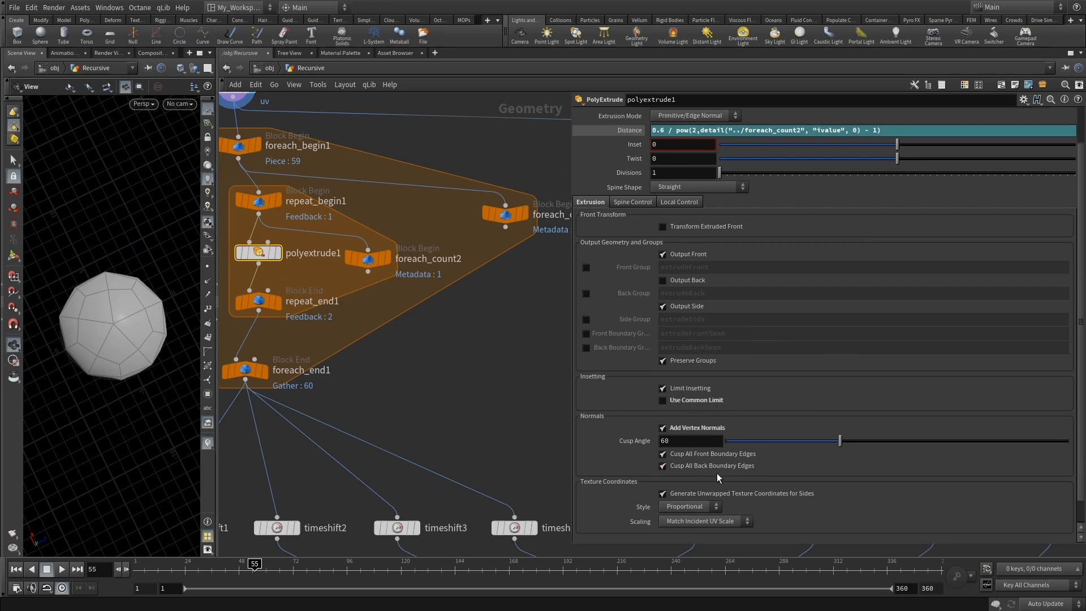
# - Examine polyextrude1's thickness ramp points tapering from full thickness to 0.2 at the end
pyautogui.click(631, 201)
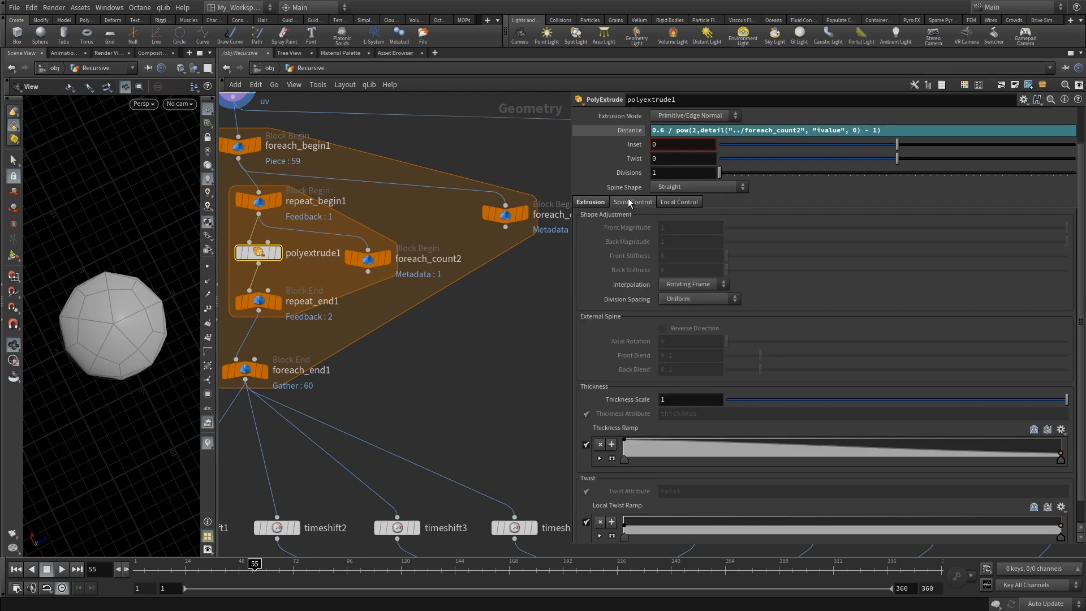
pyautogui.moveTo(719, 412)
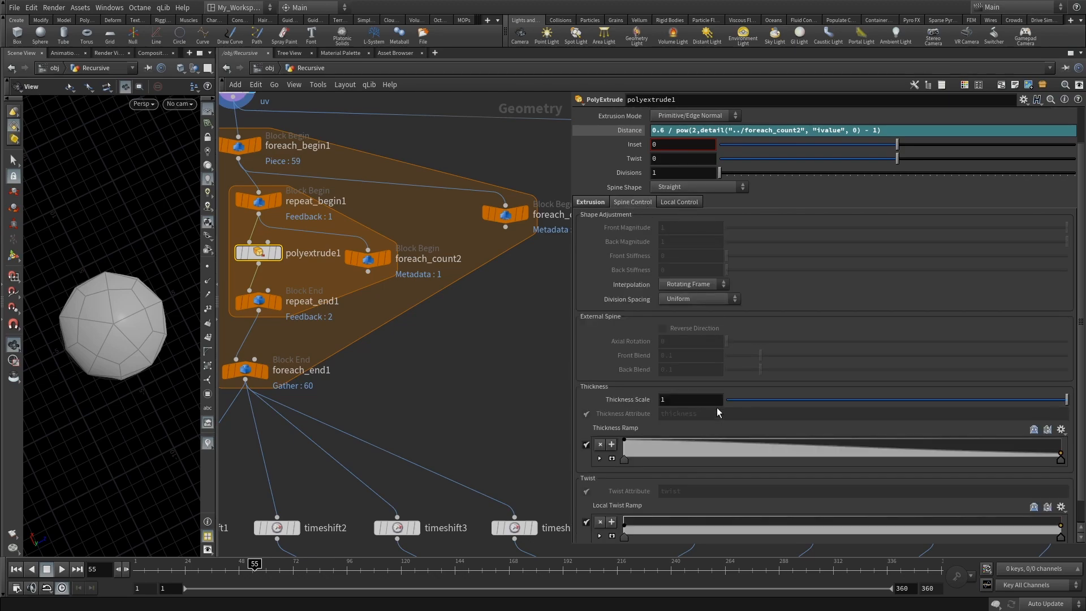
pyautogui.moveTo(799, 489)
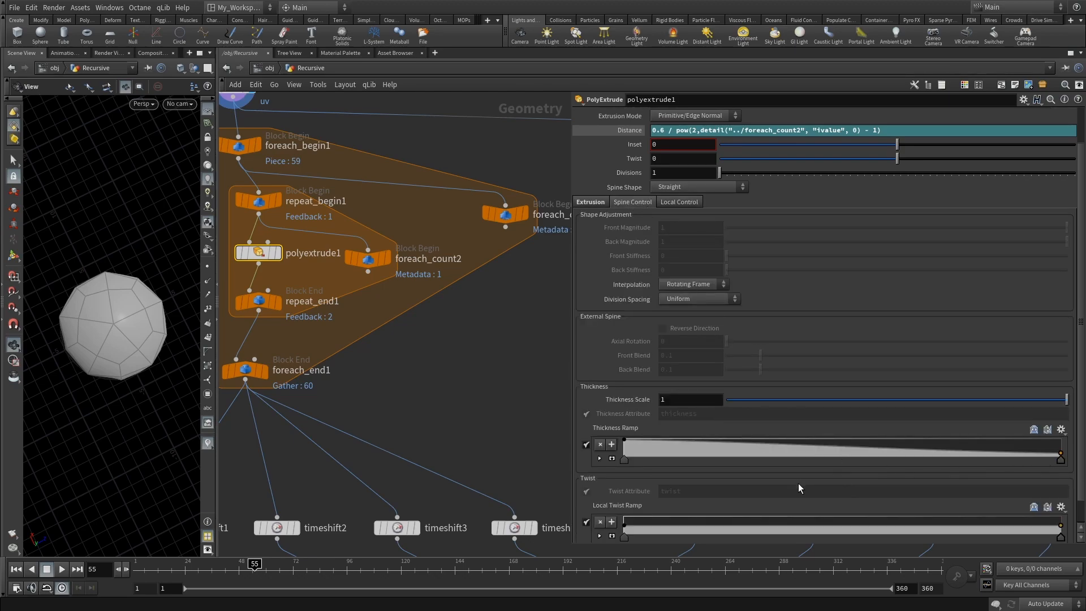
pyautogui.scroll(-3)
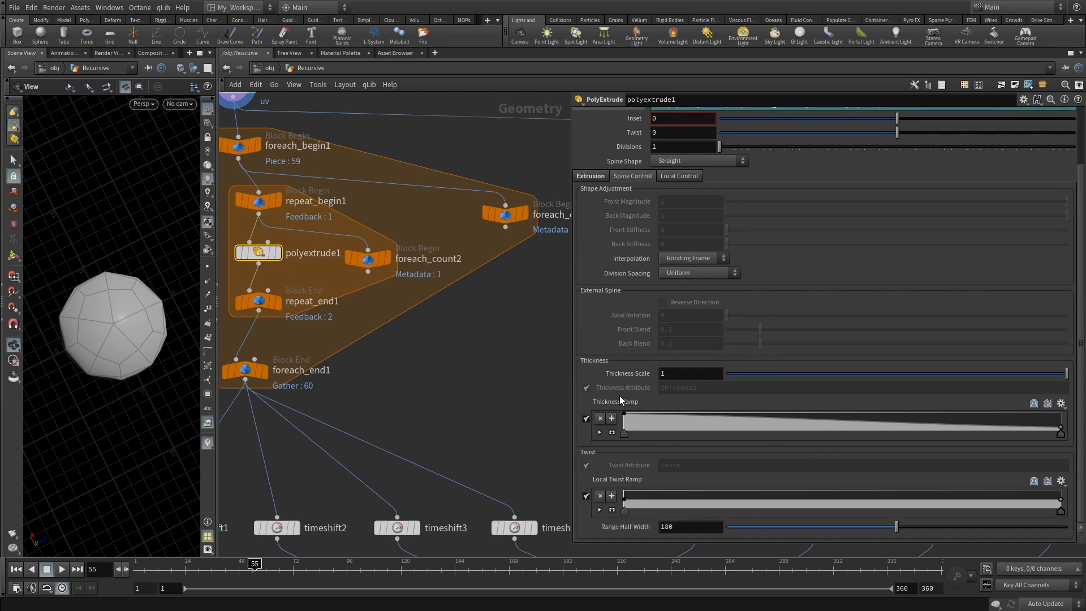
pyautogui.moveTo(708, 463)
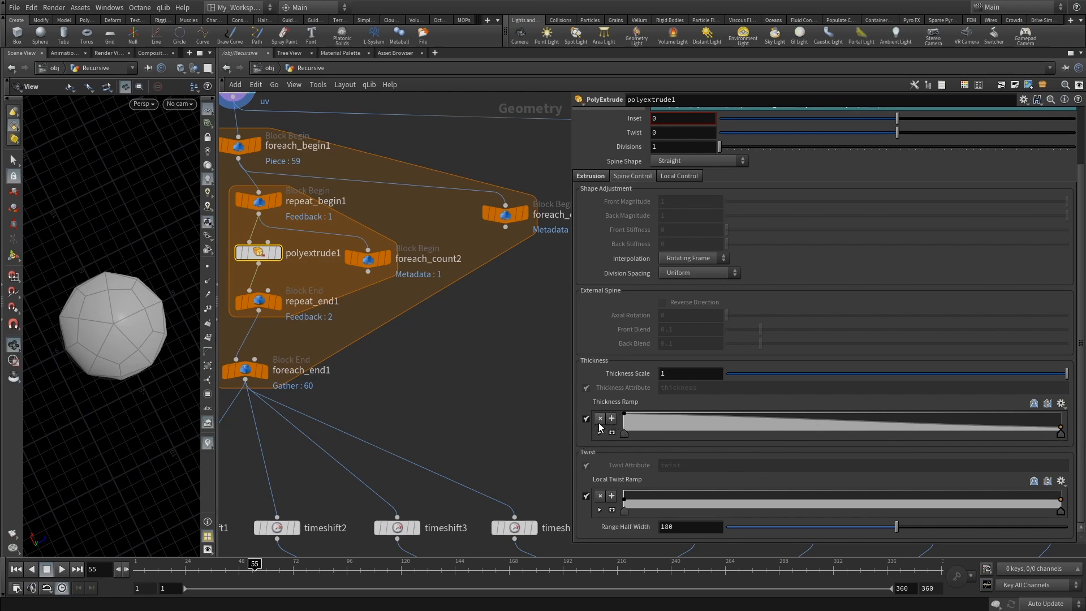
pyautogui.click(624, 372)
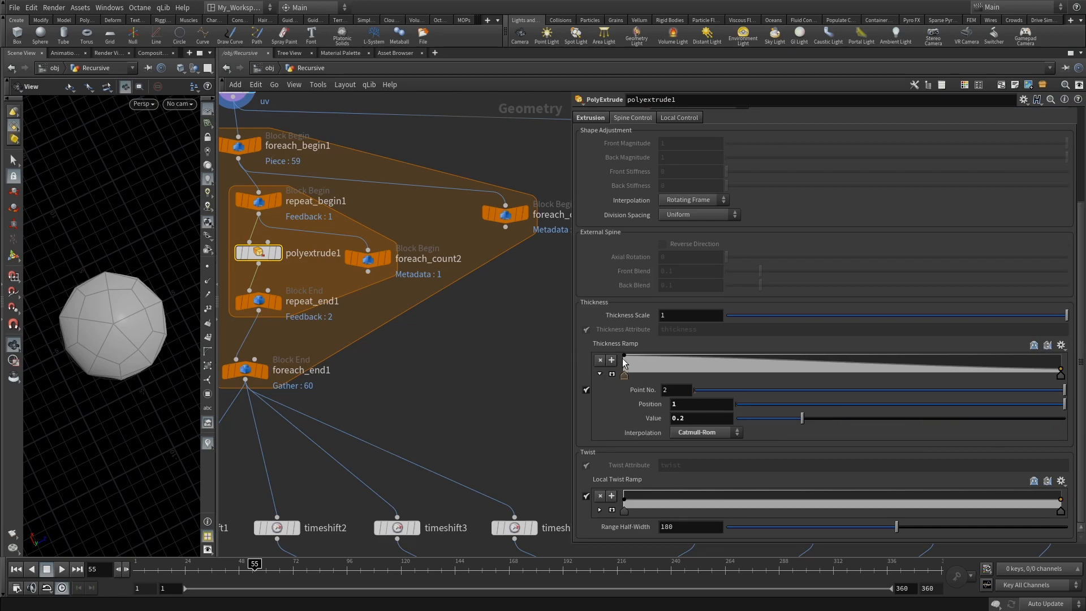
pyautogui.click(625, 361)
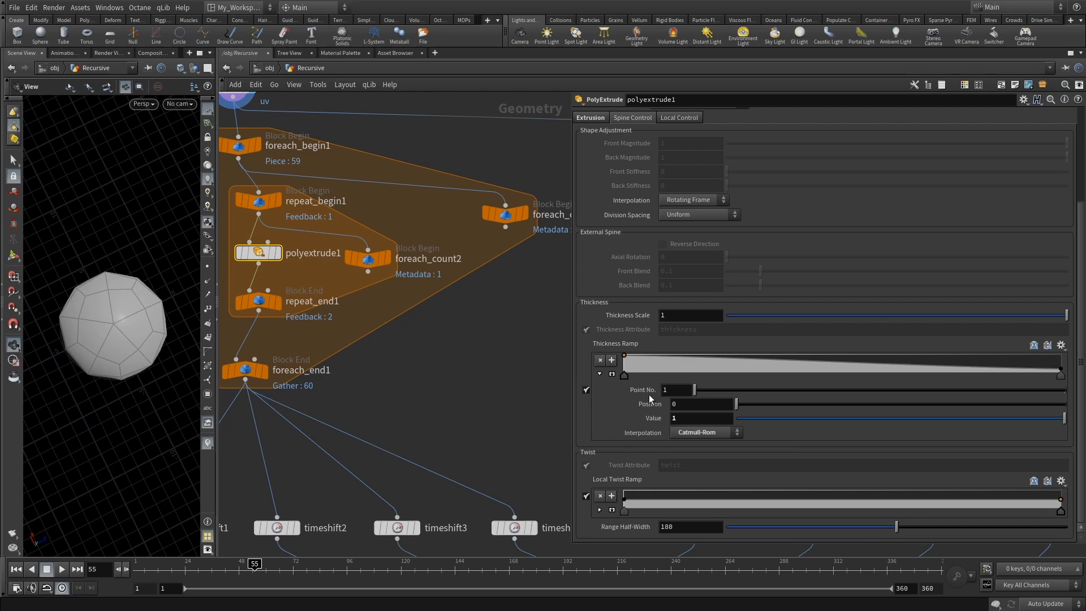
pyautogui.moveTo(1060, 371)
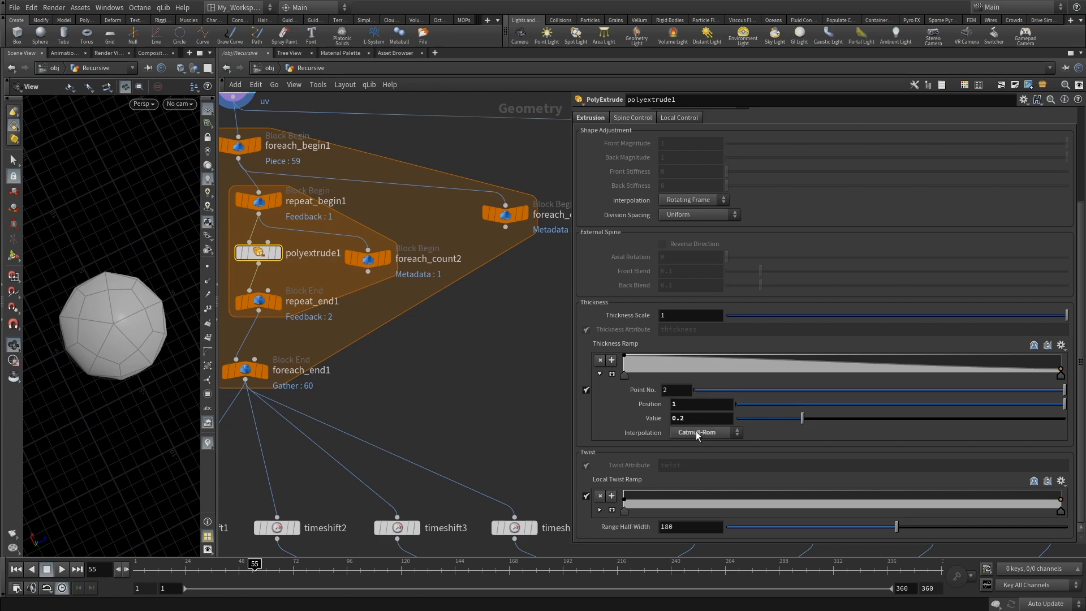
pyautogui.moveTo(707, 438)
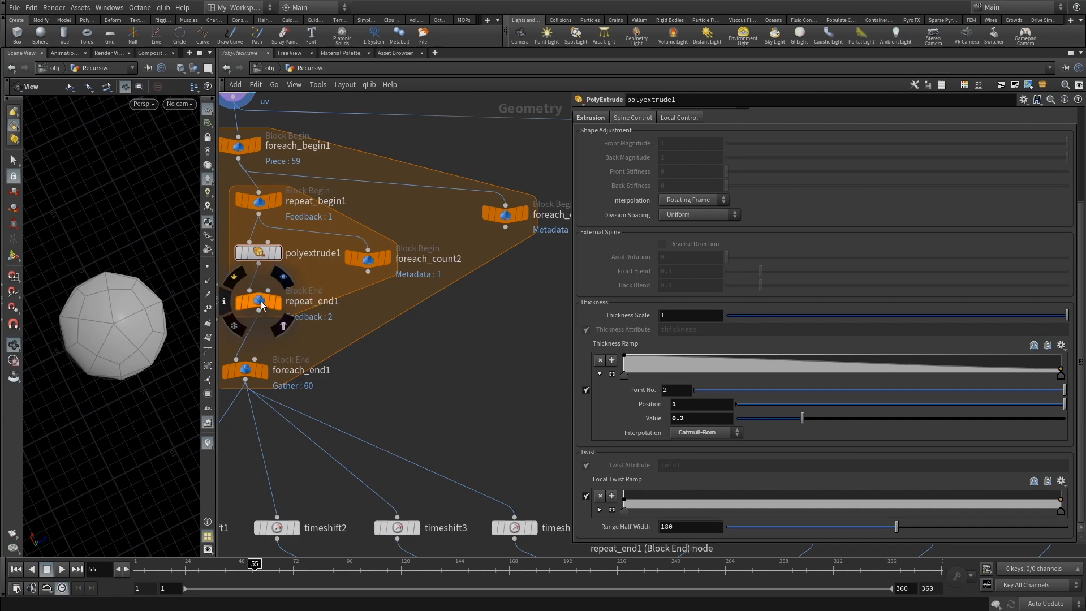
# - Show repeat_end1's settings with Iterations driven by $F
pyautogui.click(258, 301)
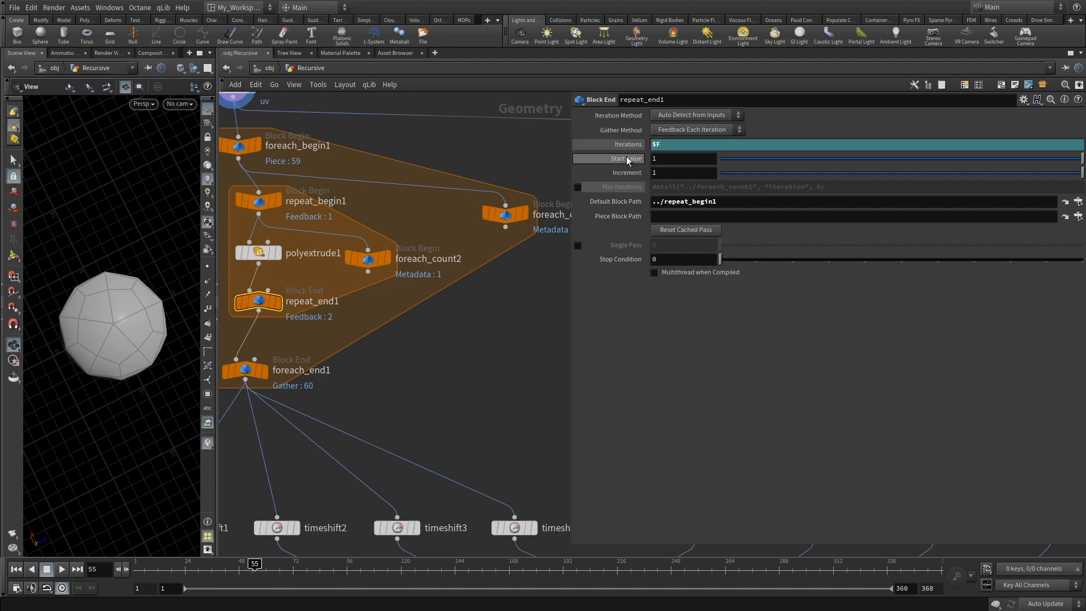
pyautogui.moveTo(627, 144)
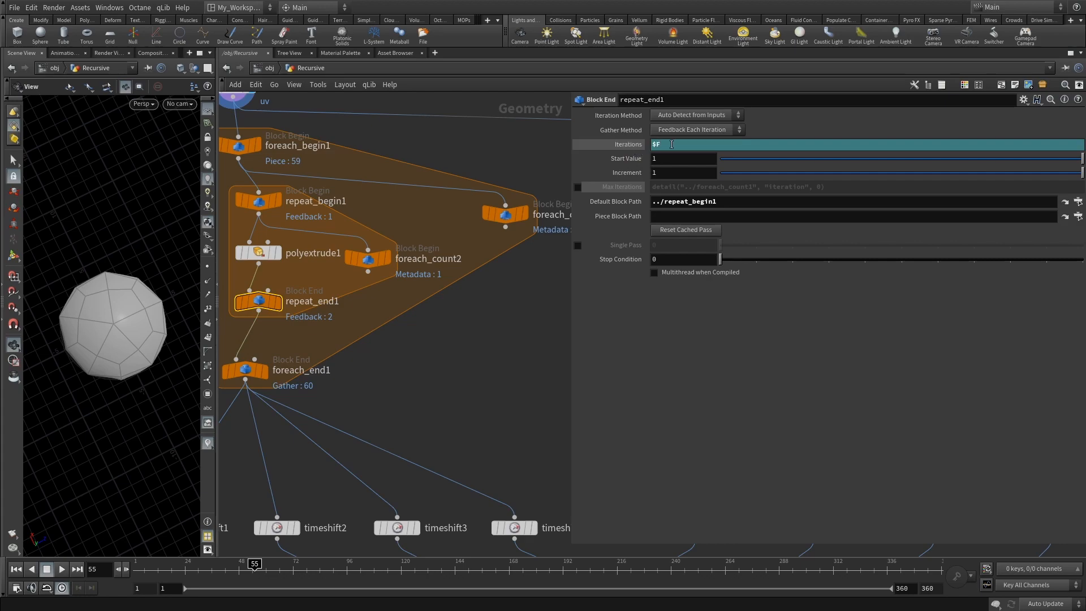
pyautogui.moveTo(607, 158)
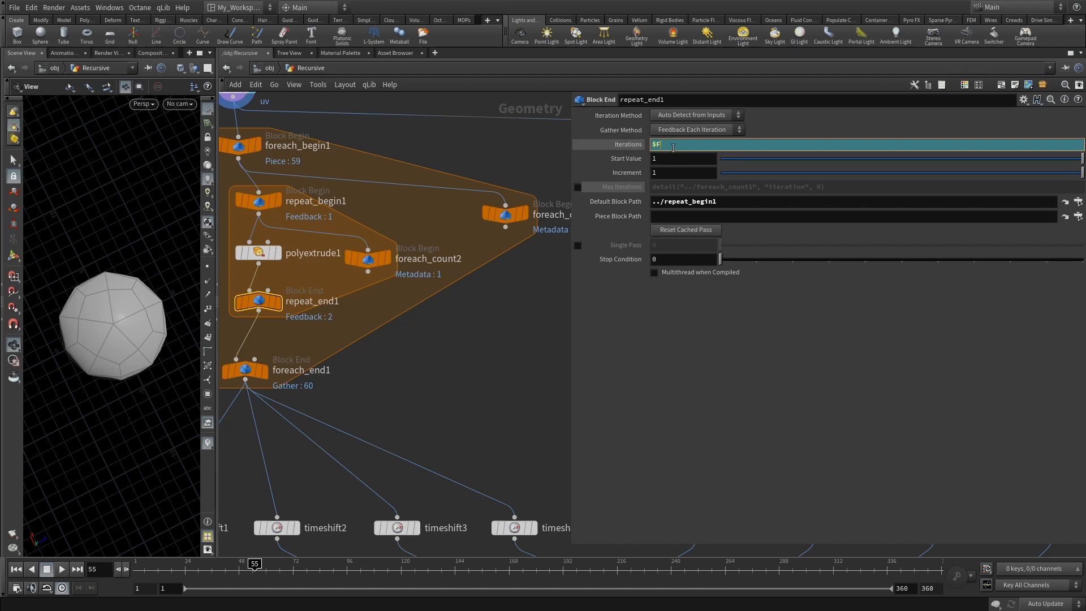
pyautogui.moveTo(660, 171)
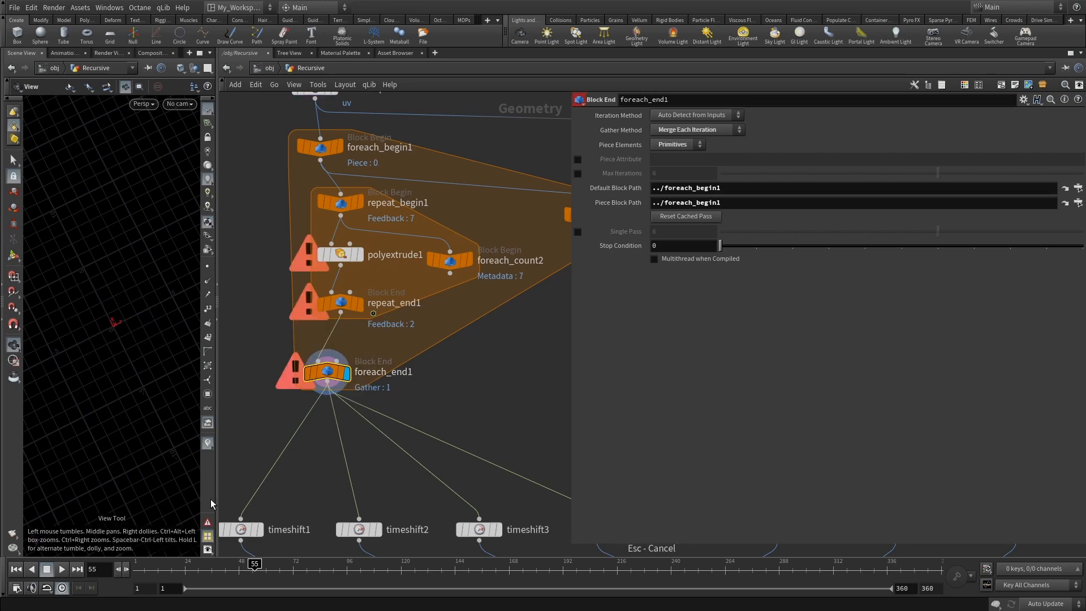
pyautogui.moveTo(20, 571)
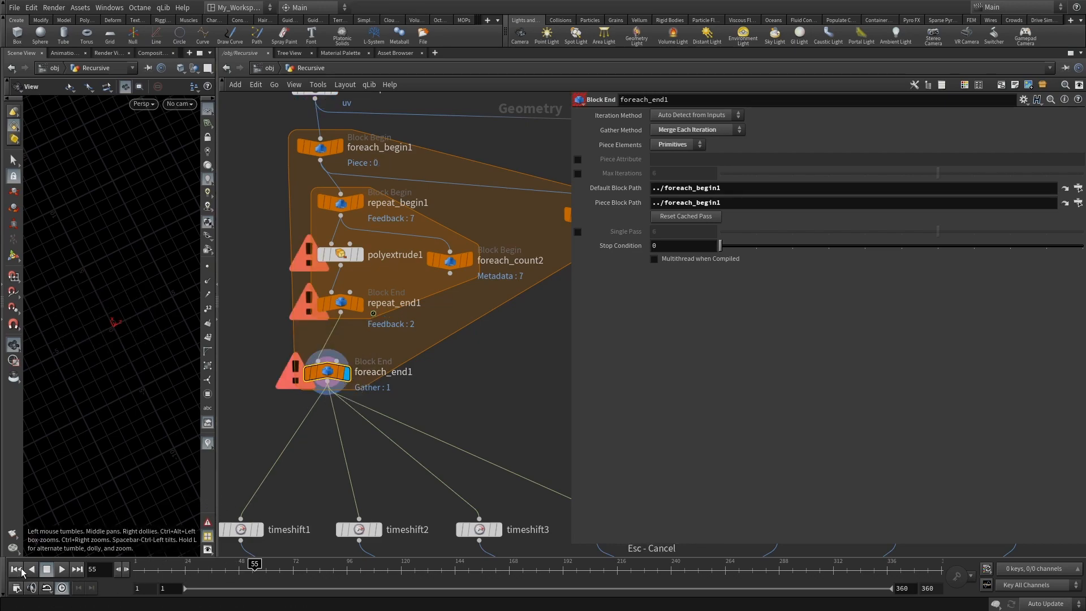
# - Rewind to frame 1 and scrub to frame 5 to see the dense spiky recursive mesh
pyautogui.click(15, 569)
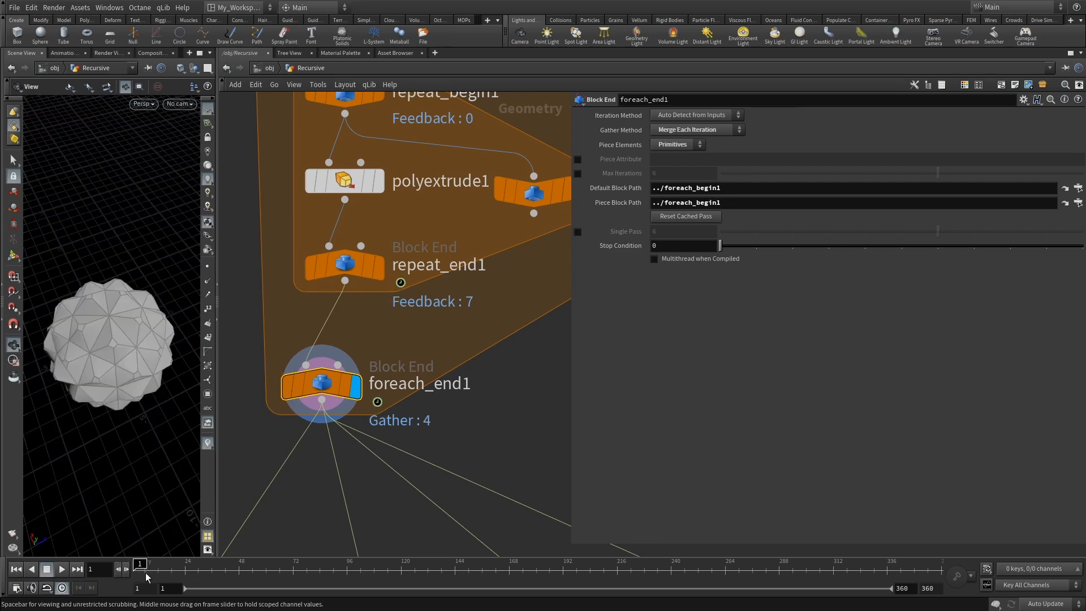
pyautogui.click(140, 564)
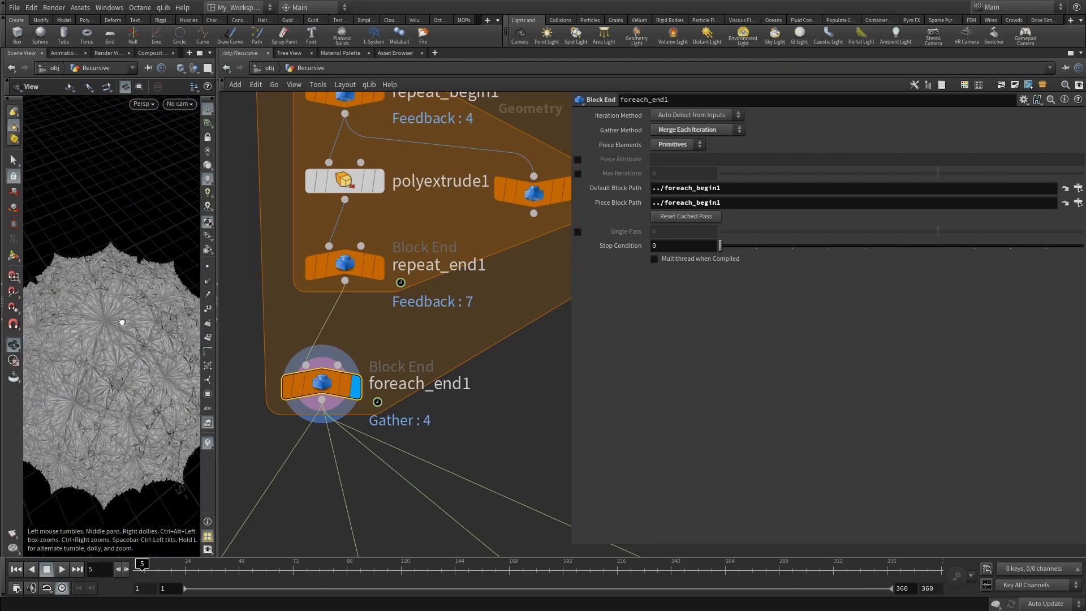
pyautogui.scroll(-3)
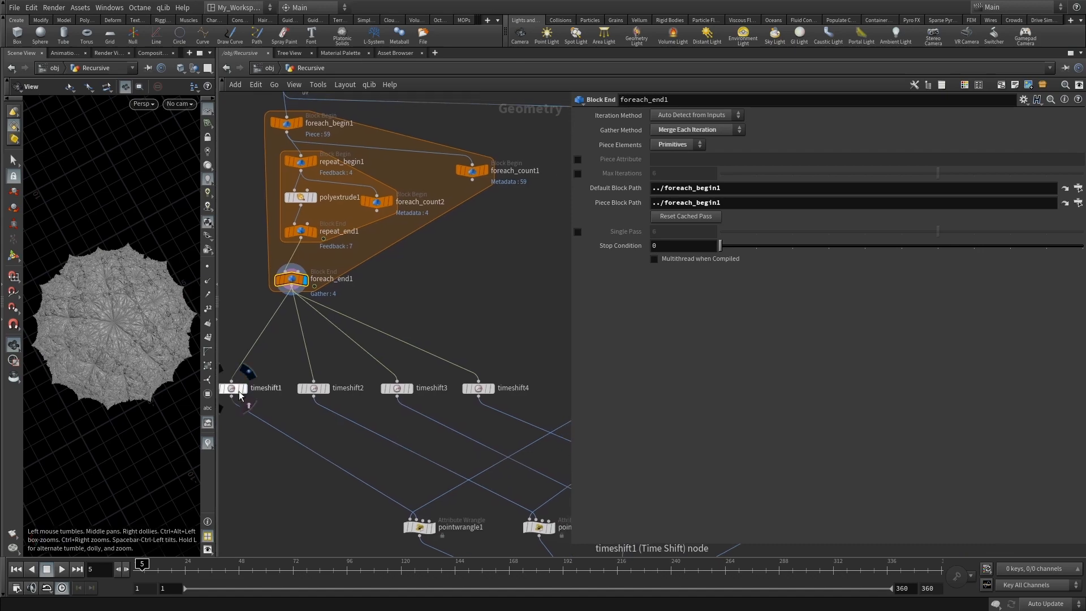
# - Check timeshift1 through timeshift4's Frame values and preview timeshift3's output
pyautogui.click(235, 388)
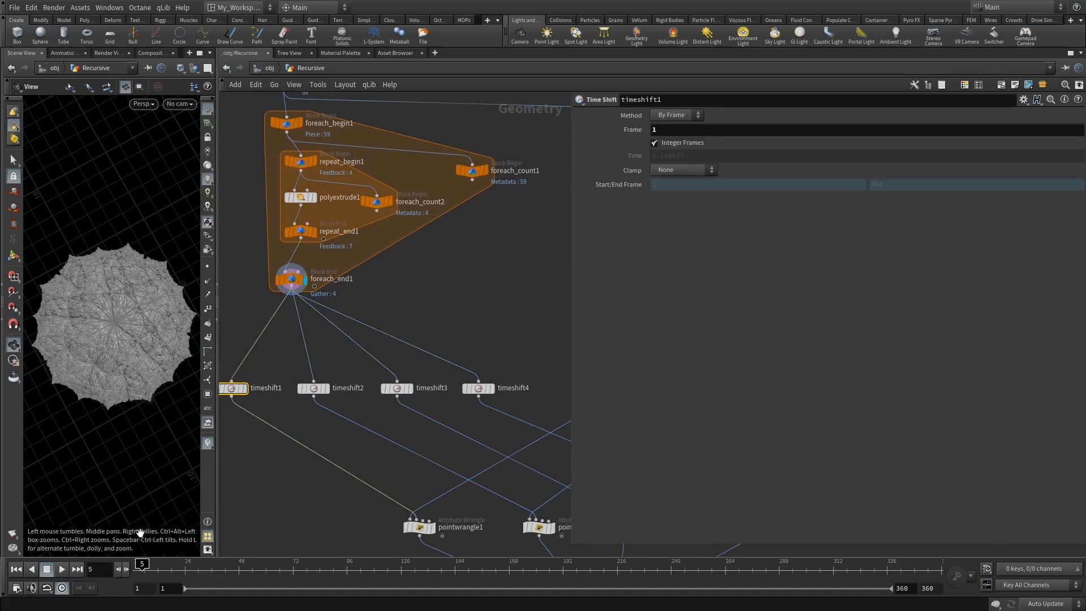
pyautogui.moveTo(349, 426)
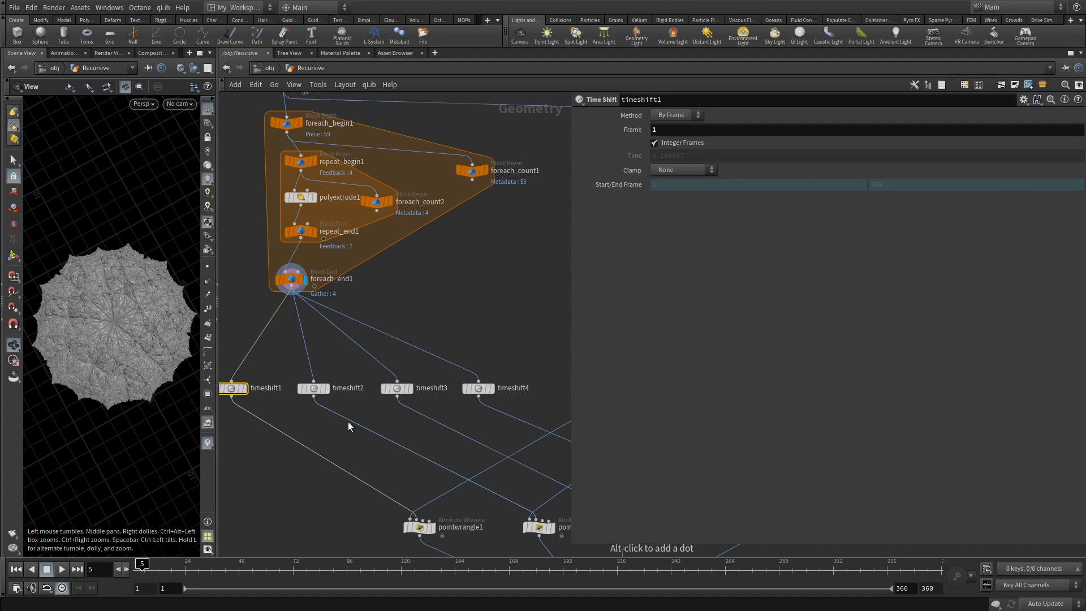
pyautogui.moveTo(190, 566)
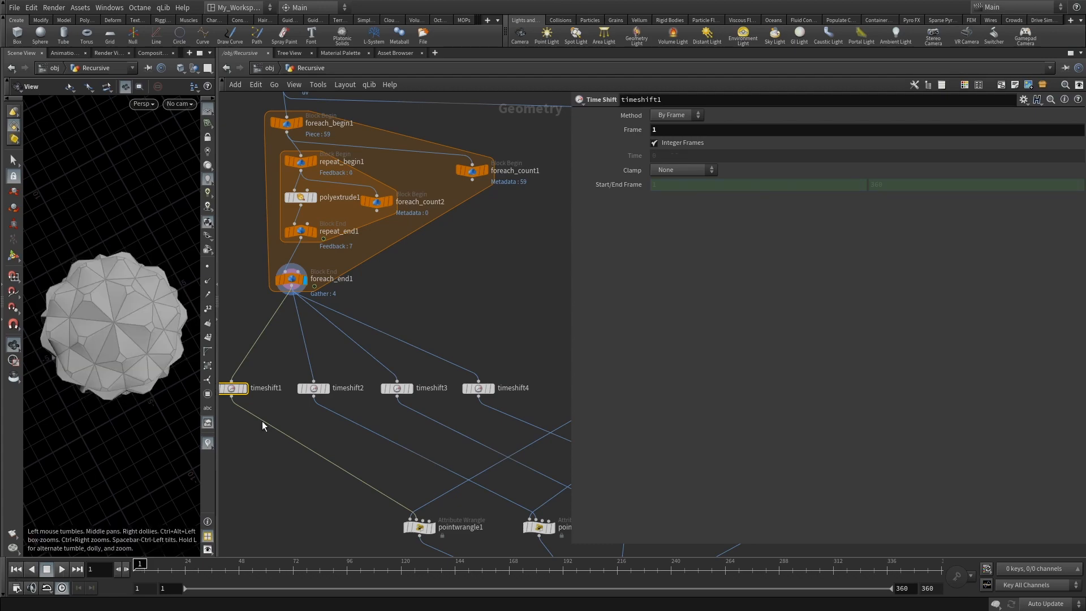
pyautogui.moveTo(245, 393)
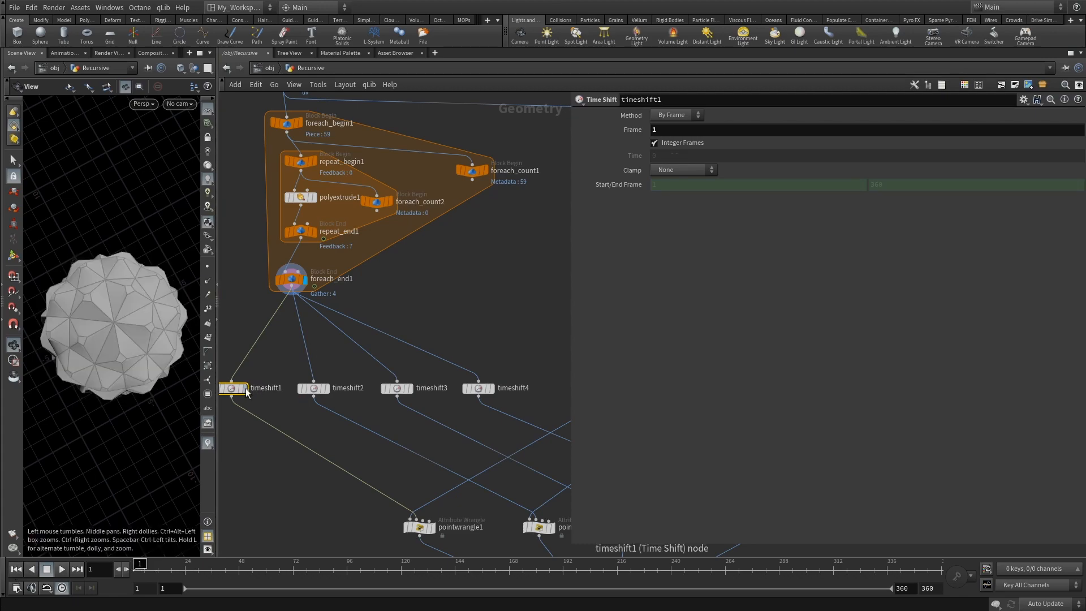
pyautogui.click(313, 388)
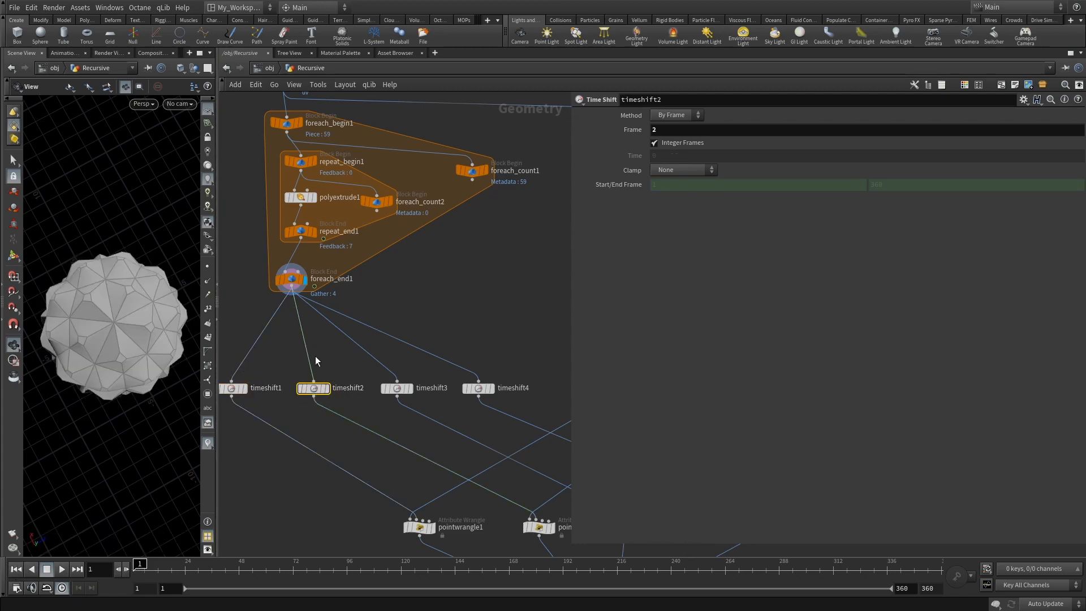
pyautogui.moveTo(545, 355)
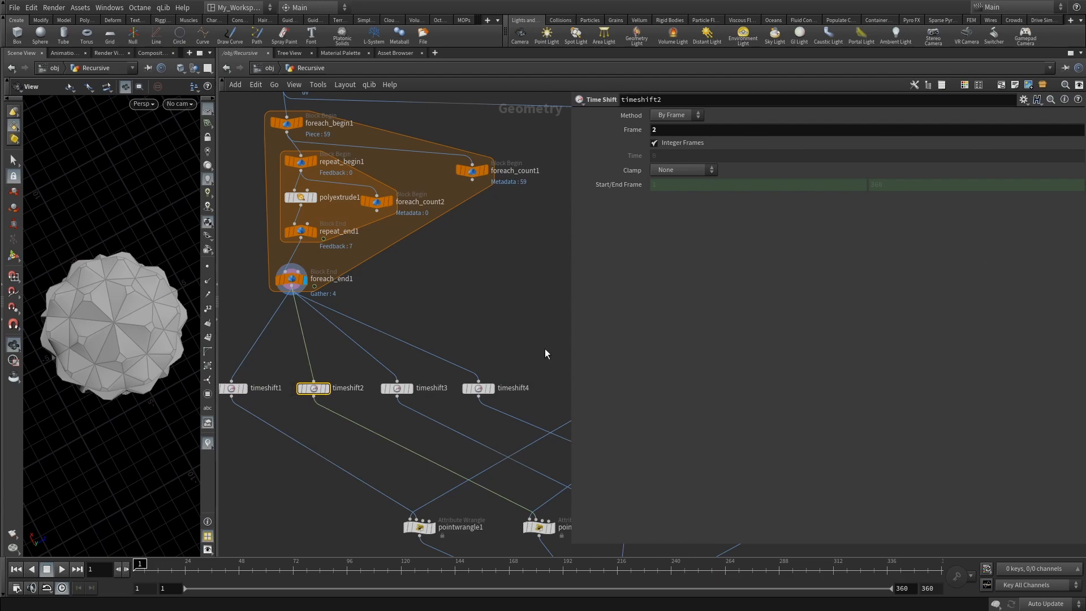
pyautogui.moveTo(312, 388)
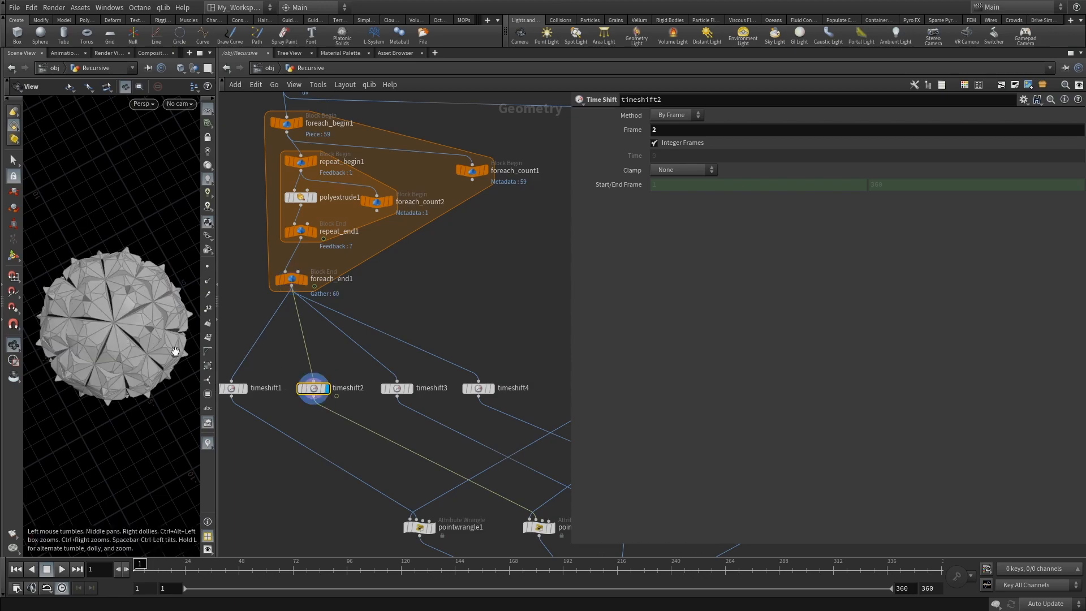
pyautogui.moveTo(130, 339)
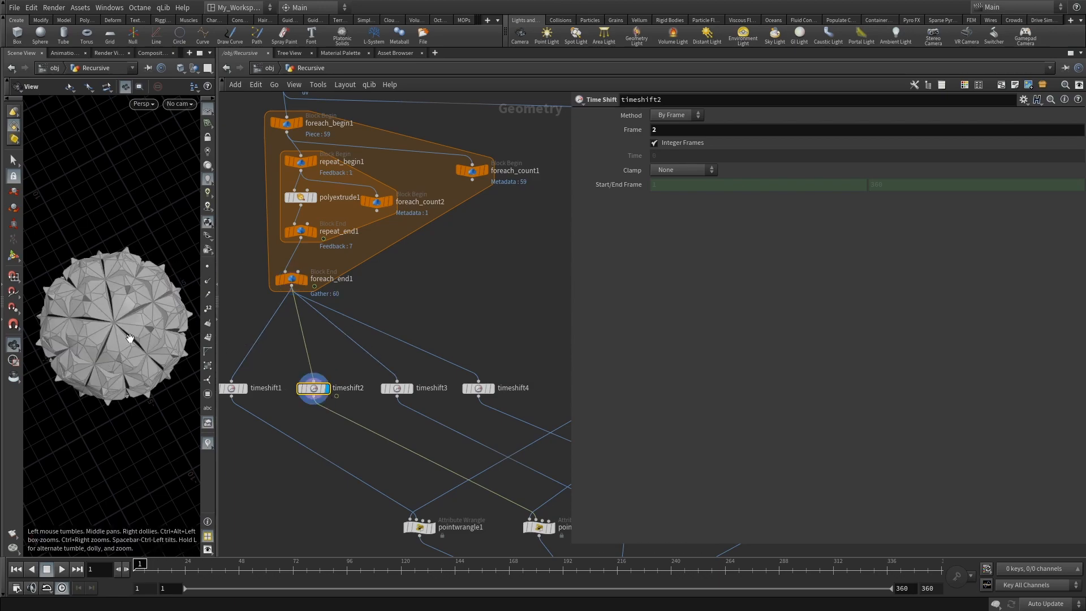
pyautogui.moveTo(417, 393)
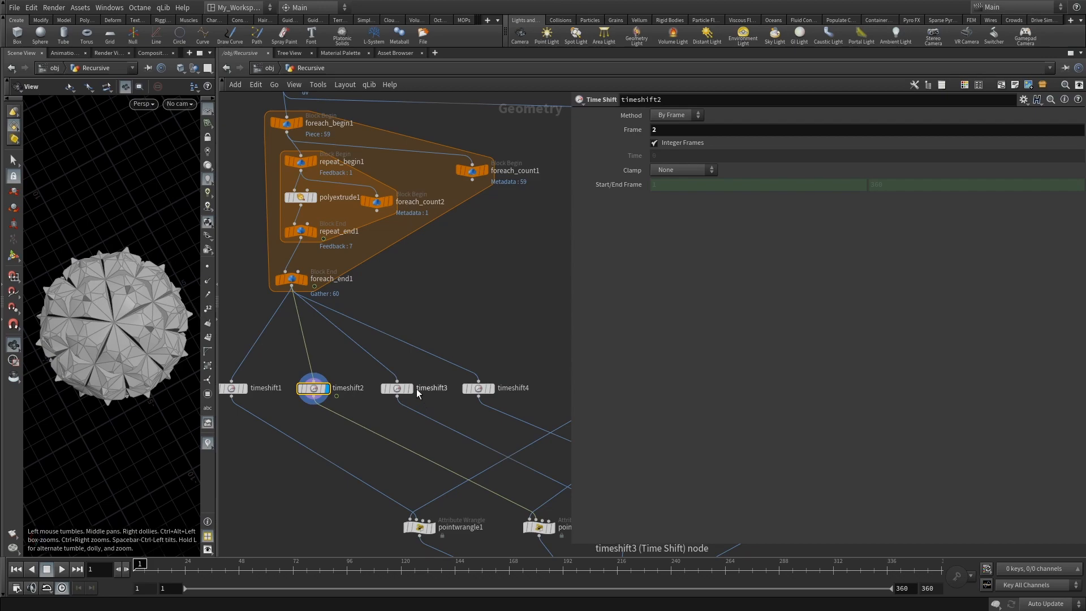
pyautogui.click(398, 388)
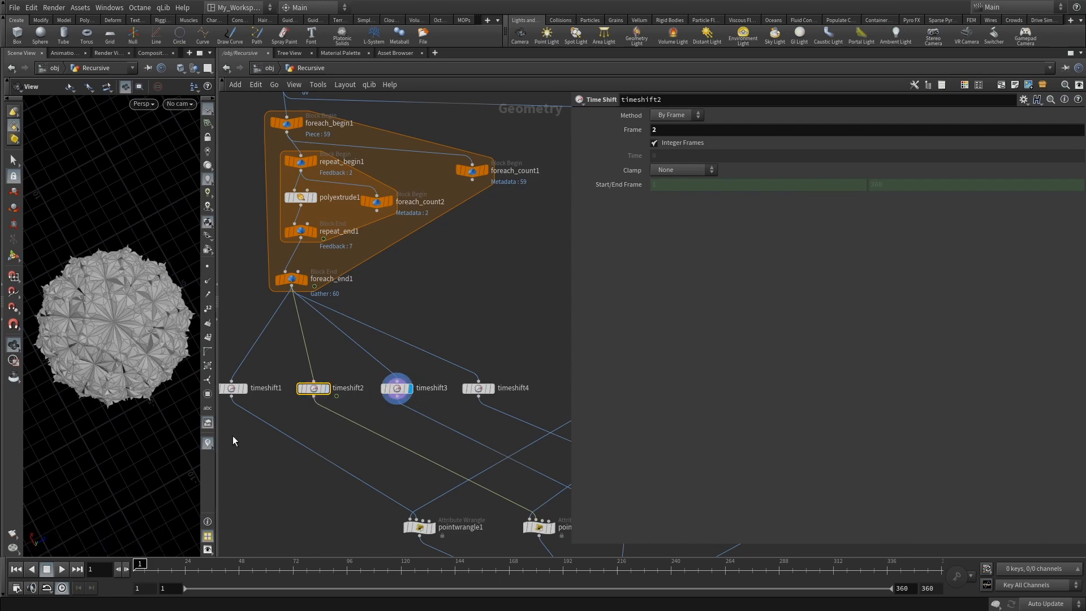
pyautogui.click(399, 387)
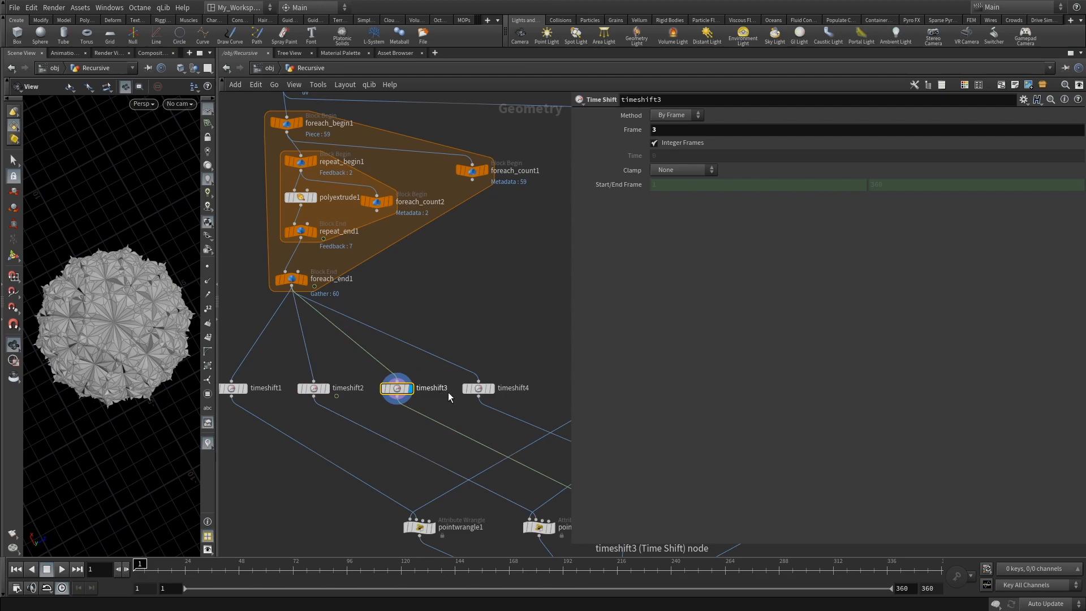
pyautogui.click(477, 388)
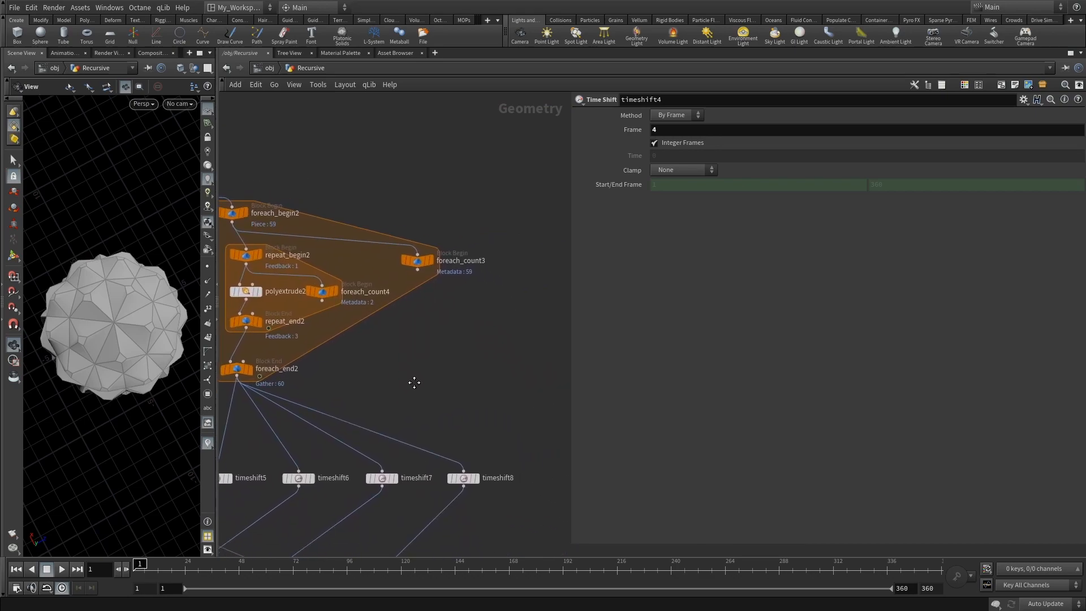
# - Inspect foreach_count3 and polyextrude2's zero distance with 0.2 taper, then display timeshift5's output
pyautogui.click(271, 211)
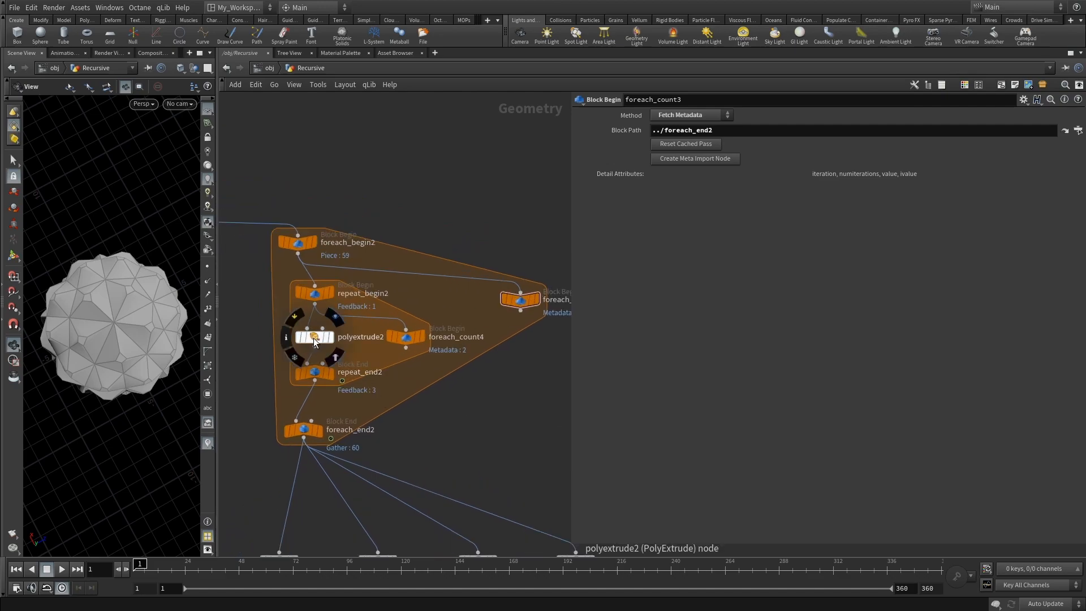
pyautogui.click(314, 337)
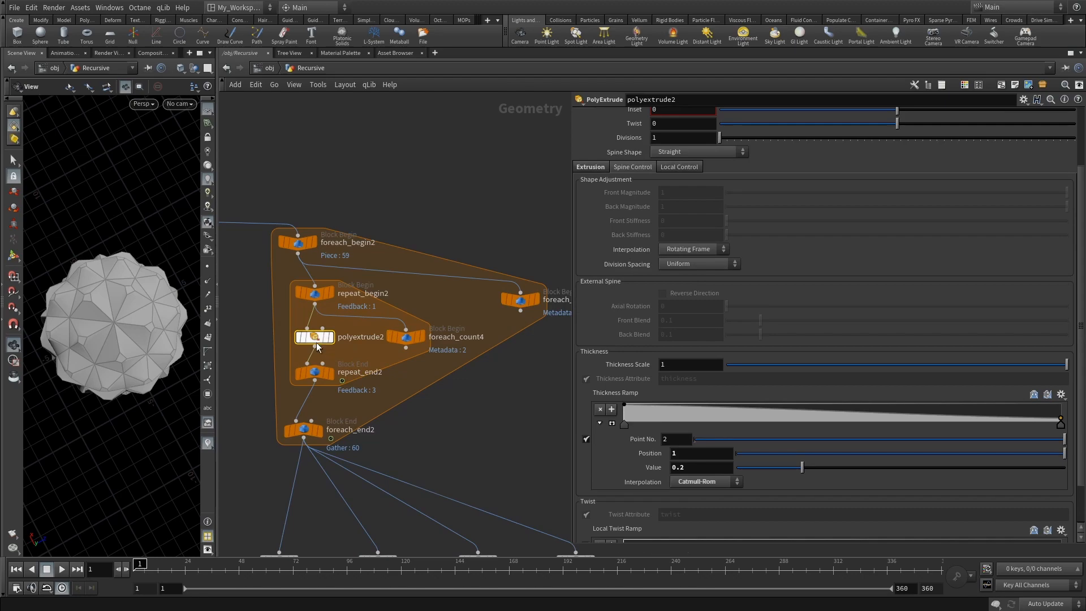
pyautogui.scroll(3)
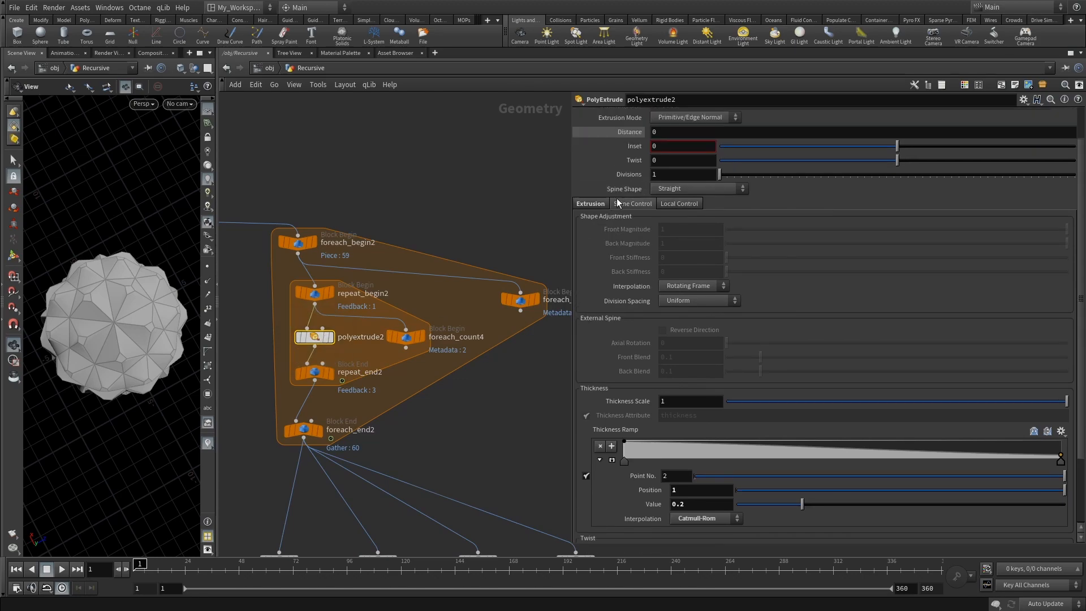
pyautogui.scroll(3)
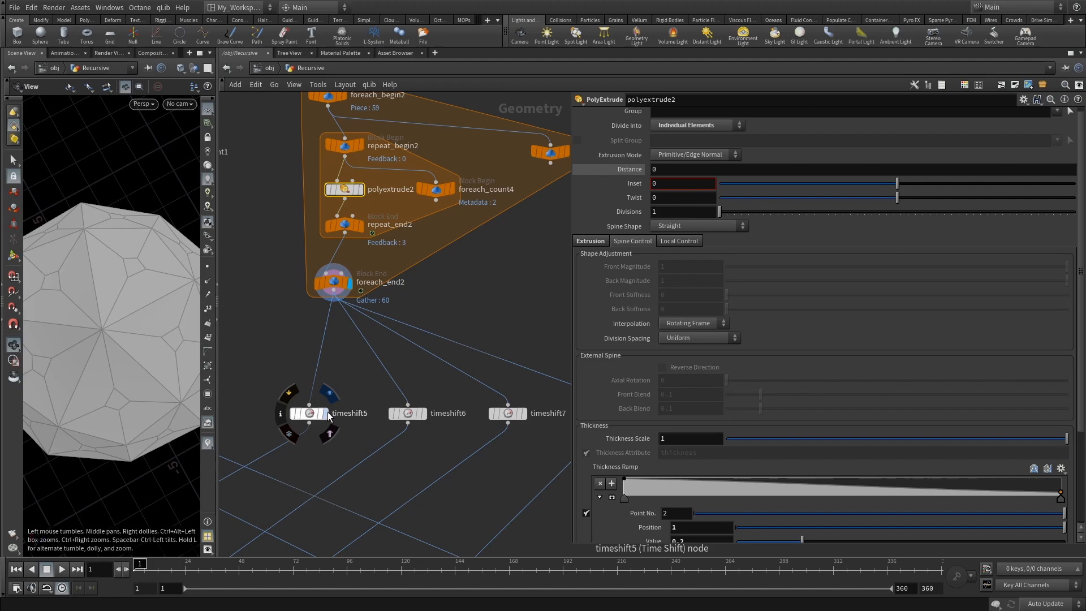
pyautogui.click(407, 414)
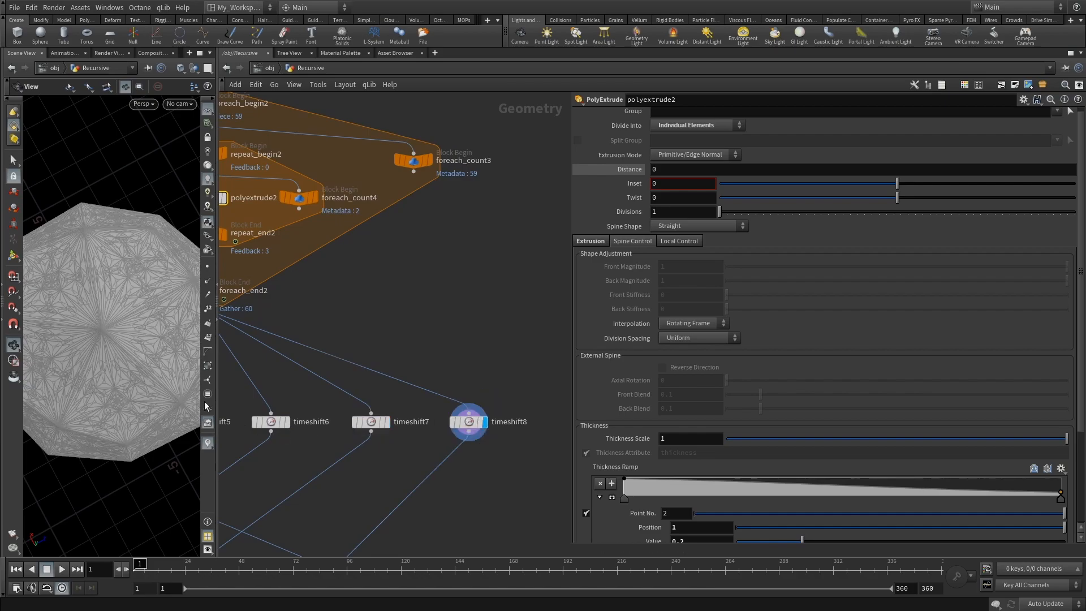
pyautogui.moveTo(111, 375)
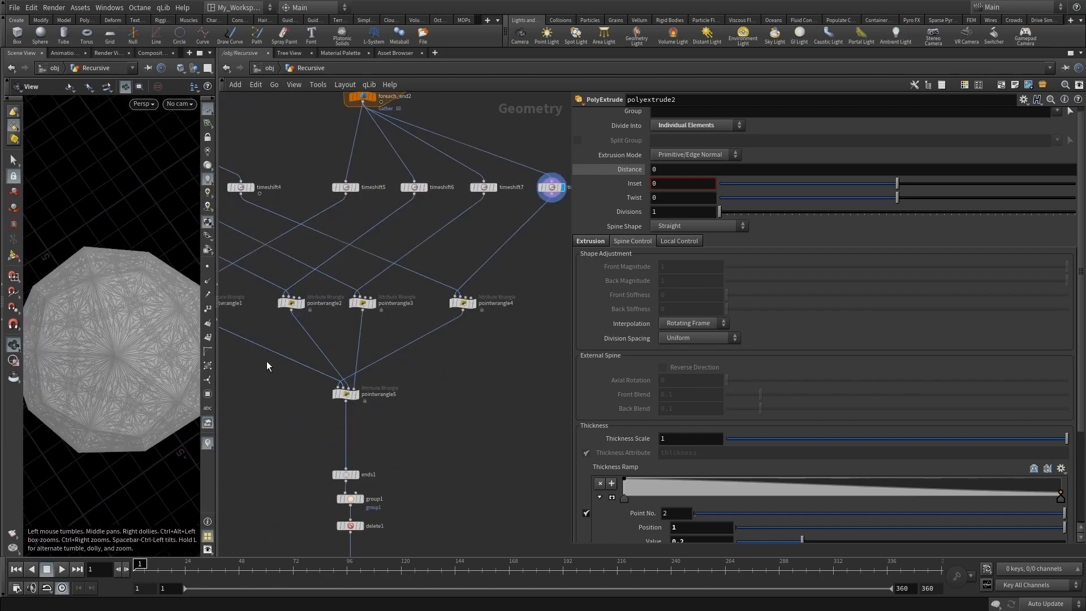
# - Show pointwrangle1's VEX code storing each point's position as targetpos
pyautogui.click(275, 338)
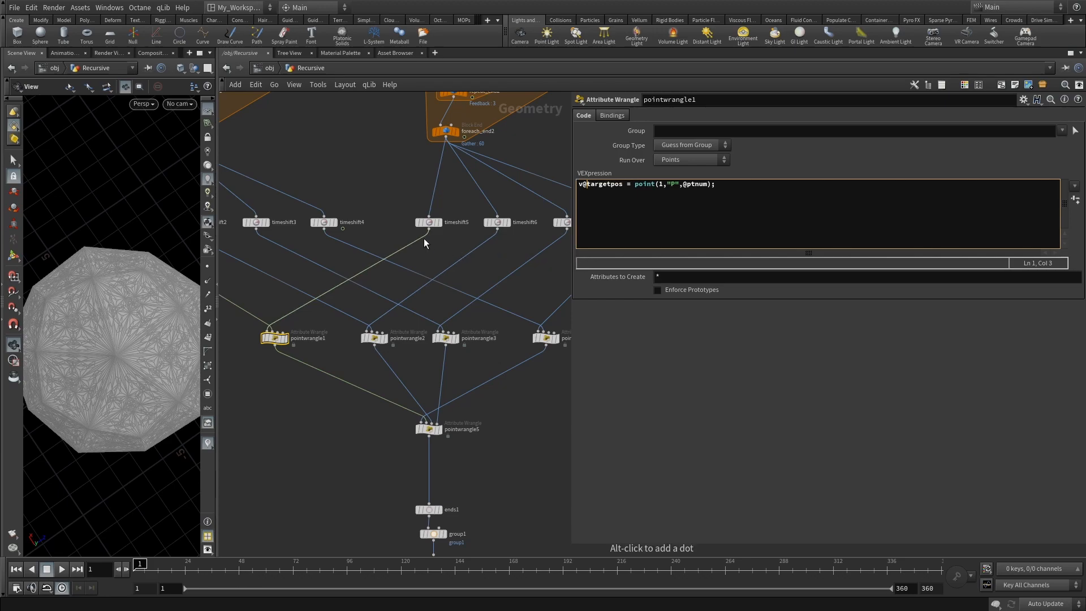
pyautogui.moveTo(346, 398)
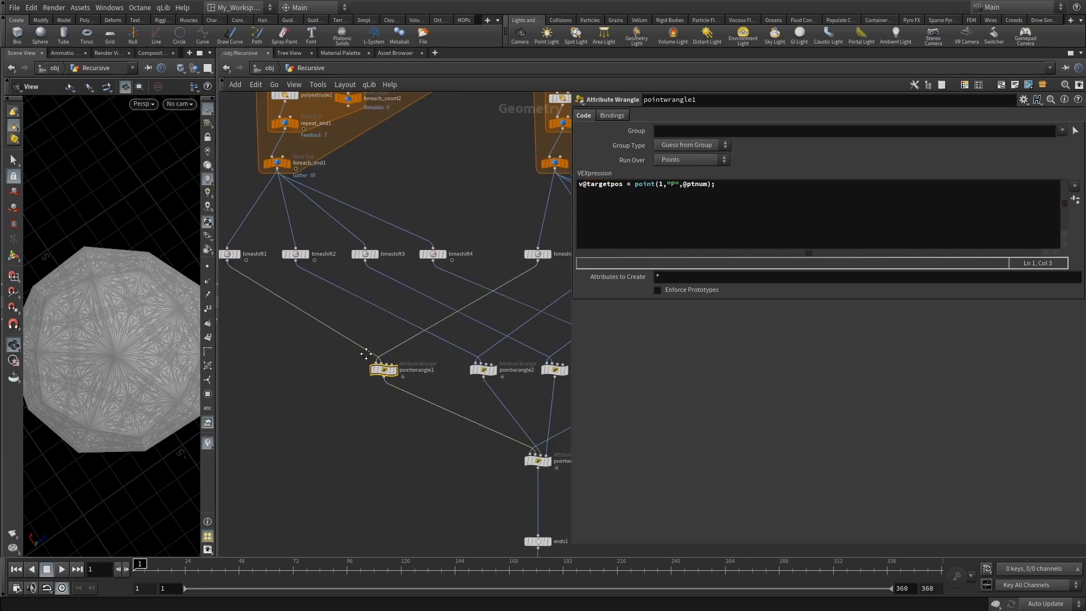
pyautogui.click(242, 279)
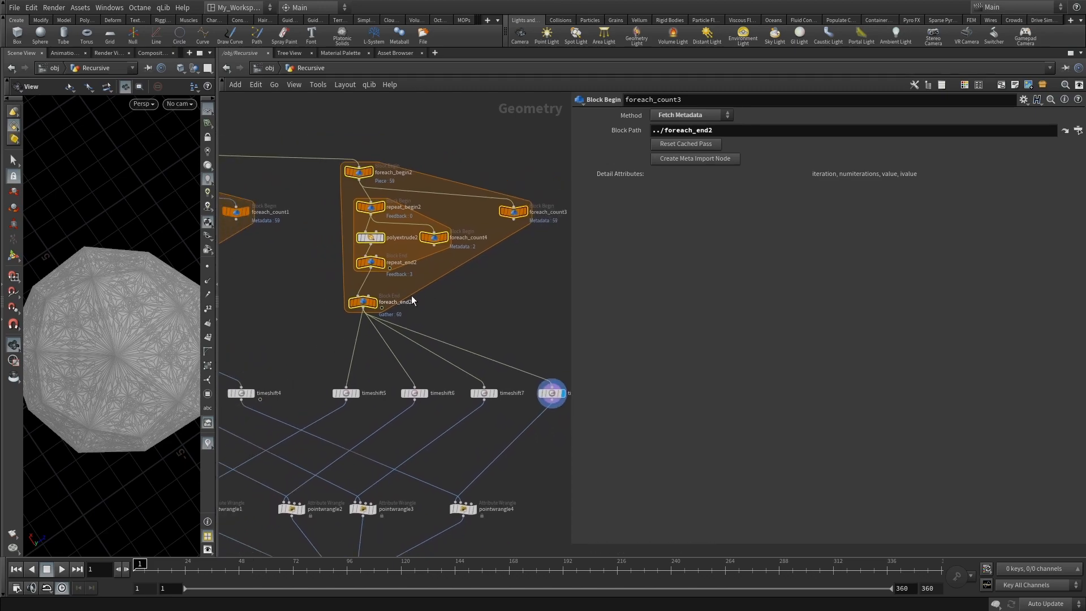
pyautogui.scroll(-3)
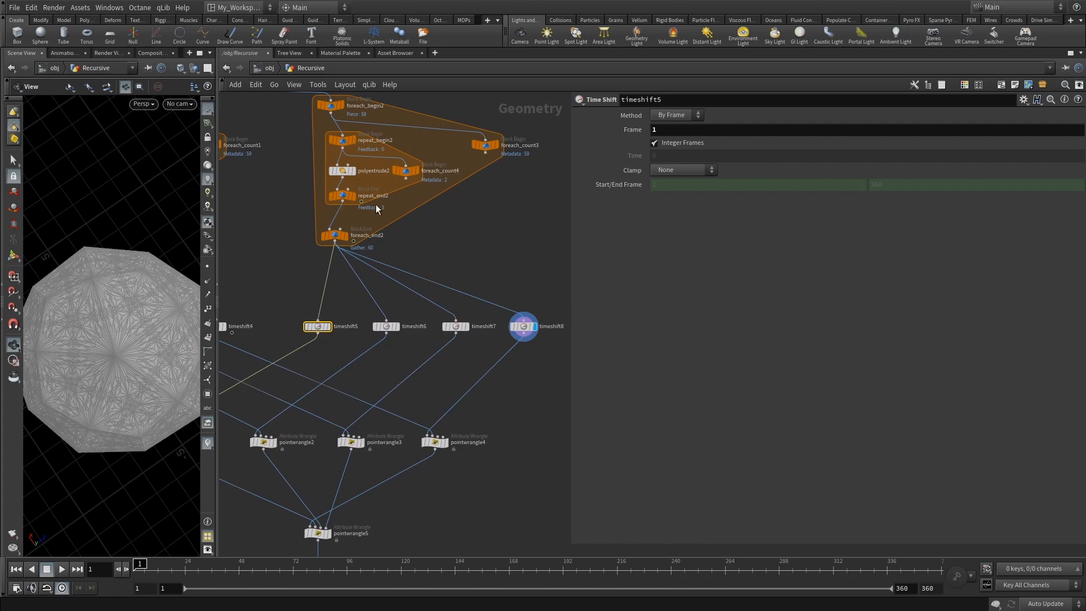
pyautogui.moveTo(372, 314)
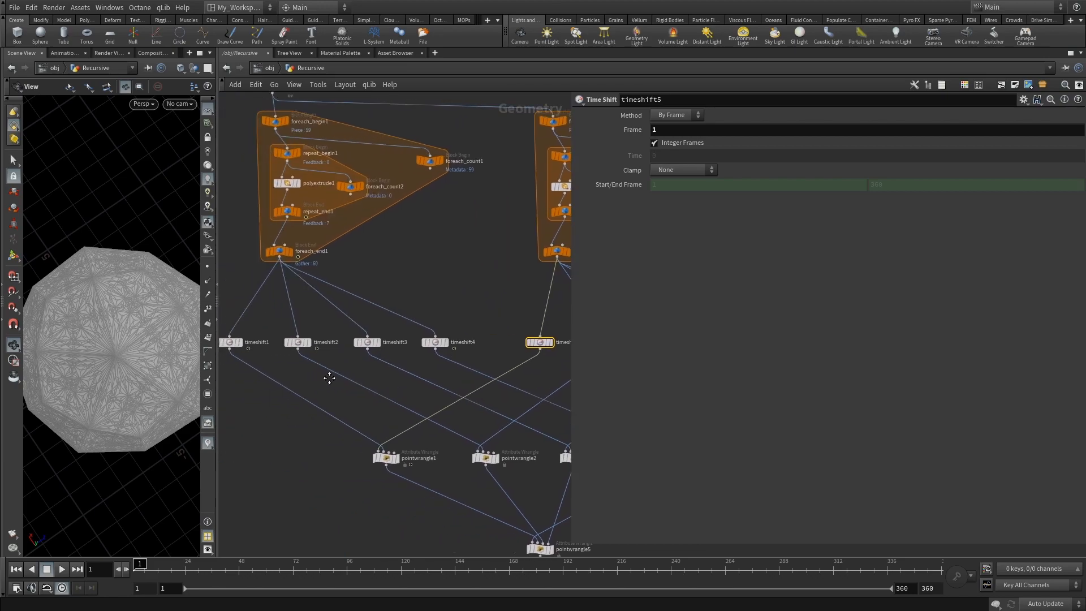
# - Confirm timeshift1 and timeshift5 both hold frame 1
pyautogui.click(235, 353)
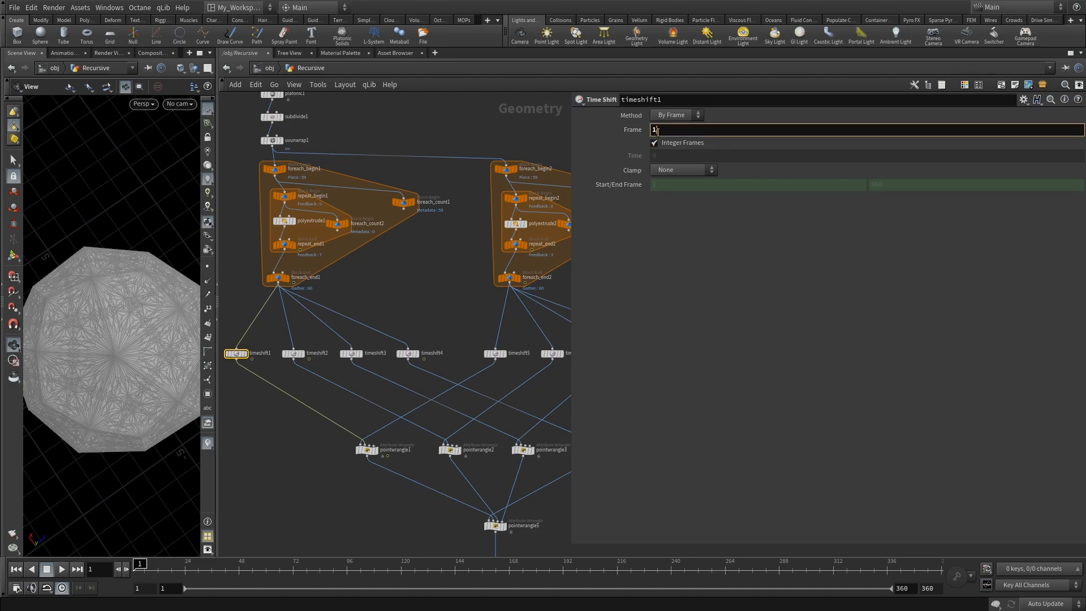
pyautogui.click(494, 353)
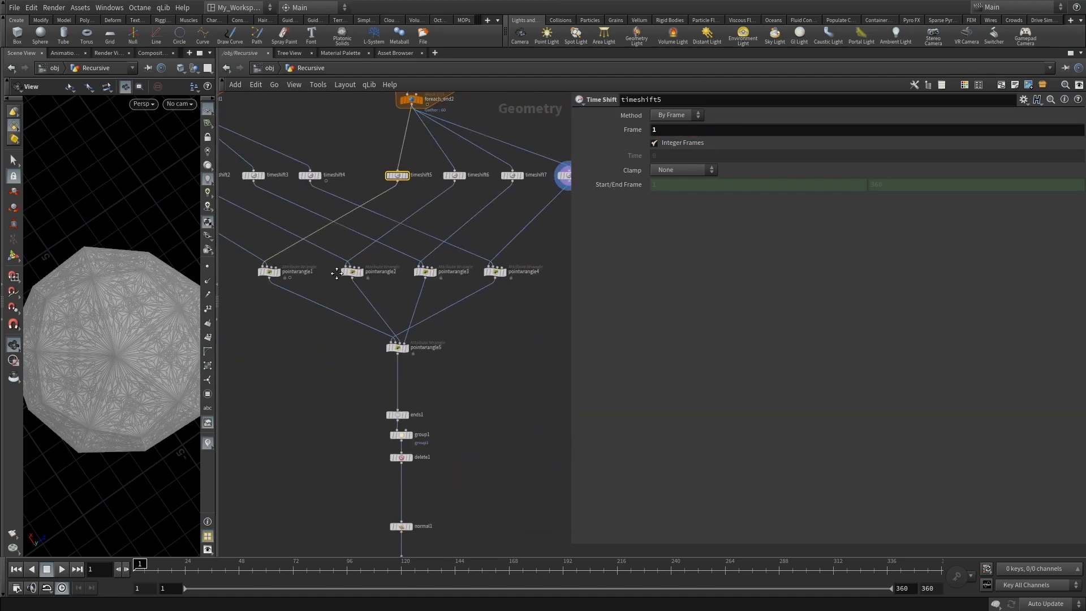
pyautogui.scroll(3)
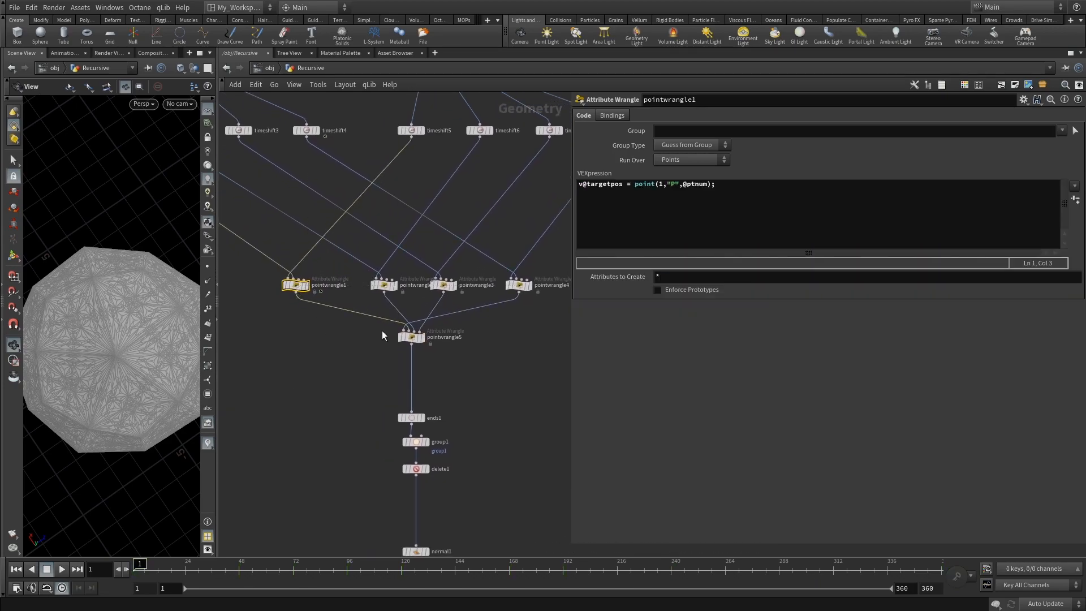
# - Compare pointwrangle3 and pointwrangle4's targetpos code against pointwrangle5's four-way Blendstep mix
pyautogui.click(411, 337)
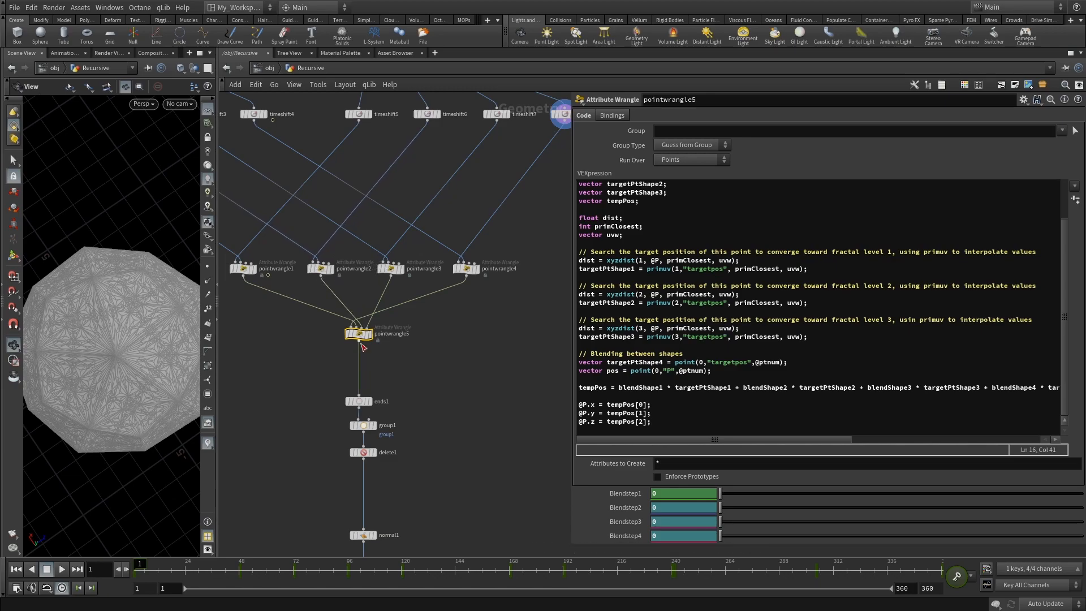
pyautogui.click(392, 269)
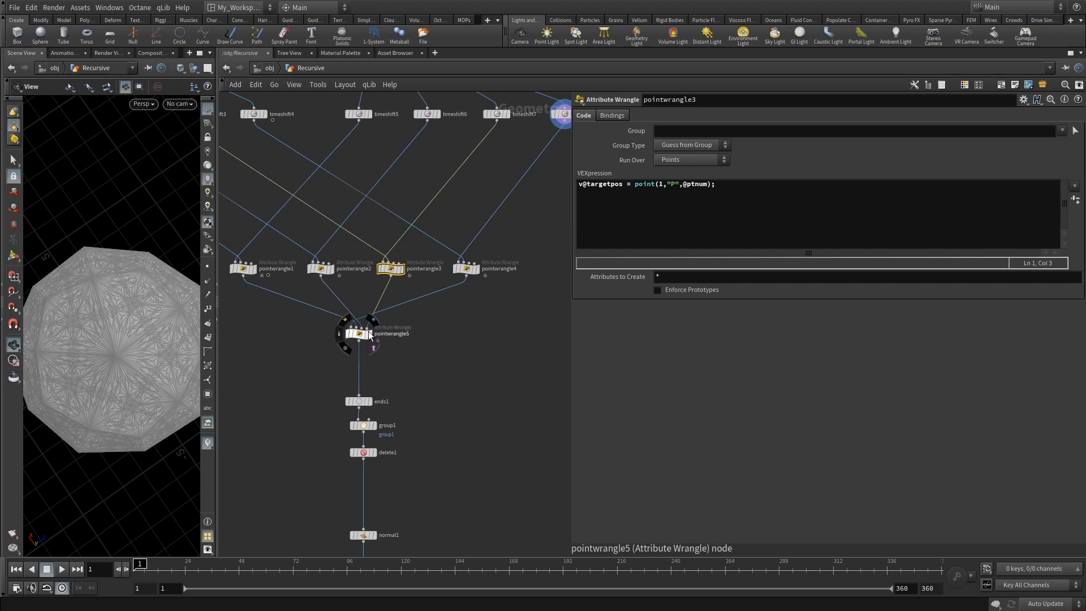
pyautogui.click(467, 269)
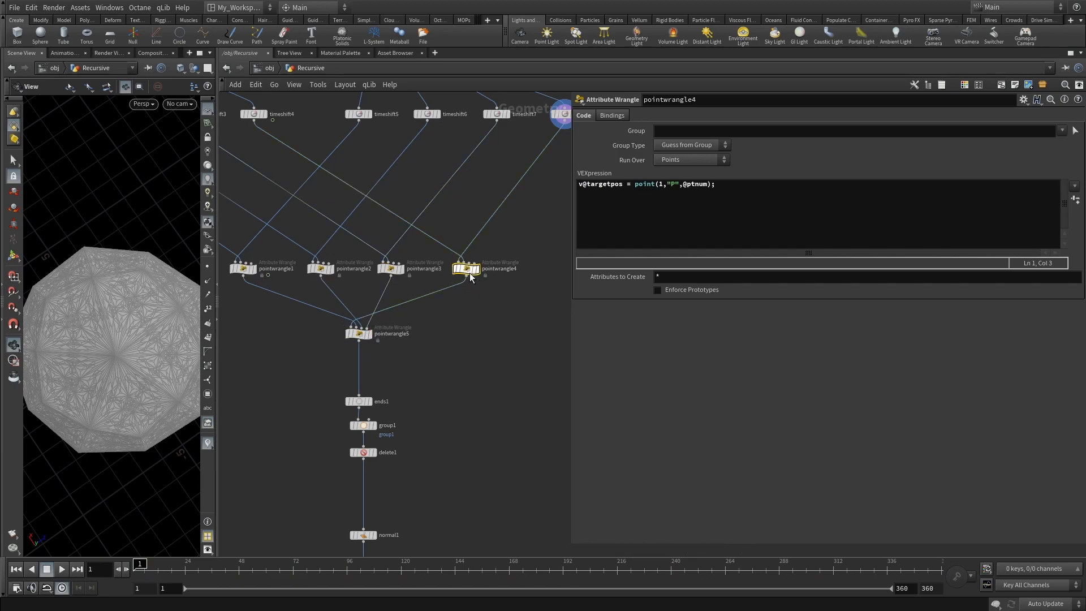
pyautogui.moveTo(350, 333)
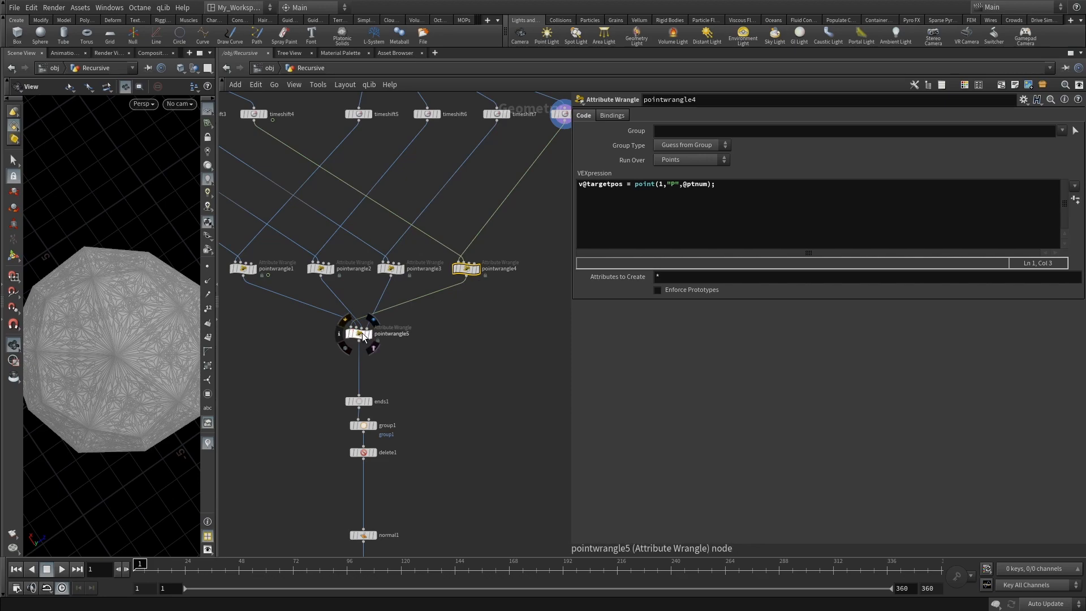
pyautogui.click(359, 333)
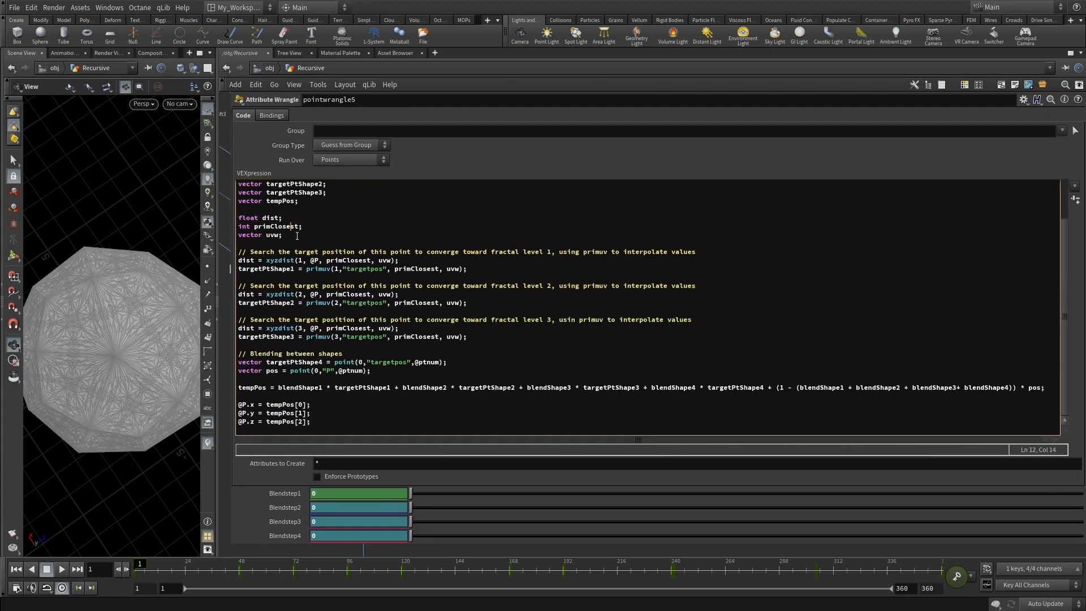
pyautogui.scroll(3)
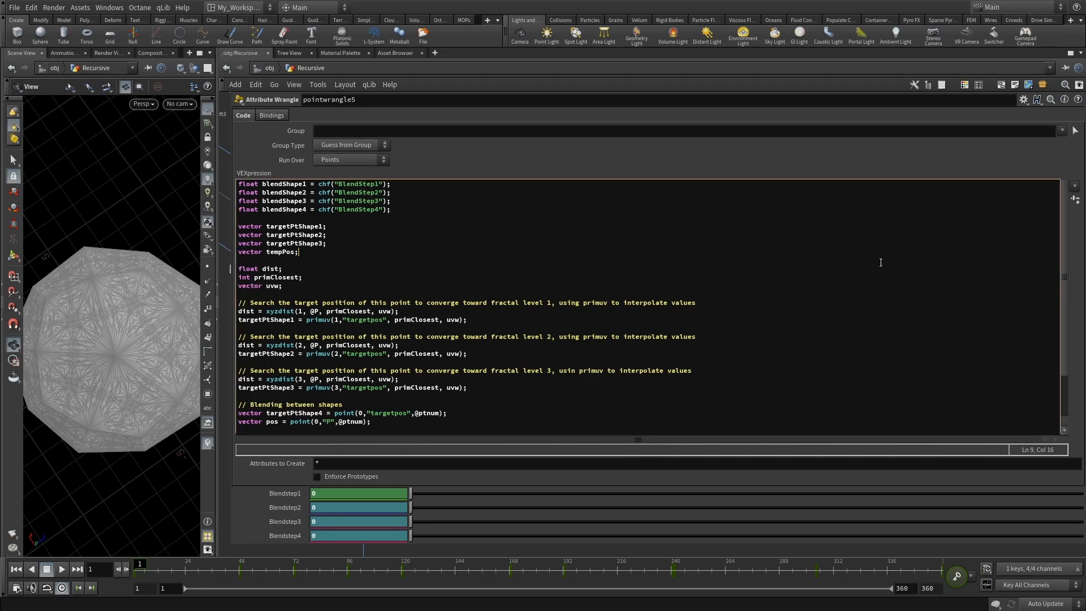
pyautogui.scroll(-3)
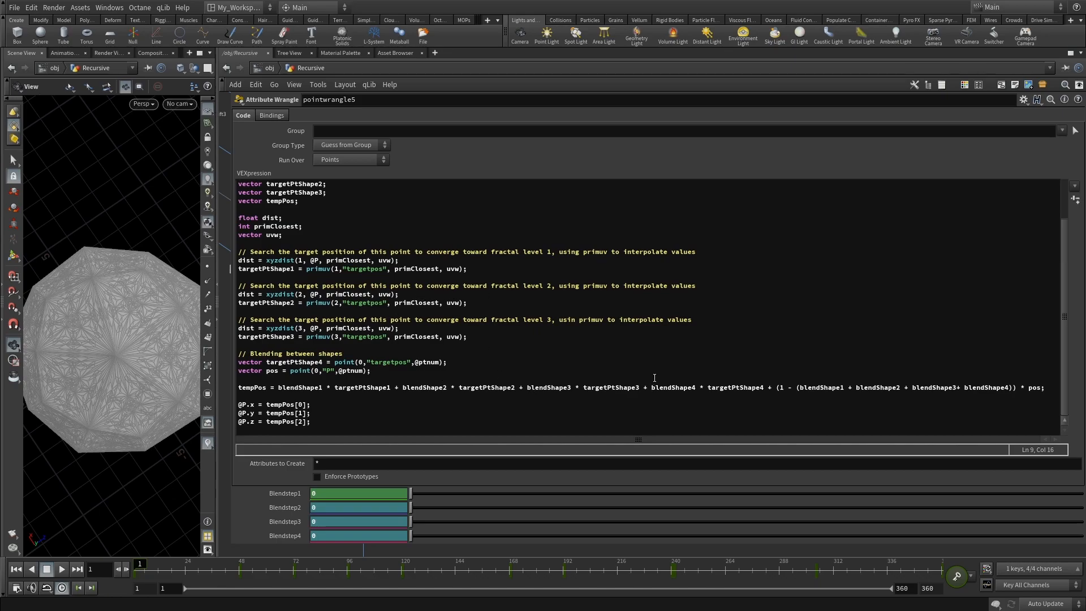
pyautogui.moveTo(345, 320)
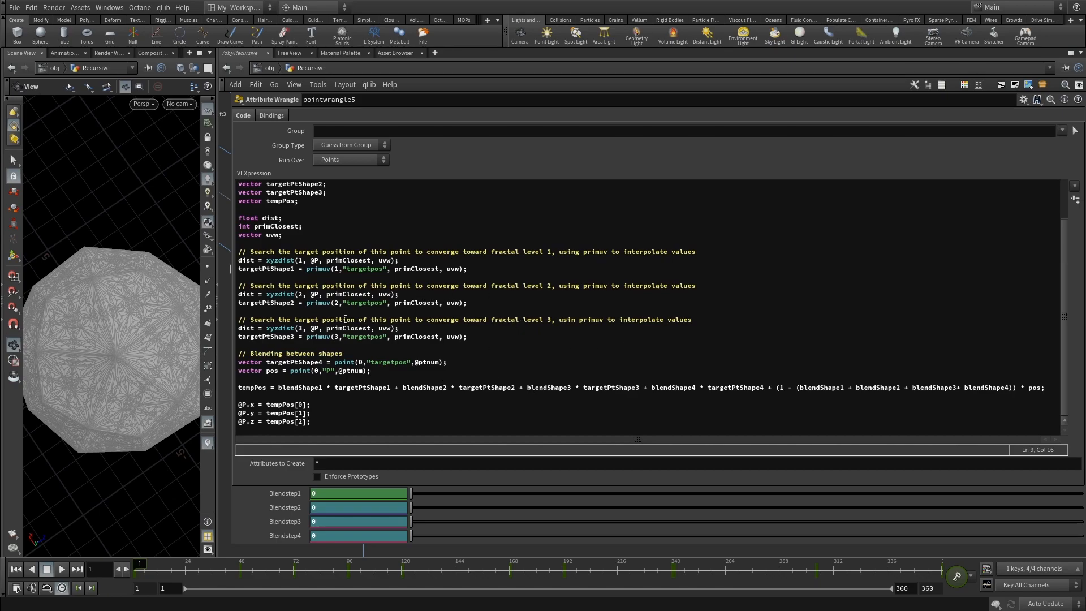
pyautogui.moveTo(428, 283)
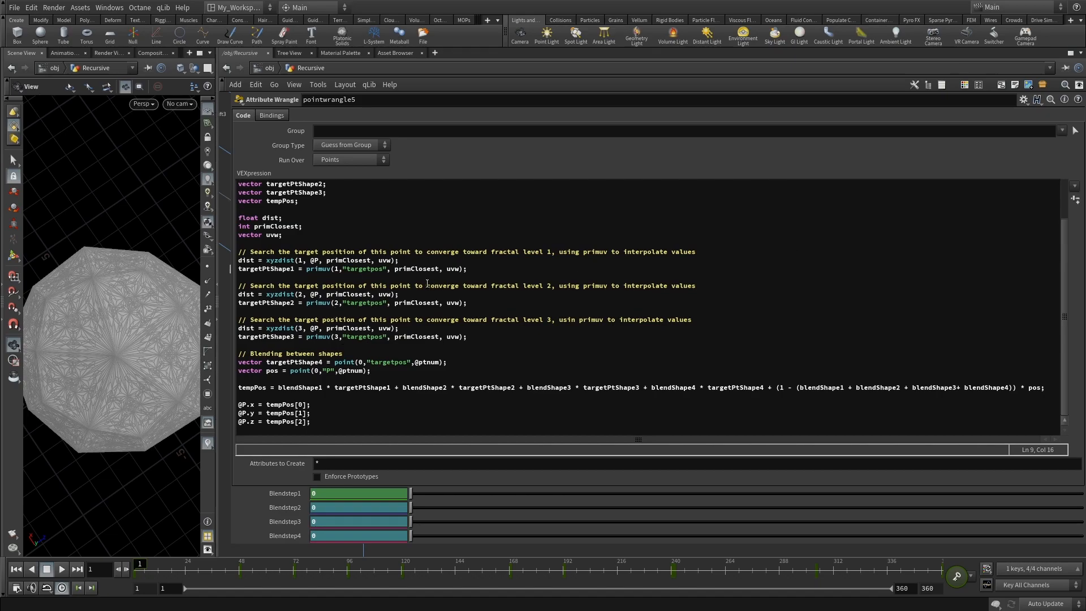
pyautogui.moveTo(330, 280)
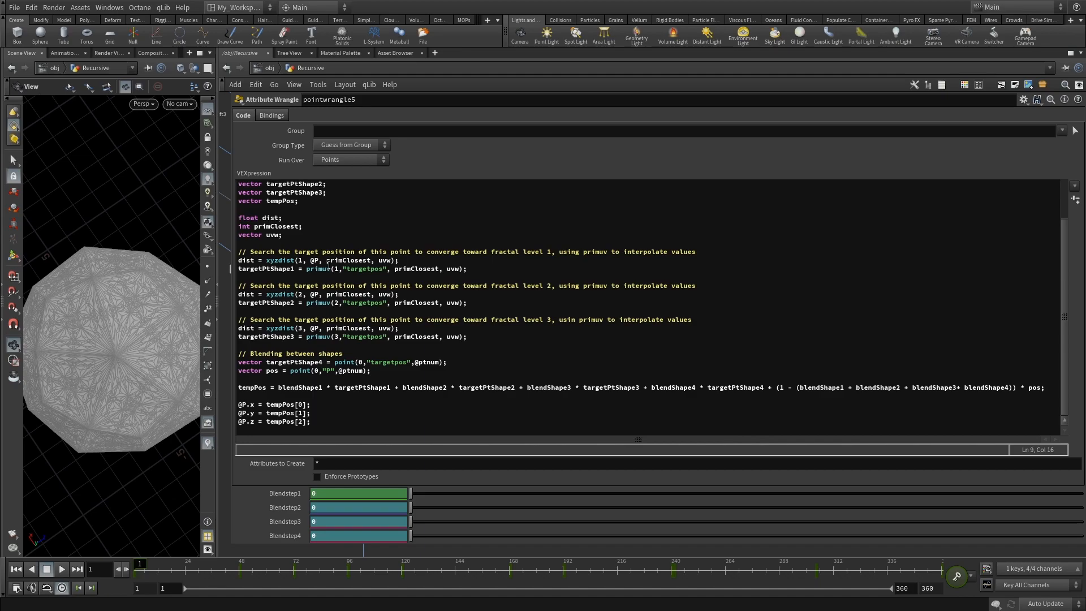
pyautogui.moveTo(453, 332)
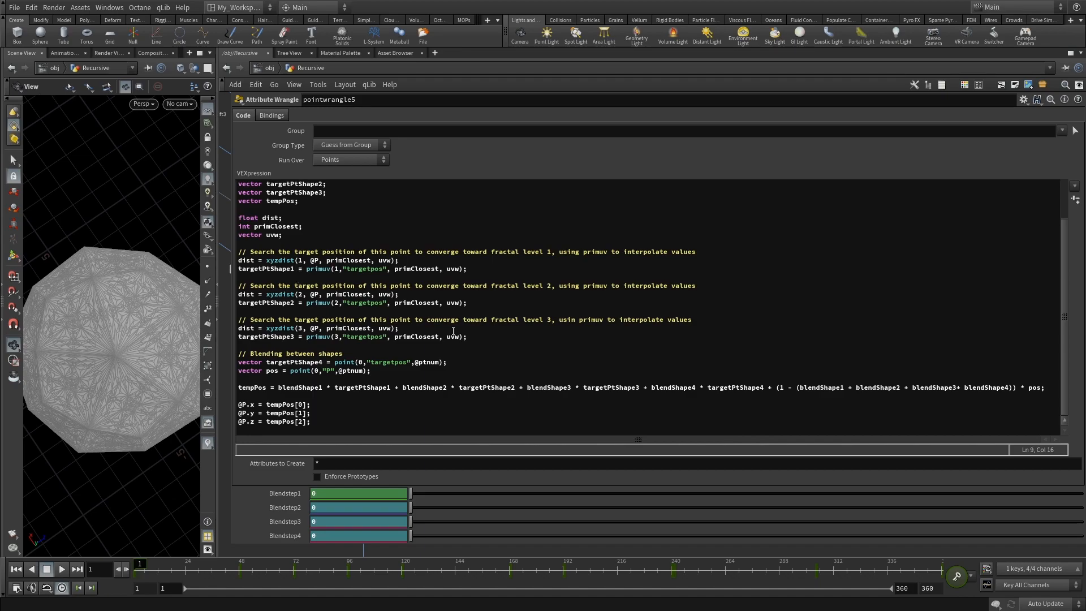
pyautogui.scroll(3)
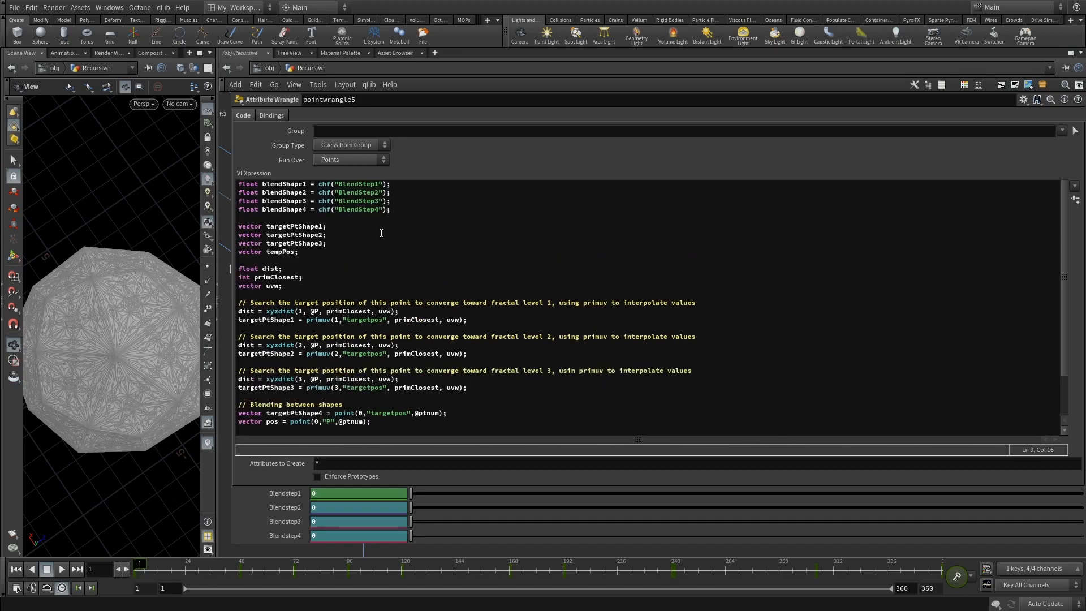
pyautogui.scroll(-3)
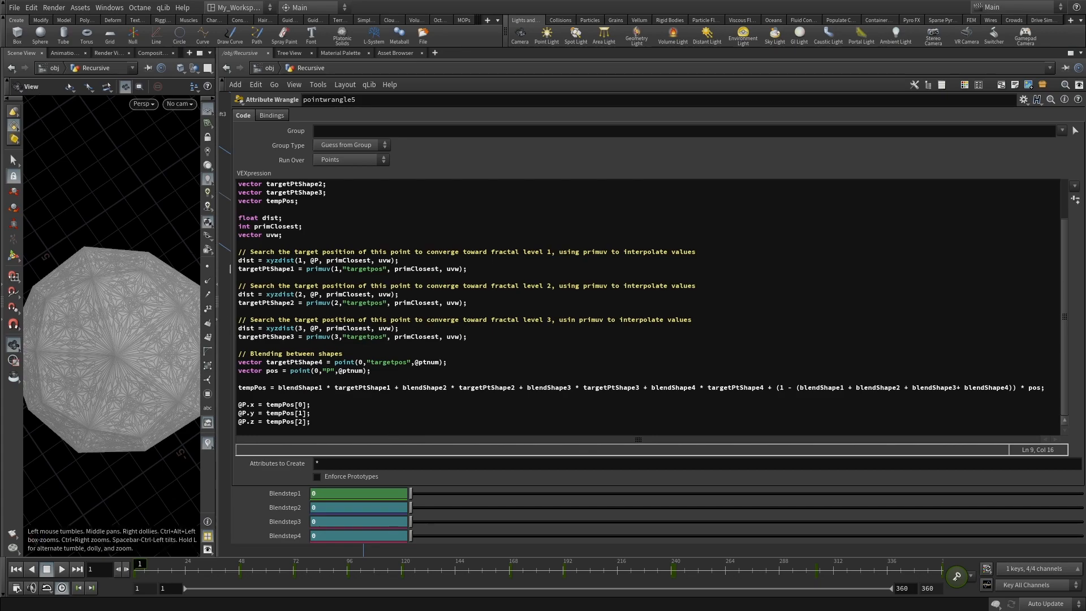
pyautogui.moveTo(230, 298)
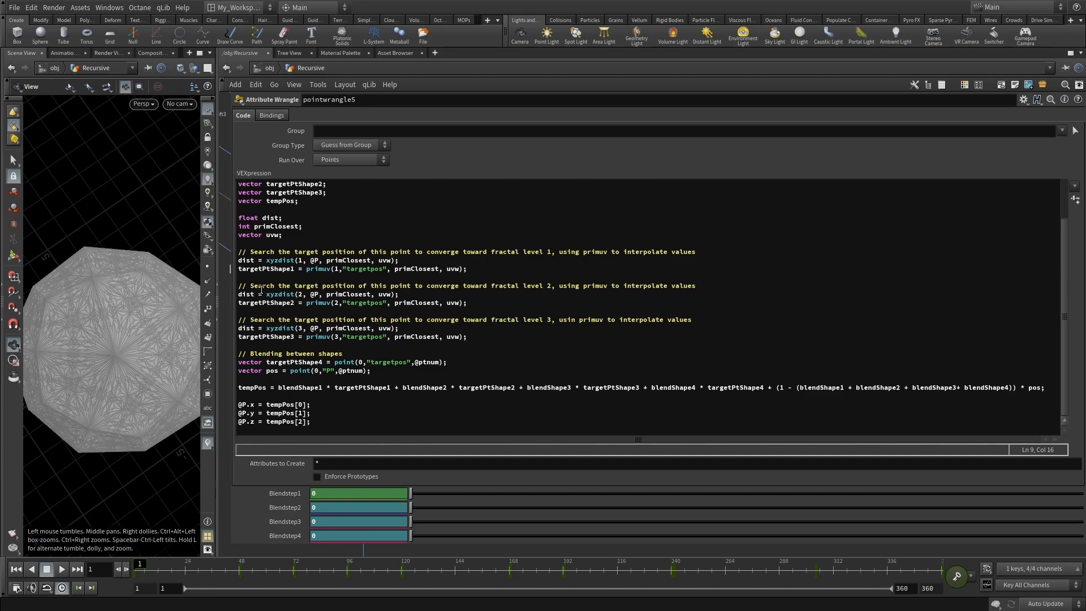
pyautogui.scroll(3)
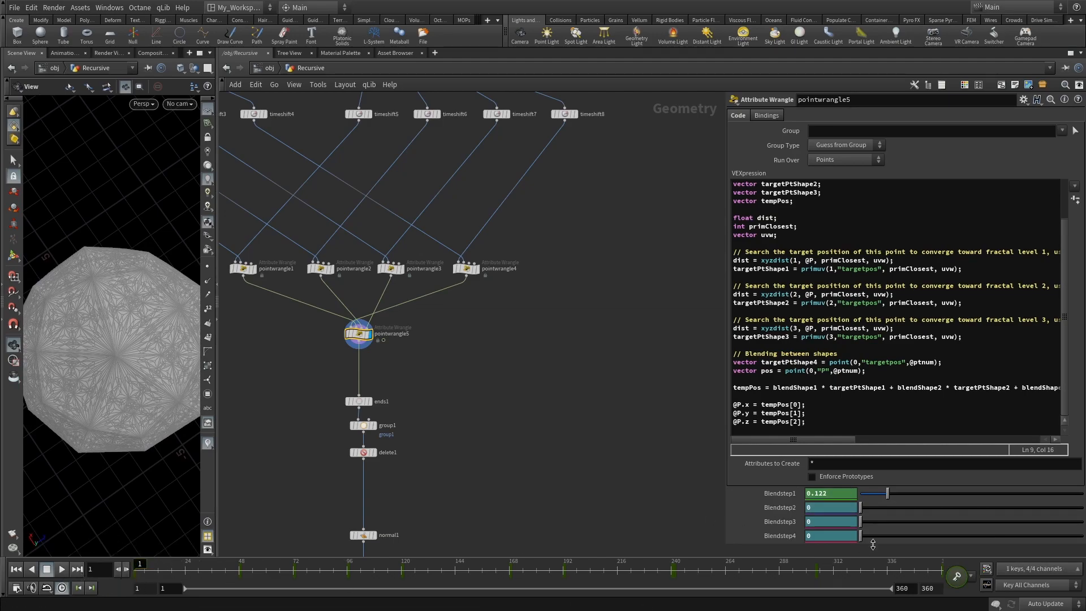
pyautogui.moveTo(67, 551)
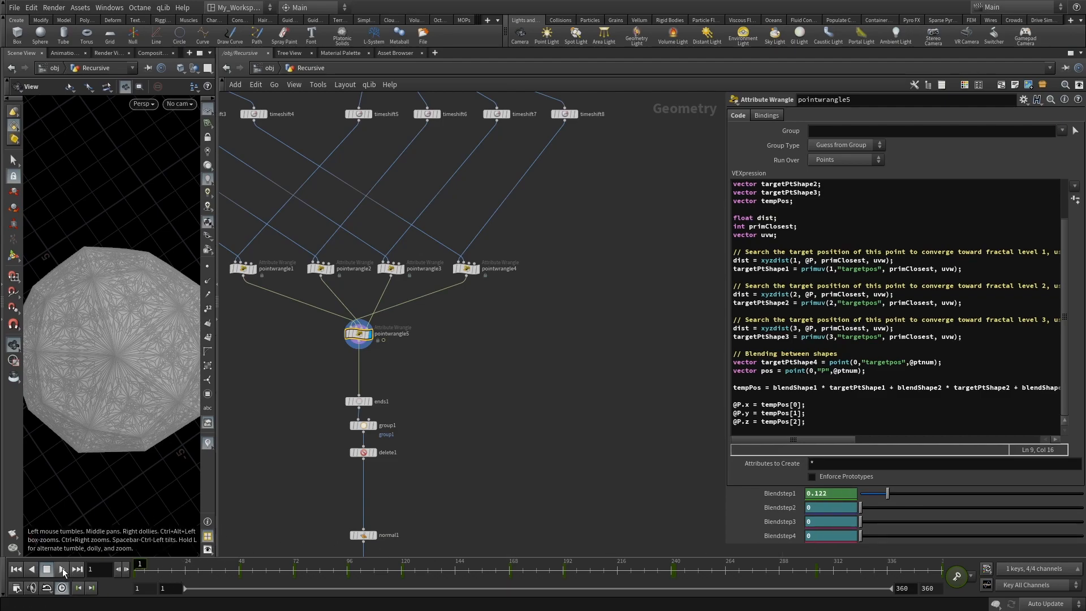
# - Play the timeline so the Blendstep weights animate the mesh toward the rounder frame-343 shape
pyautogui.click(47, 569)
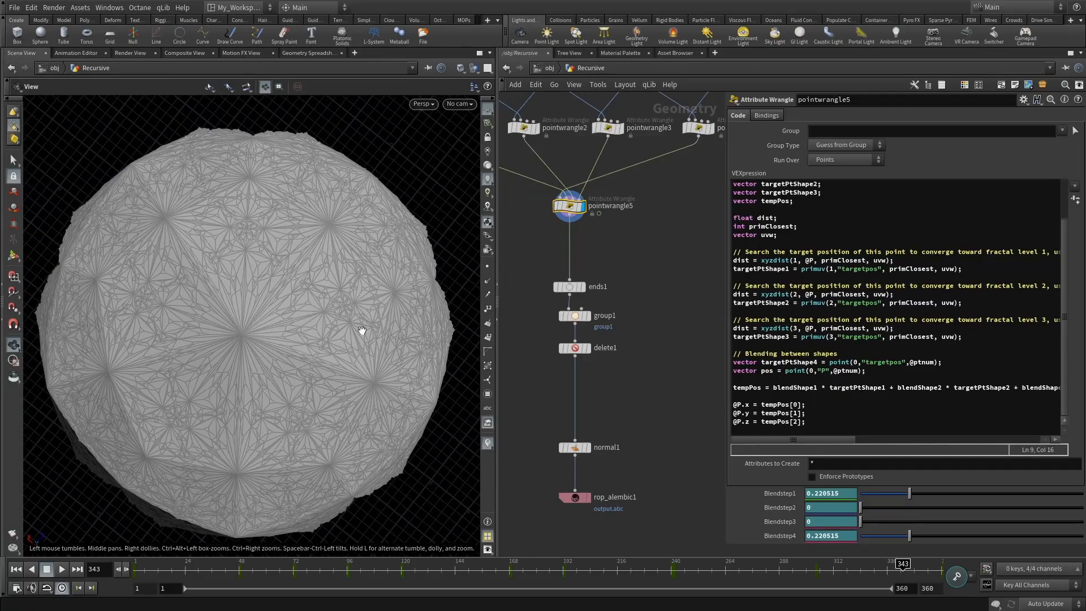
pyautogui.moveTo(318, 269)
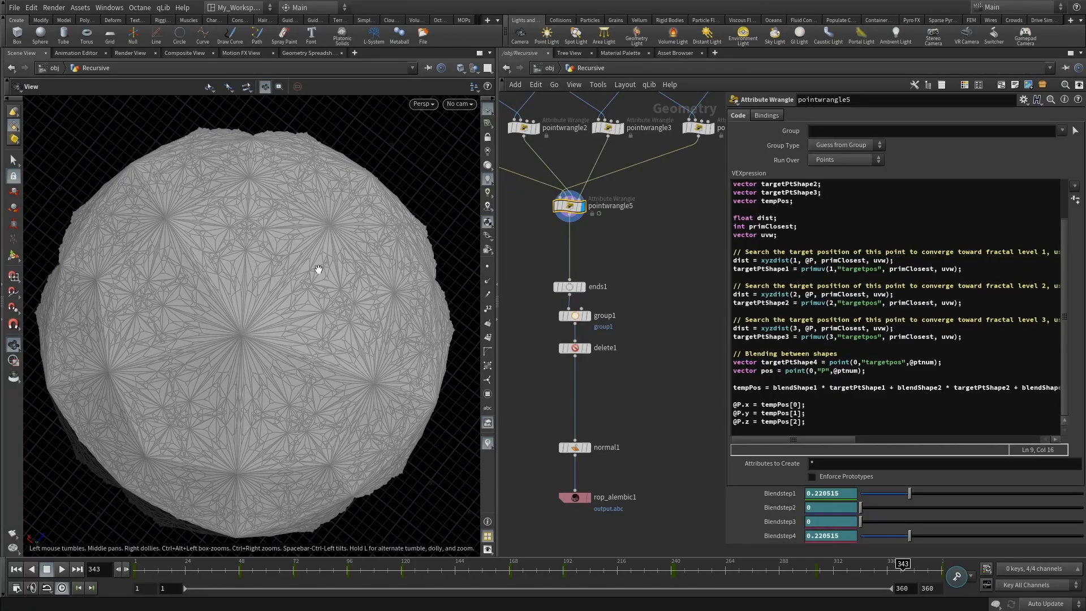
pyautogui.moveTo(330, 327)
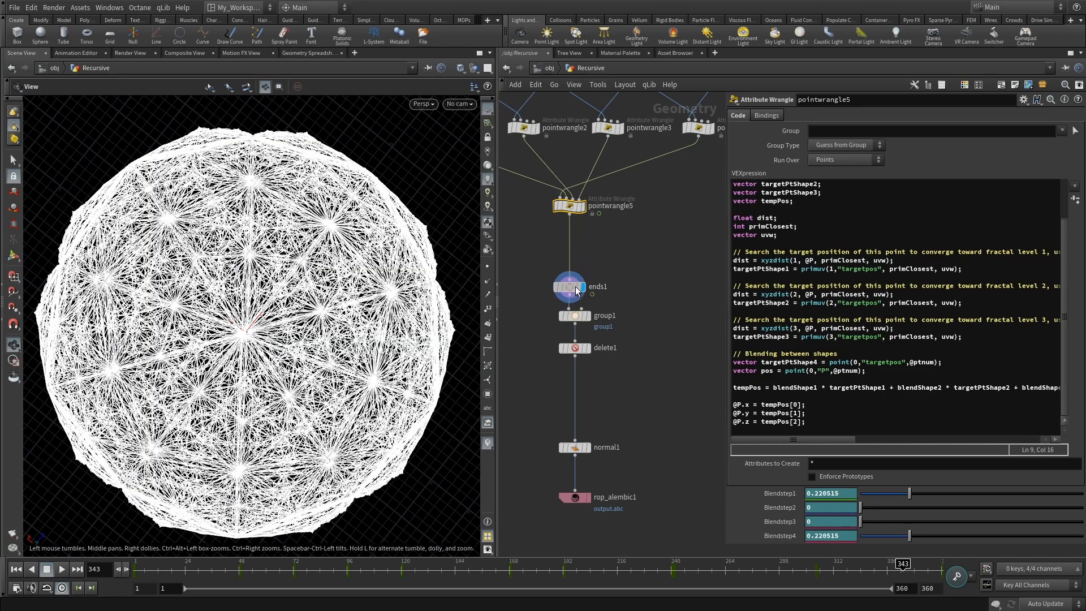
# - Display ends1's open edge lines, then inspect group1's bounding-box group and the cleaned mesh at delete1
pyautogui.click(574, 286)
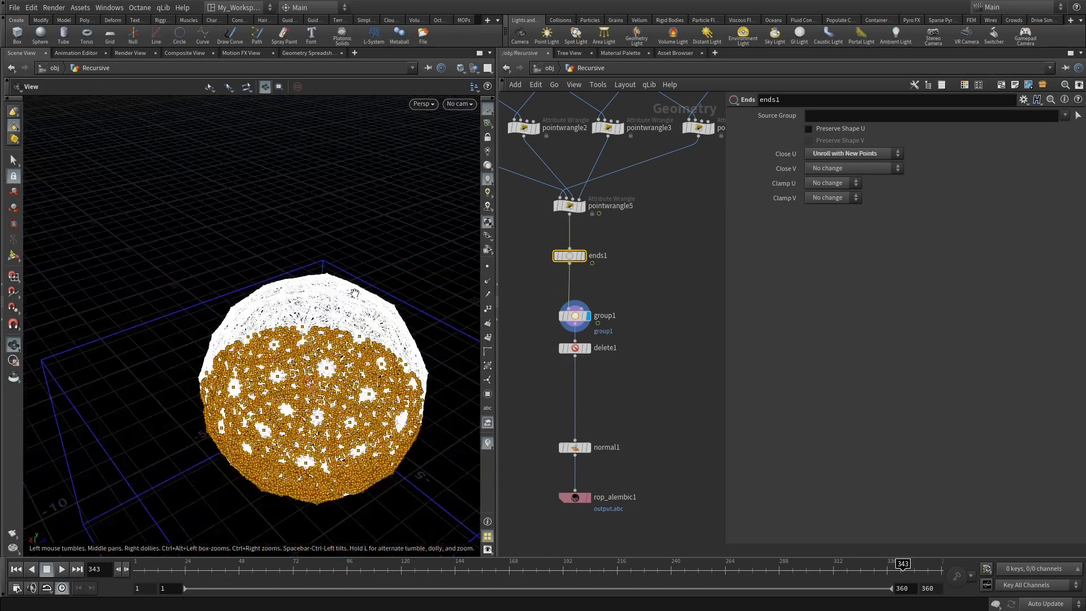
pyautogui.click(574, 316)
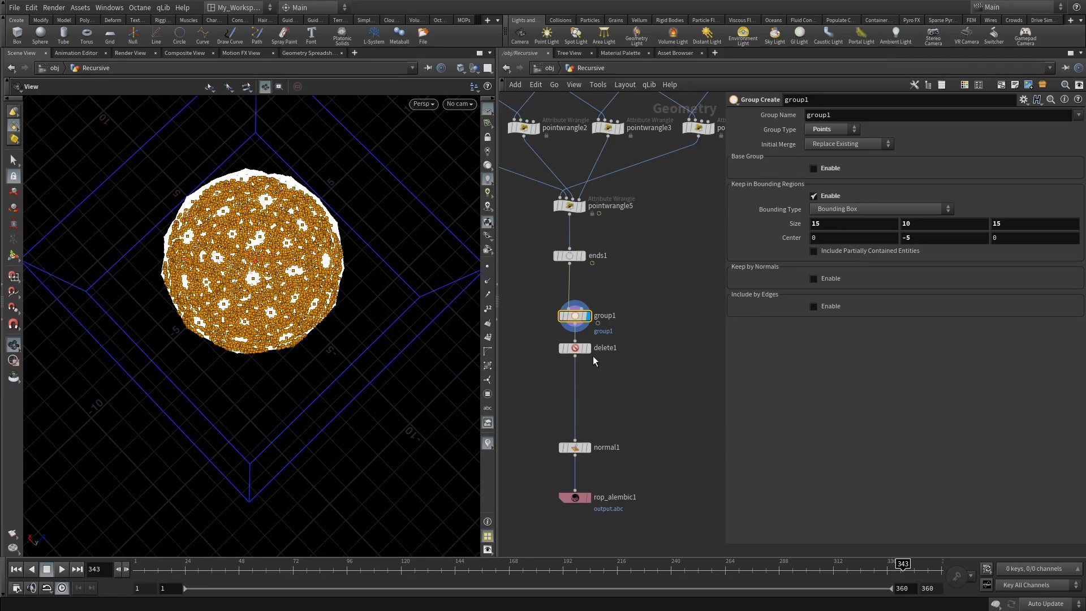
pyautogui.click(572, 347)
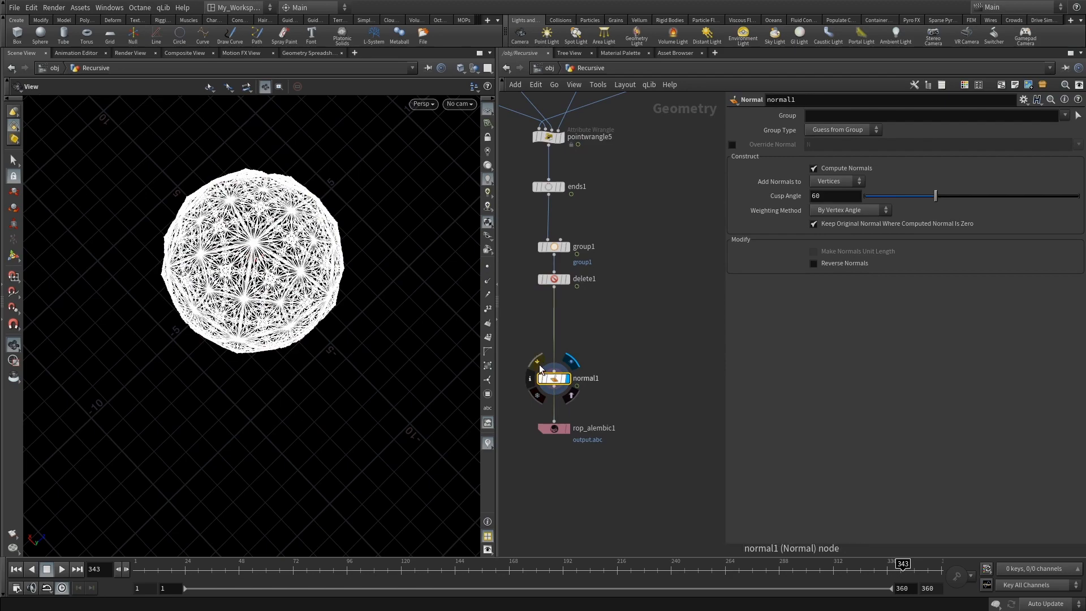
# - Move normal1 to sit directly after pointwrangle5 and display the mesh there, orbiting to check it
pyautogui.click(553, 278)
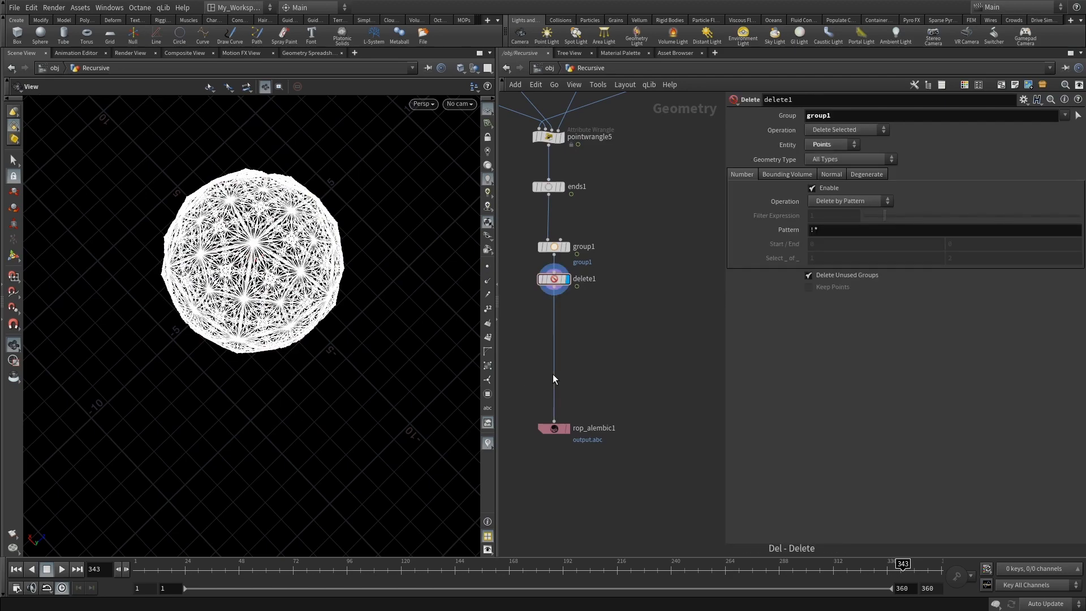
pyautogui.moveTo(580, 215)
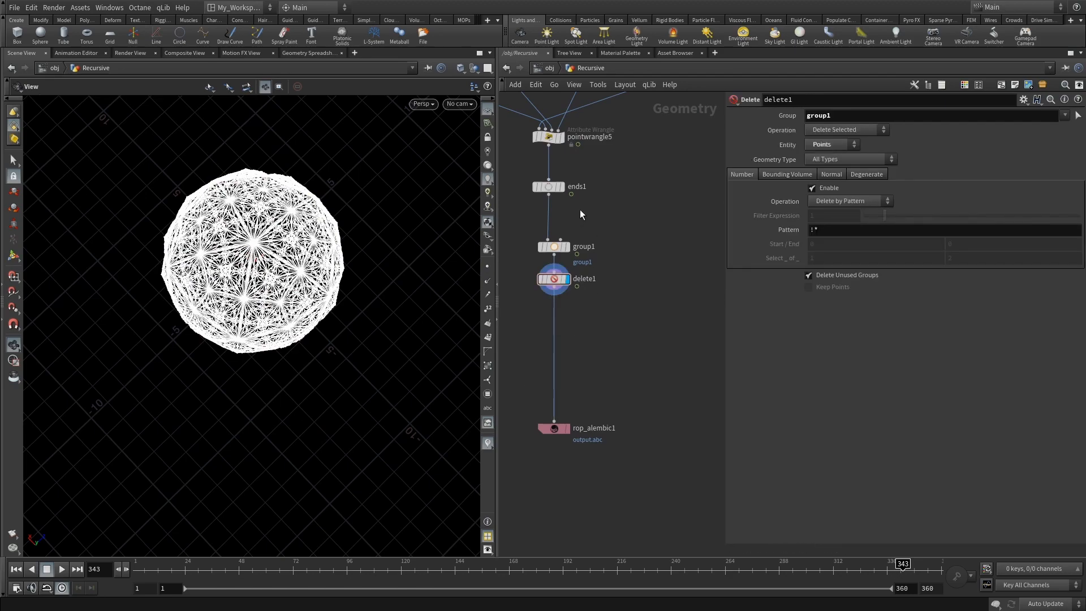
pyautogui.moveTo(572, 236)
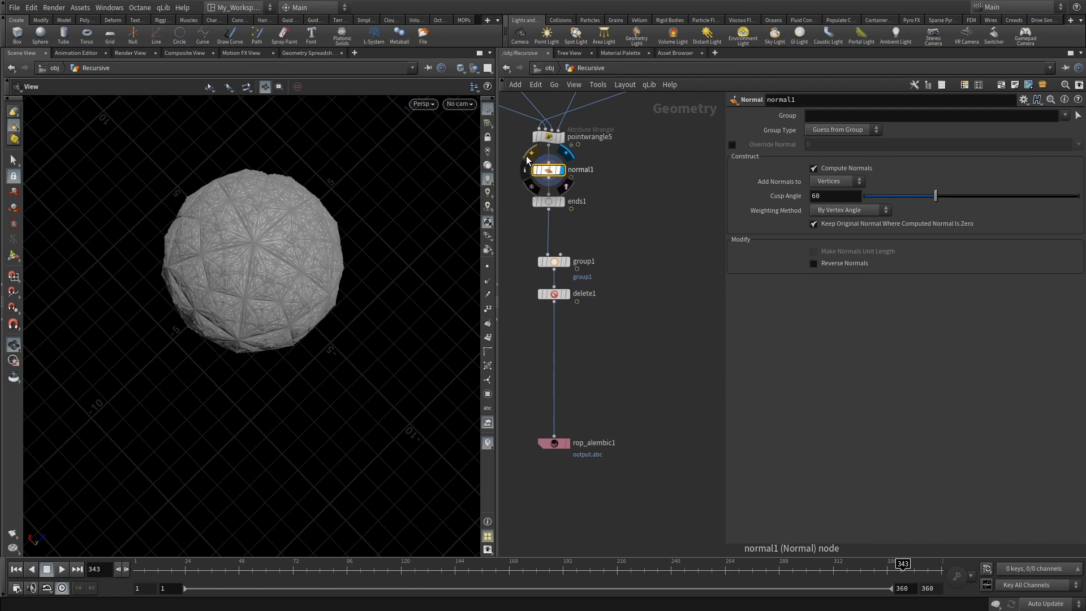
pyautogui.click(562, 171)
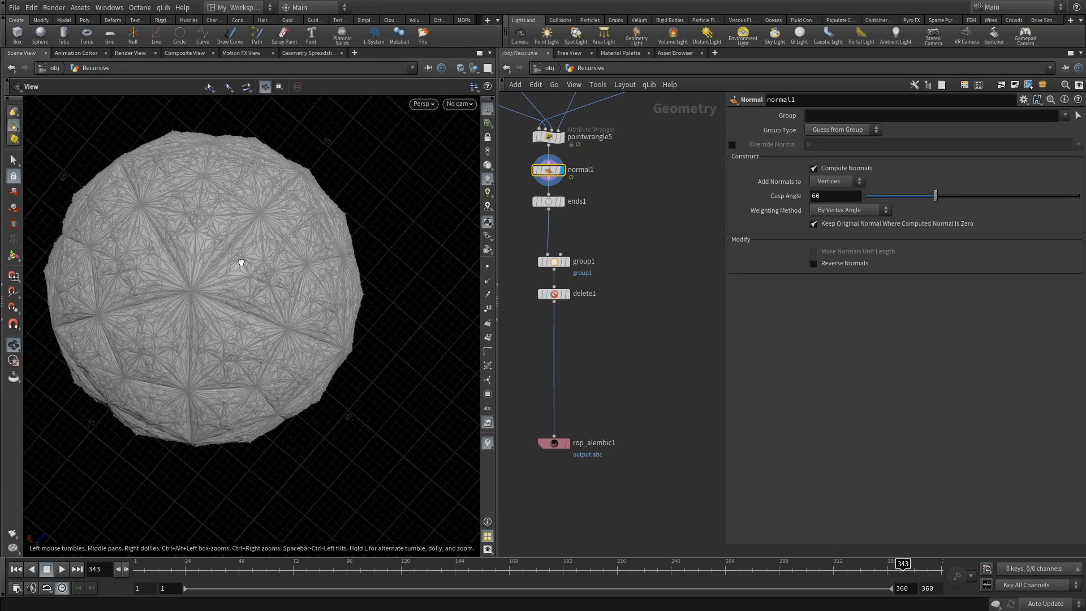
pyautogui.moveTo(239, 262); pyautogui.dragTo(185, 182)
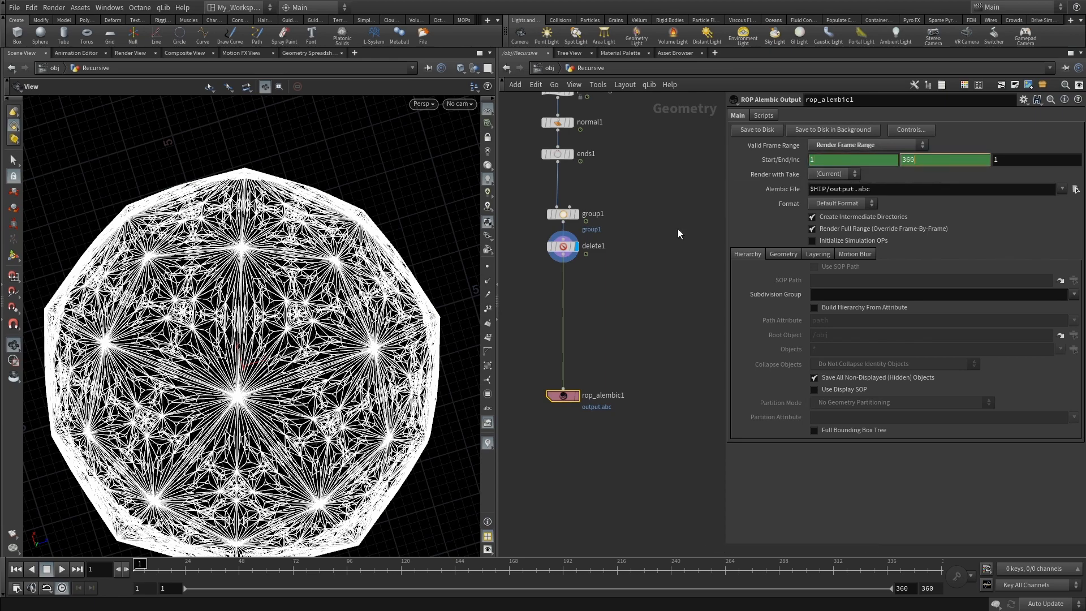
pyautogui.moveTo(592, 280)
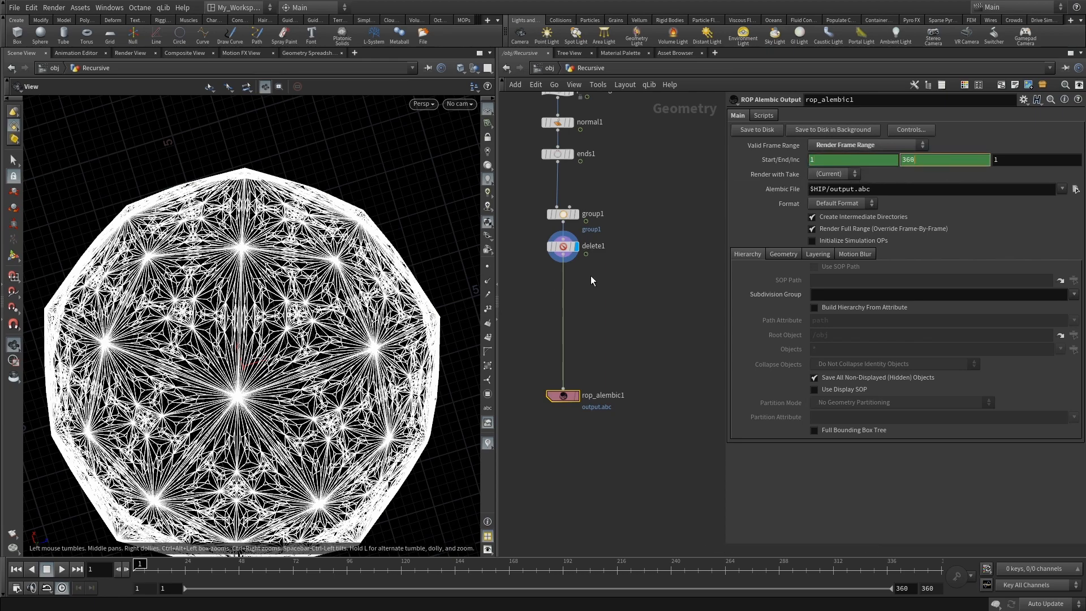
pyautogui.moveTo(591, 280)
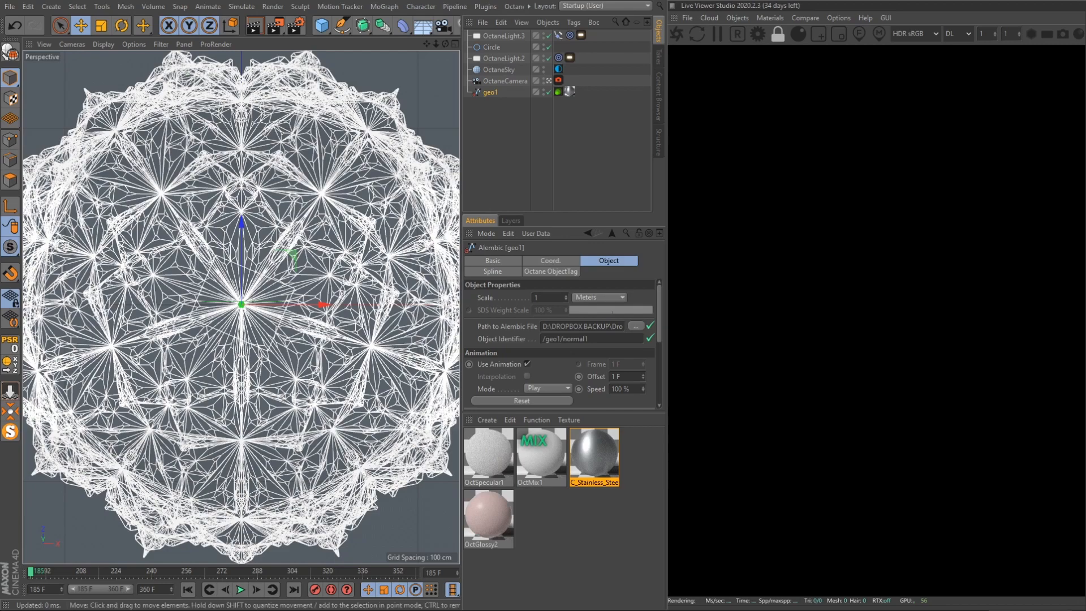
# - Remove OctSpecular1, OctMix1 and OctGlossy2, leaving only the C_Stainless_Steel material
pyautogui.click(490, 91)
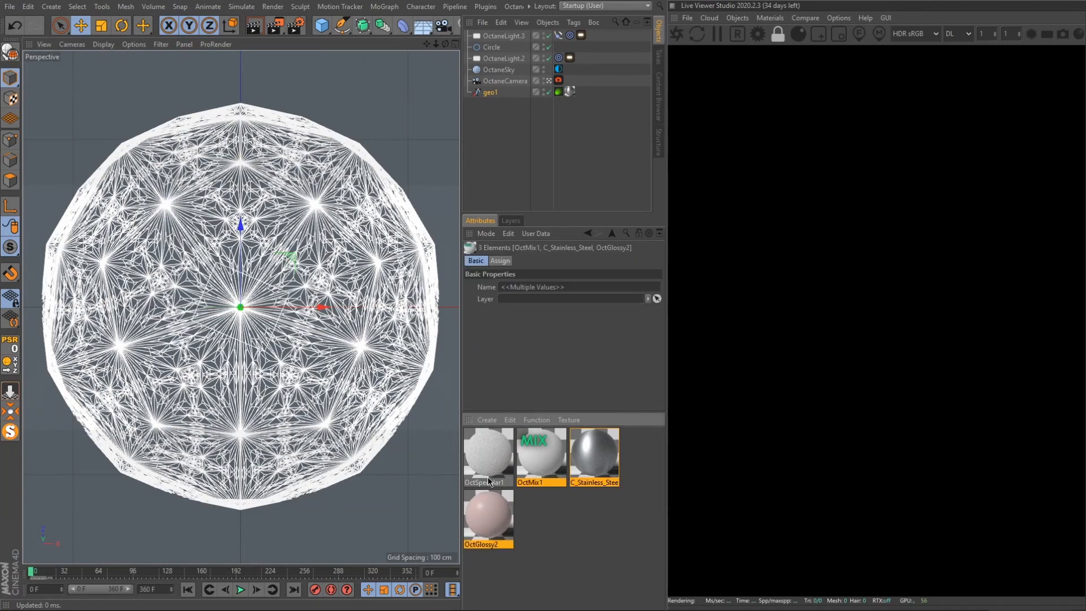
pyautogui.click(541, 454)
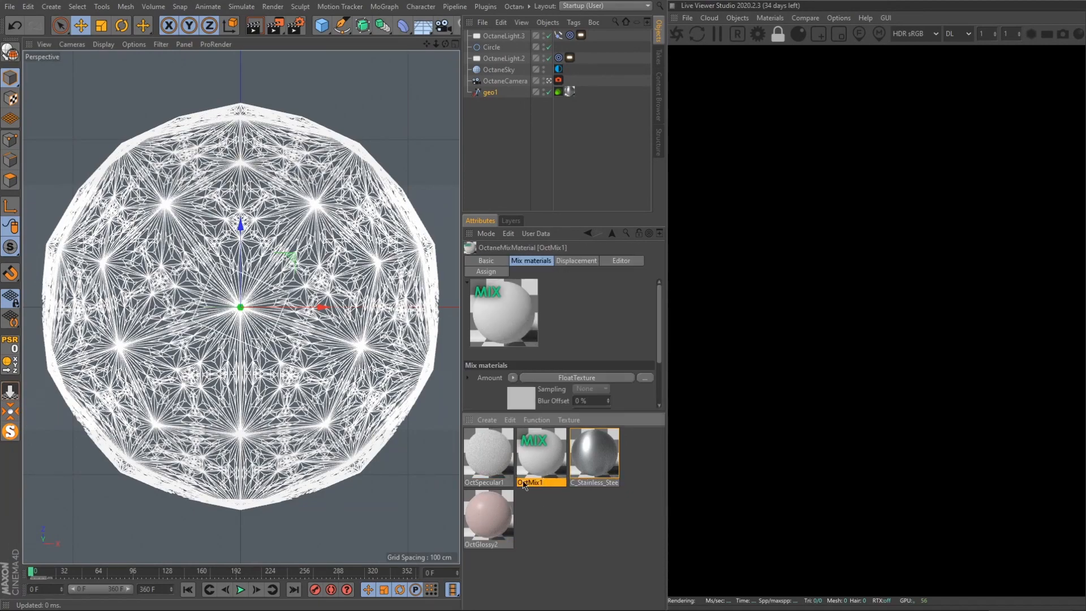
pyautogui.click(594, 454)
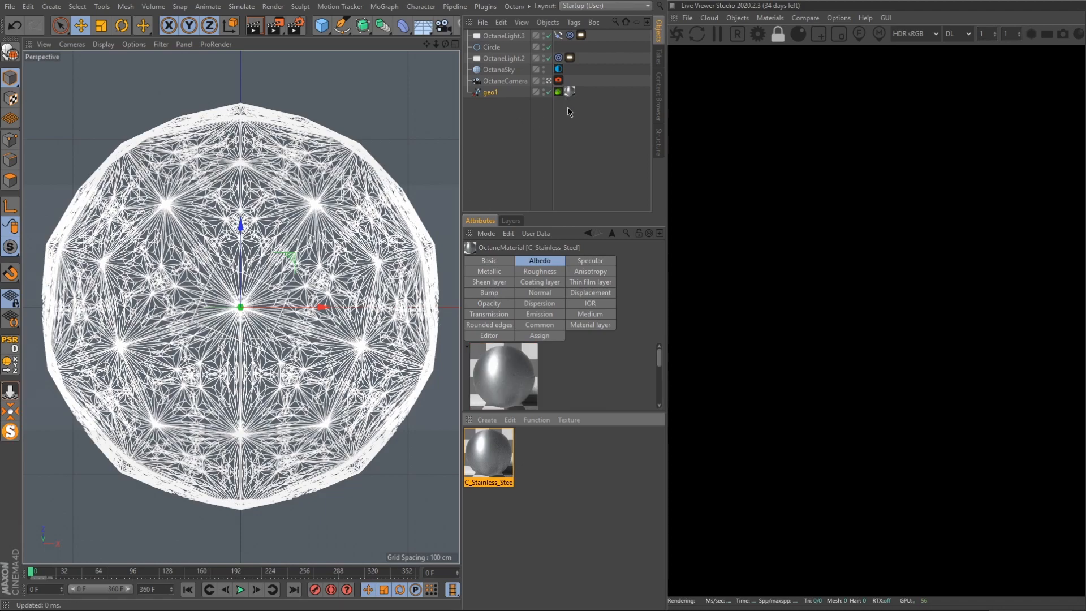
# - Enable Render As Hair on geo1's Octane object tag with a 0.5 tip thickness
pyautogui.click(569, 91)
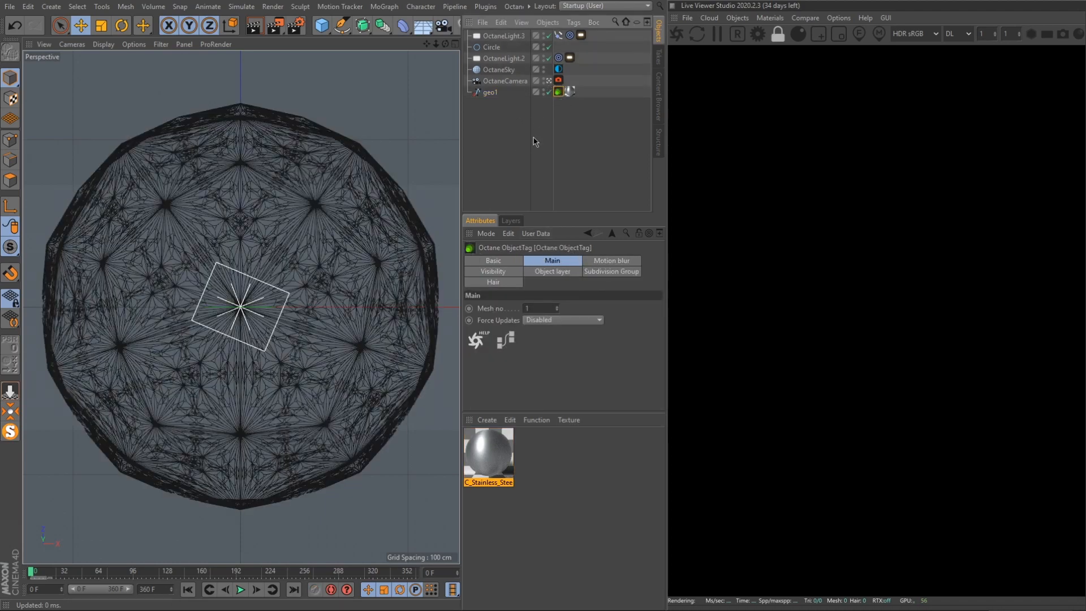
pyautogui.click(494, 281)
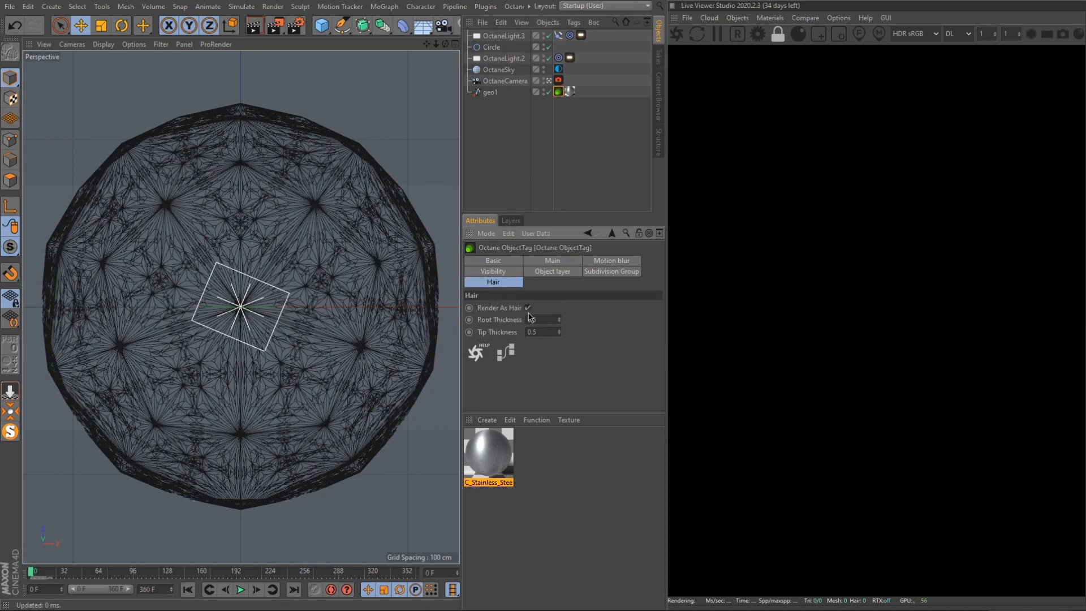
pyautogui.click(568, 91)
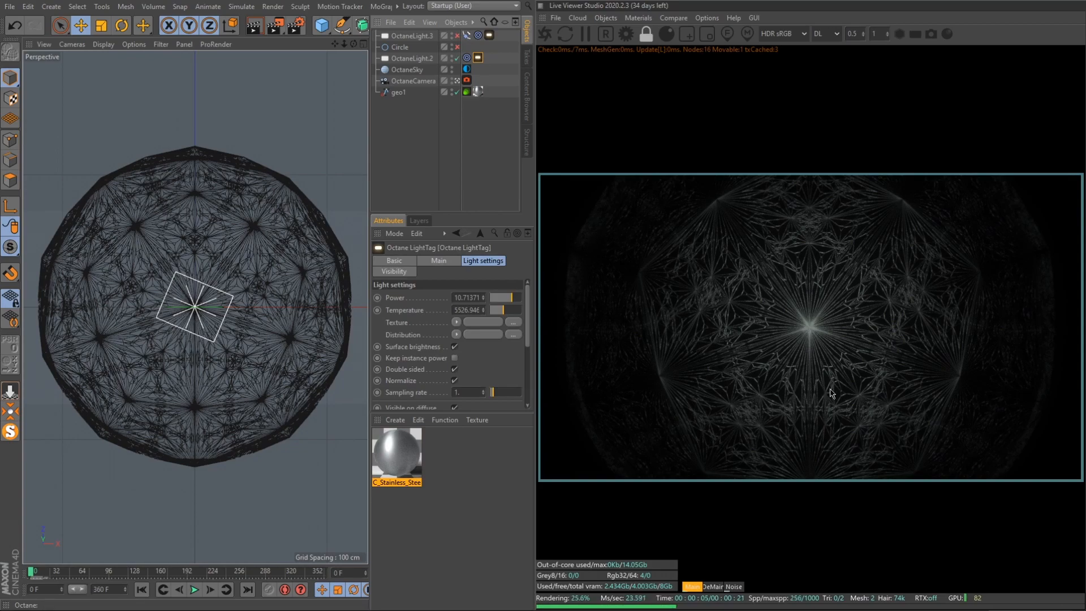
pyautogui.moveTo(592, 356)
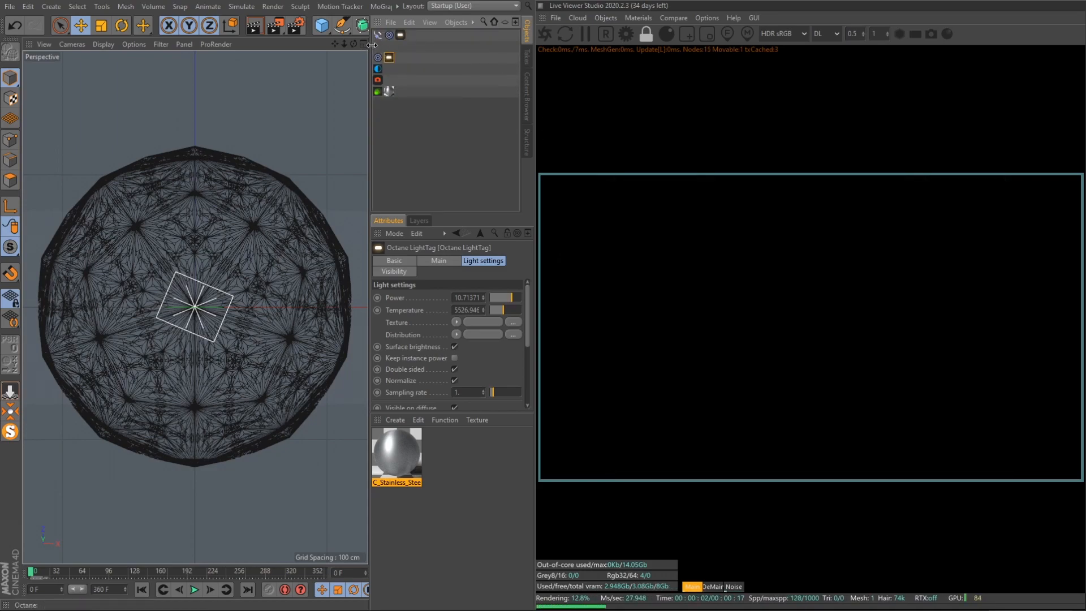
# - Inspect the light's Target tag on geo1 and its Align to Spline tag on the Circle, then scrub to frame 215
pyautogui.click(469, 35)
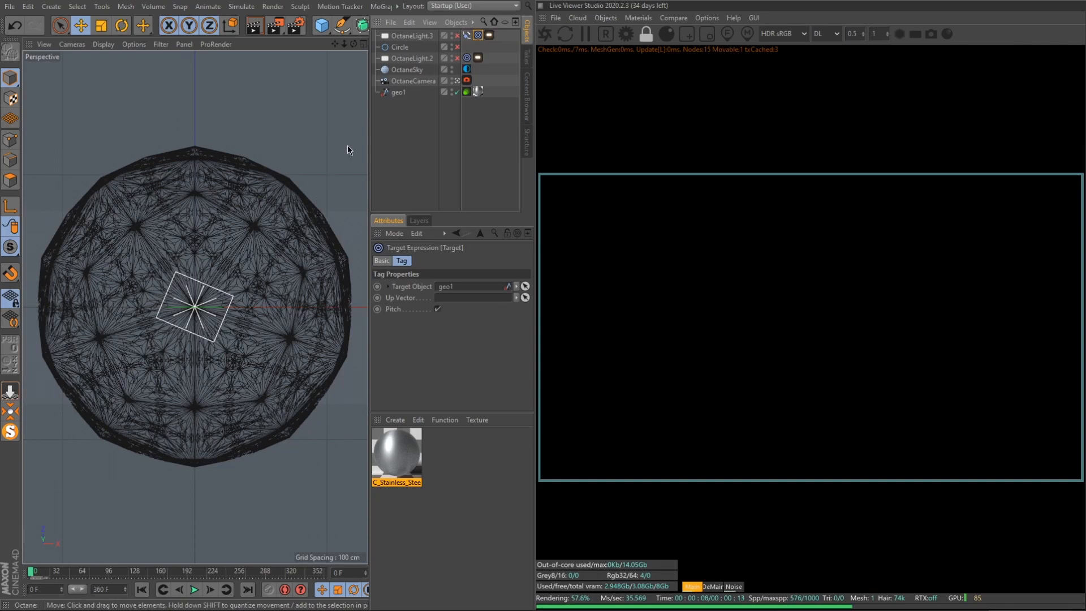
pyautogui.click(466, 35)
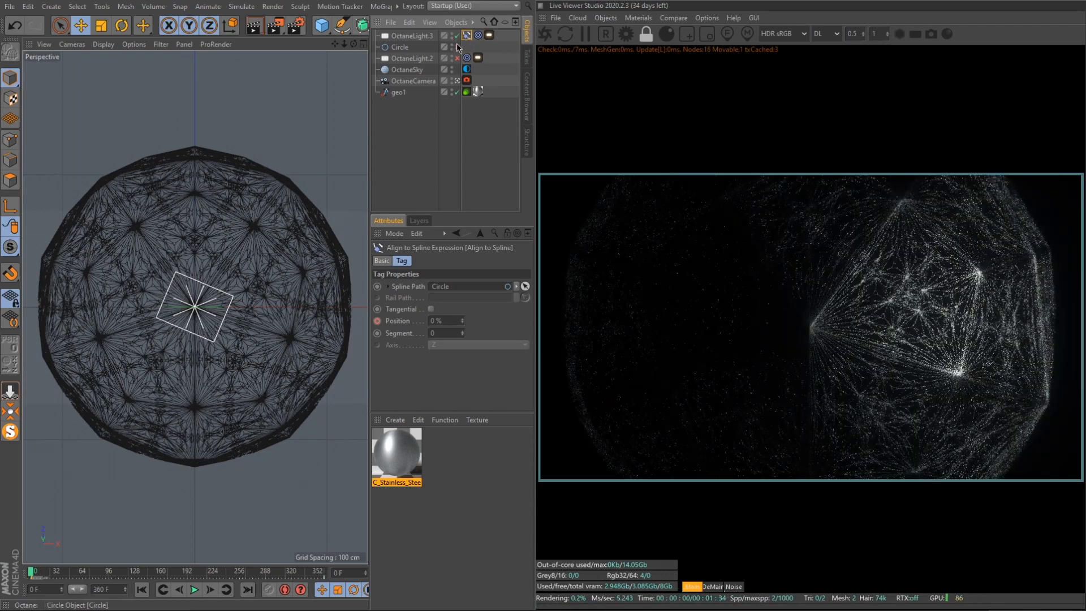
pyautogui.click(399, 48)
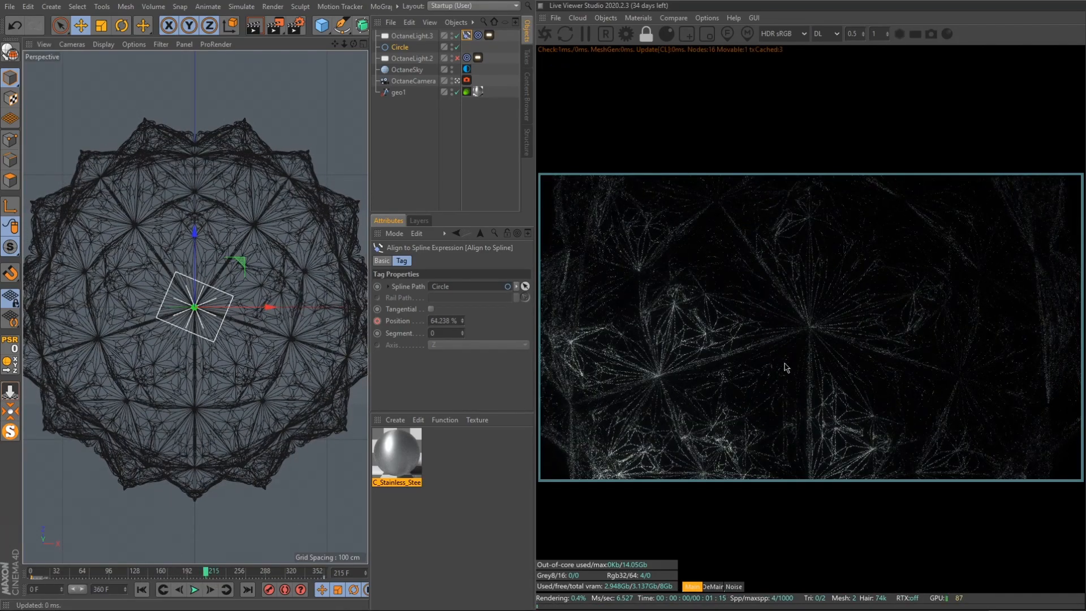
# - Review the OctaneCamera tag's Thinlens depth of field, 2.74 exposure imager and Contrast 35 custom LUT
pyautogui.click(466, 80)
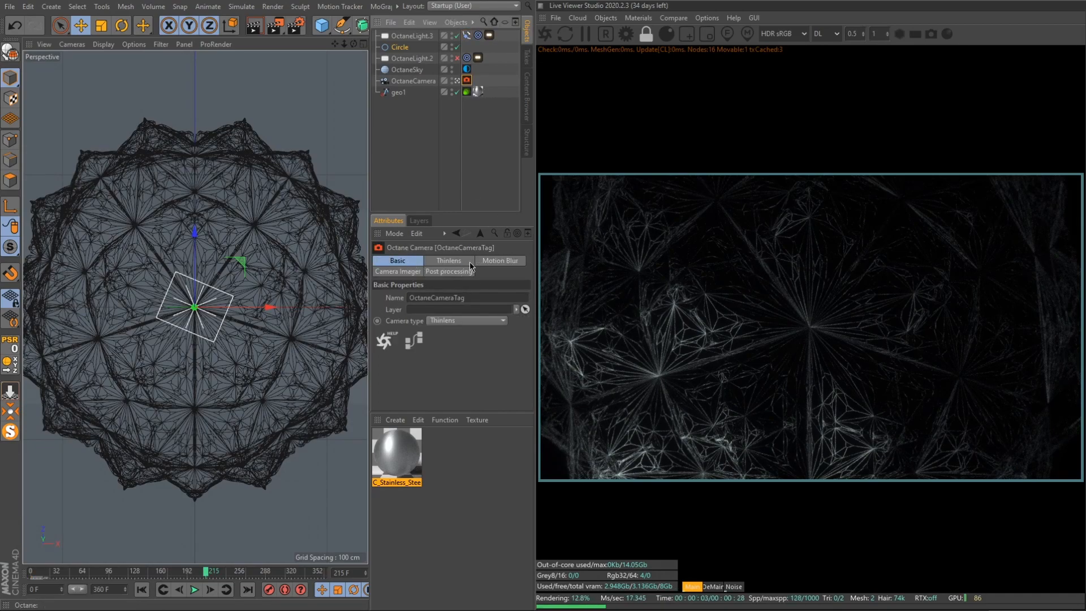
pyautogui.click(448, 260)
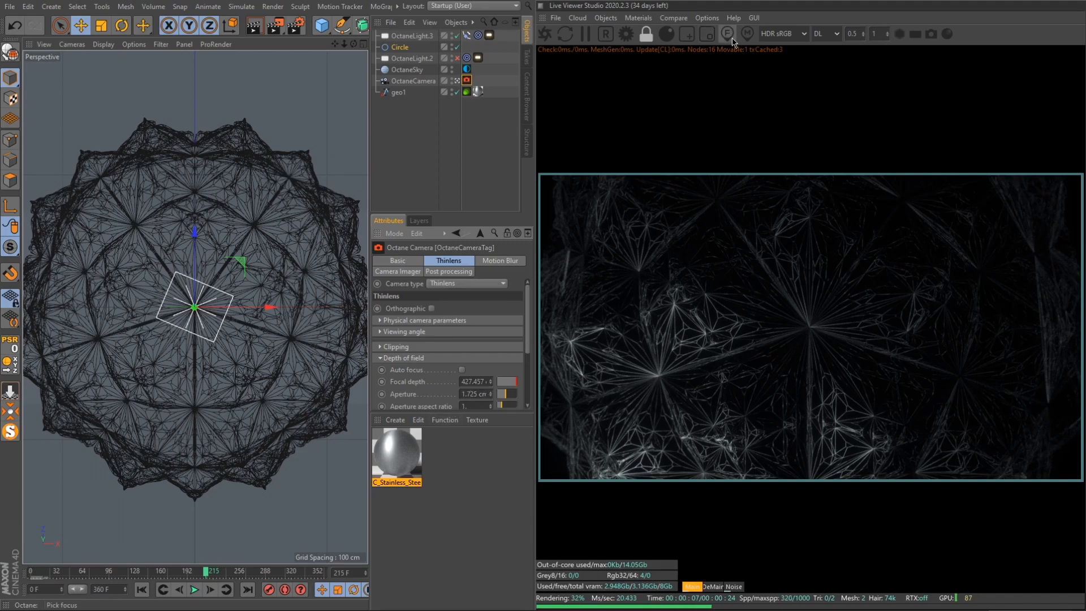
pyautogui.moveTo(809, 335)
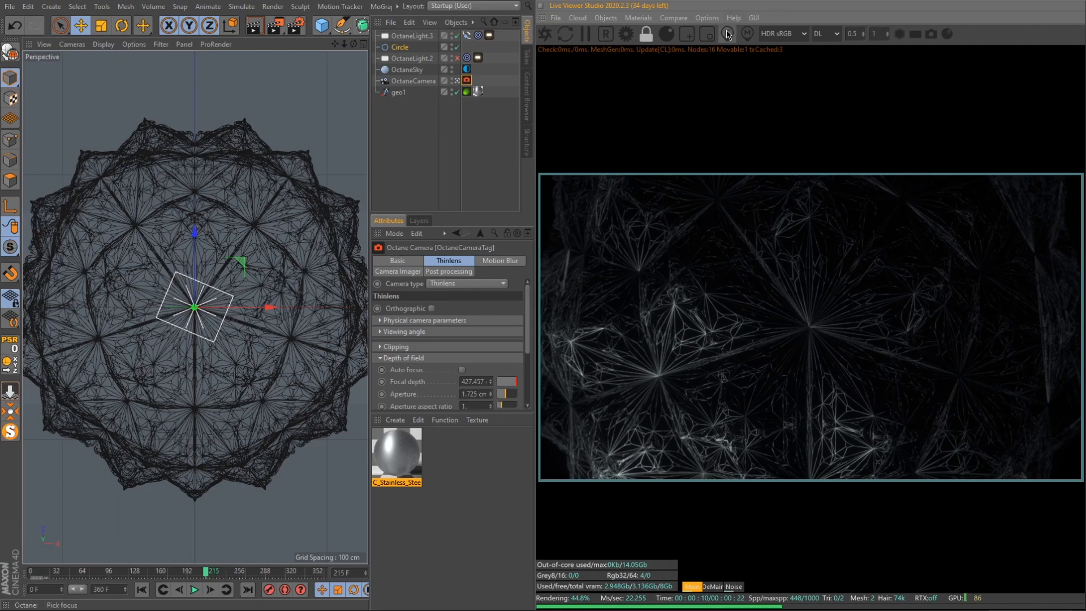
pyautogui.click(397, 270)
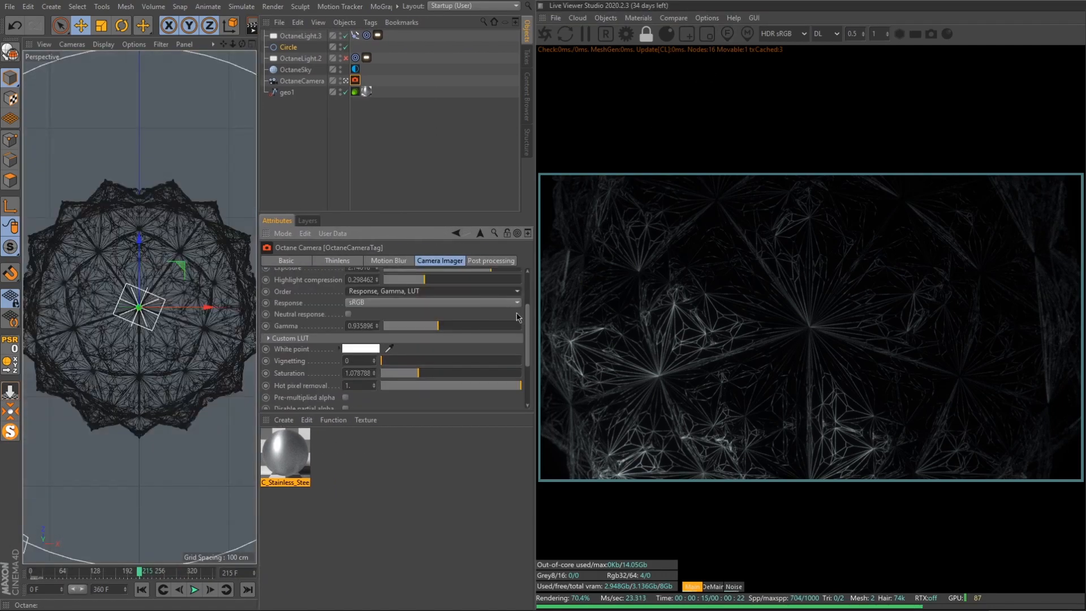
pyautogui.scroll(3)
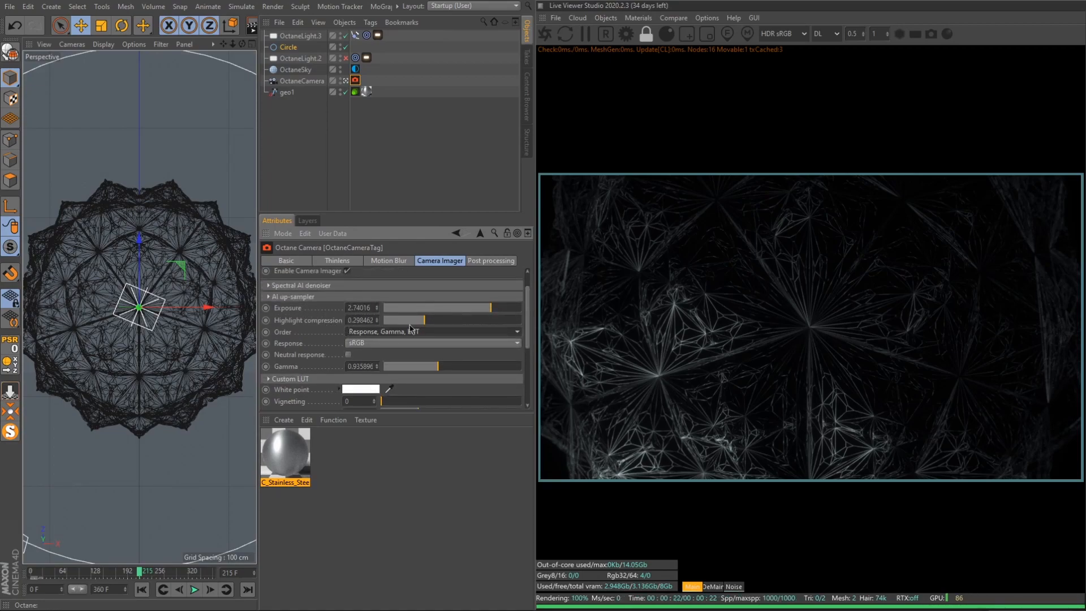
pyautogui.scroll(-3)
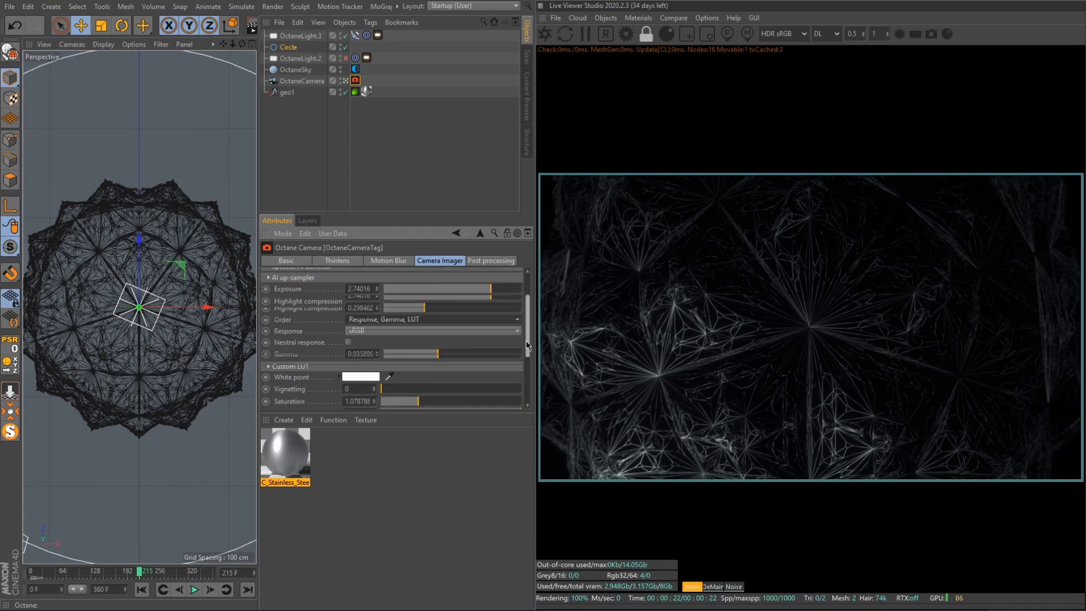
pyautogui.click(269, 347)
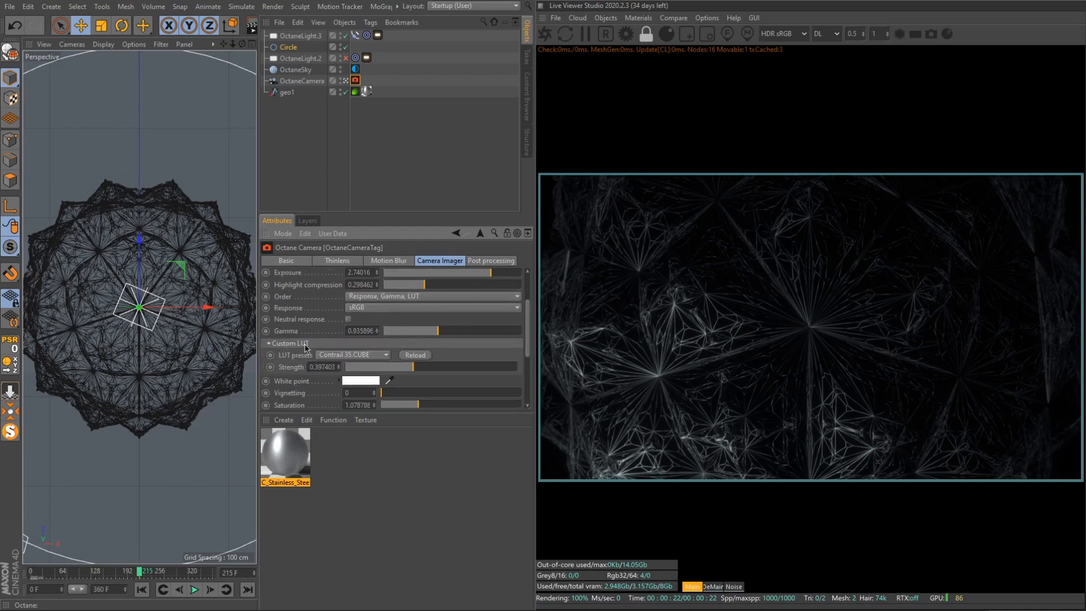
pyautogui.scroll(-3)
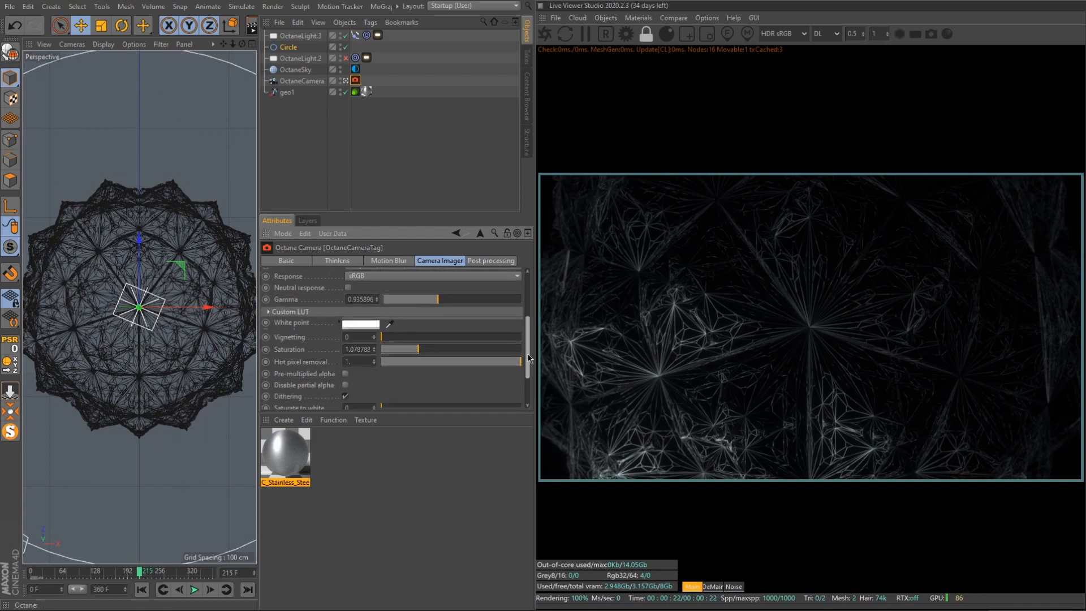
pyautogui.click(490, 260)
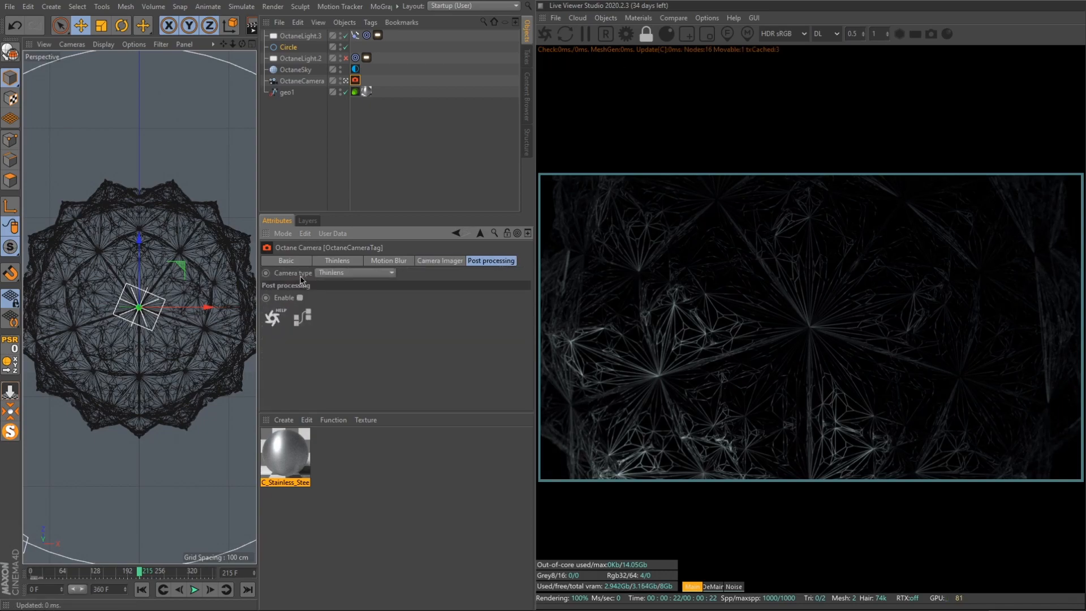
# - Enable camera post-processing with bloom power about 59 and glare power 0.1
pyautogui.click(299, 298)
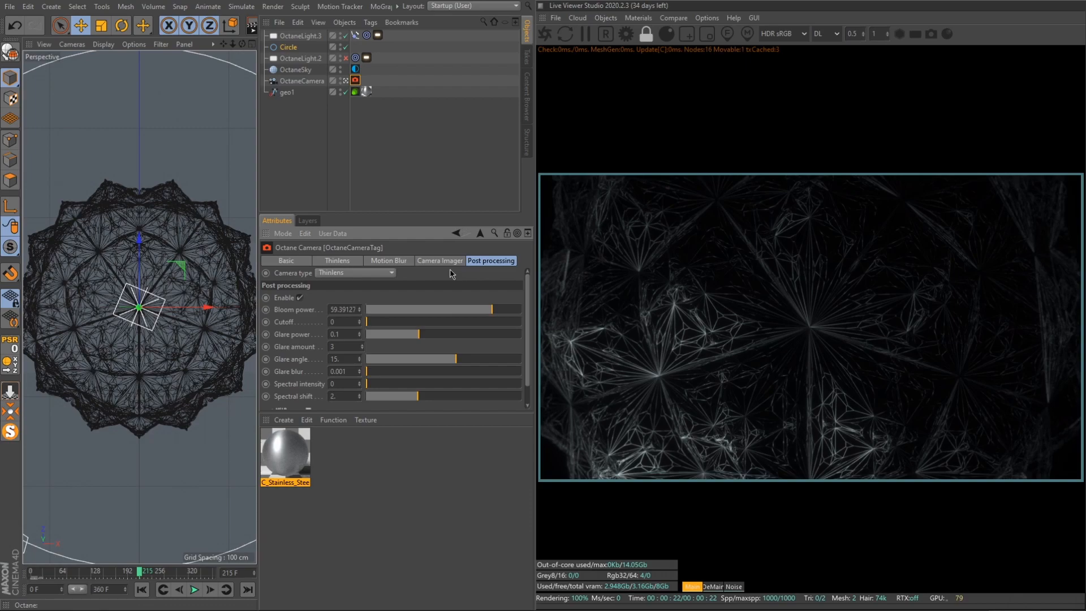
pyautogui.click(439, 260)
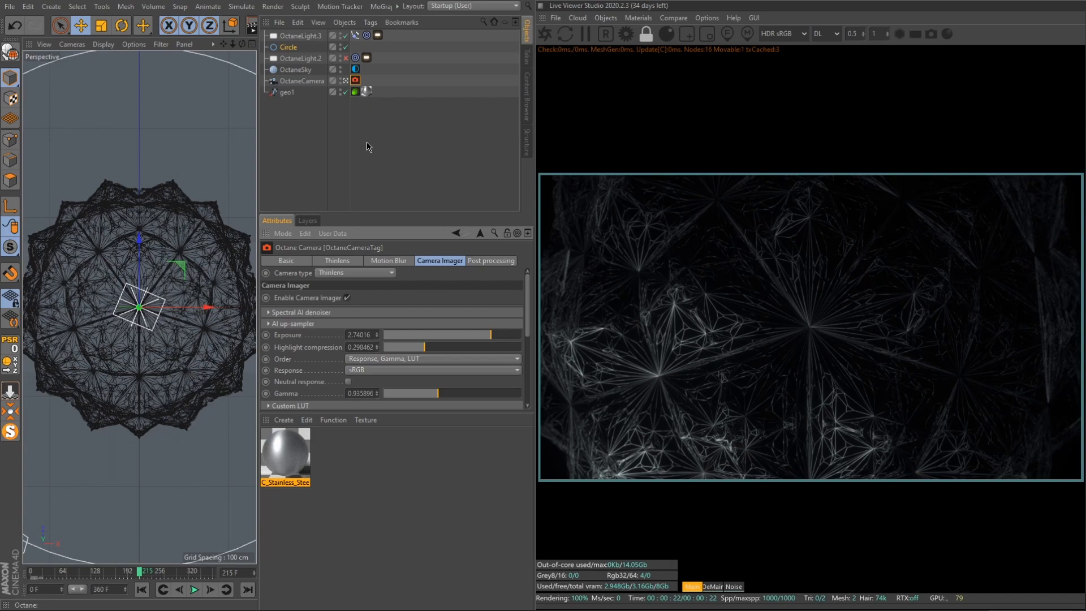
pyautogui.moveTo(773, 109)
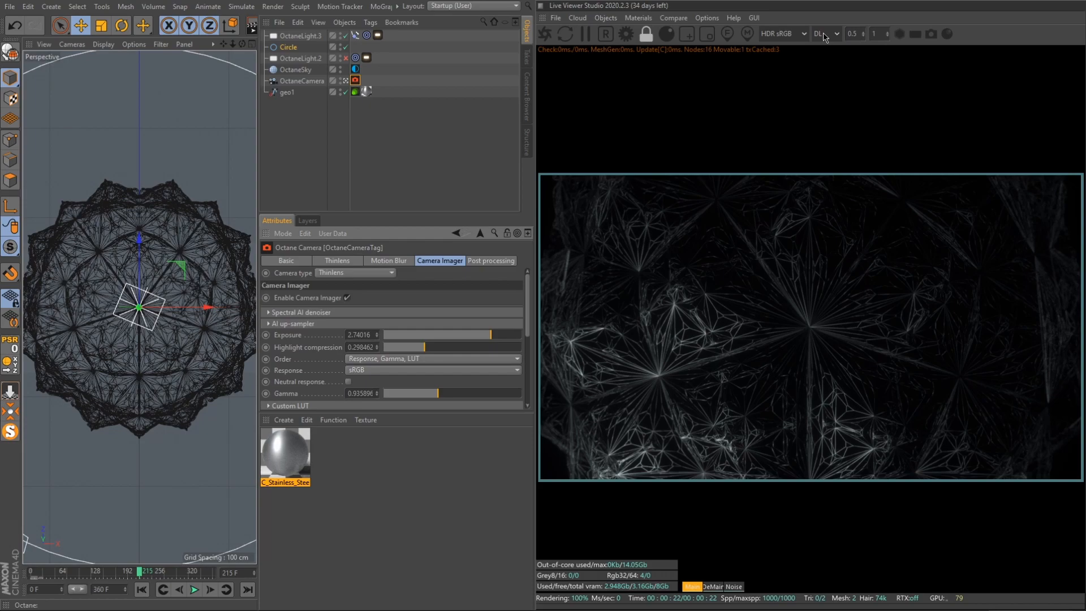
pyautogui.moveTo(822, 32)
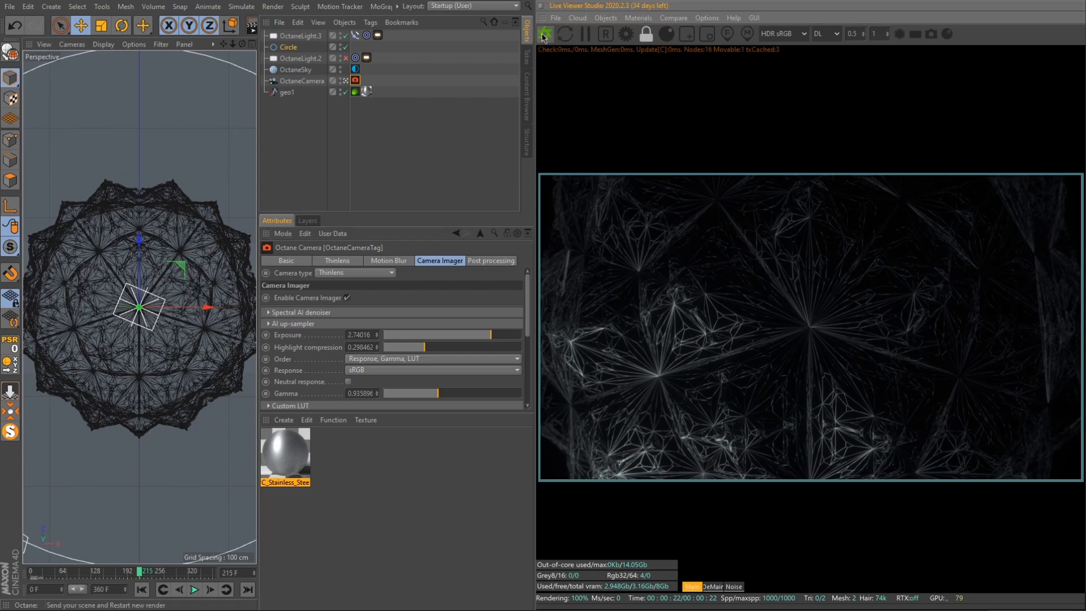
# - Resend the scene to the Octane Live Viewer and let the glowing line sphere re-render to 100%
pyautogui.click(544, 32)
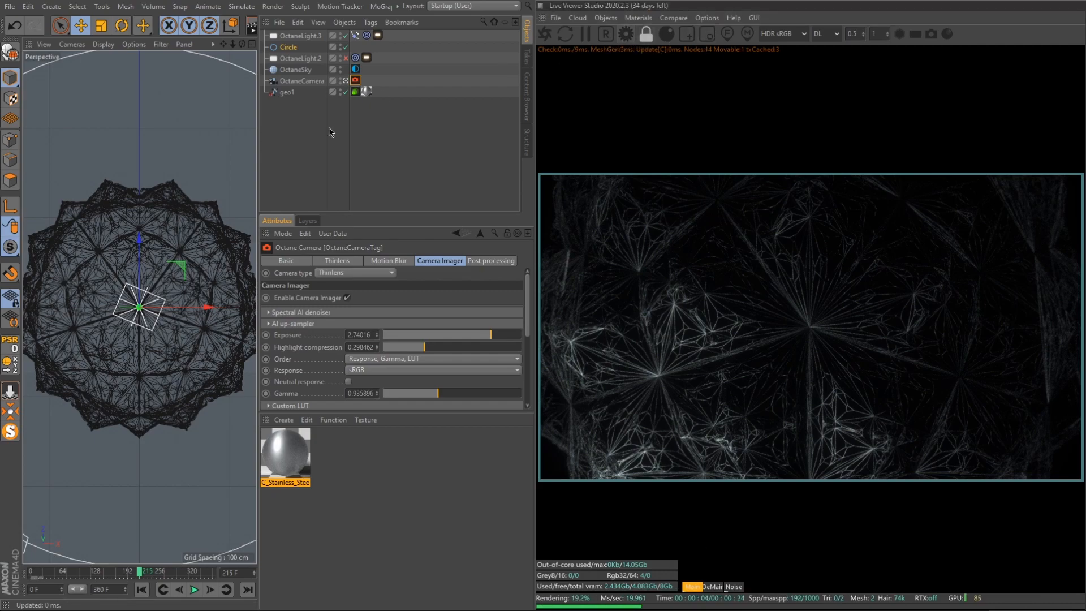
pyautogui.moveTo(436, 291)
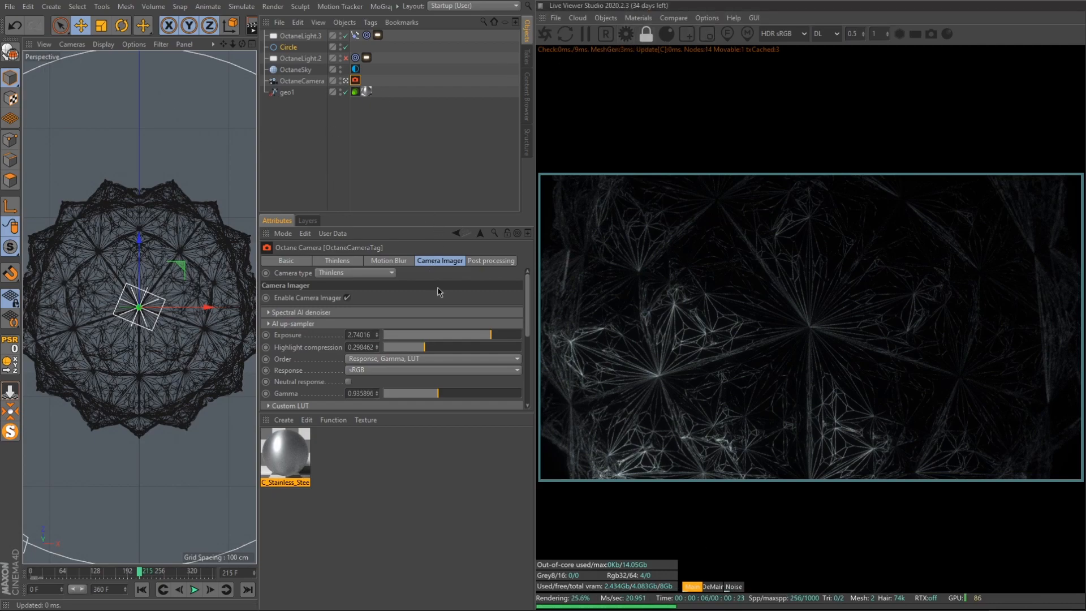
pyautogui.moveTo(473, 310)
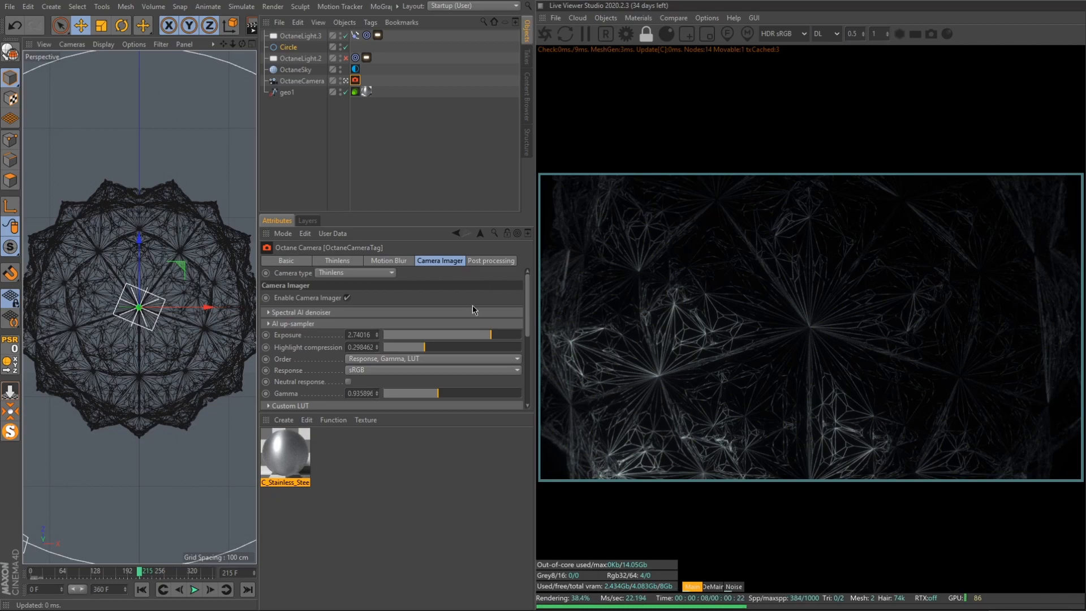
pyautogui.moveTo(1021, 185)
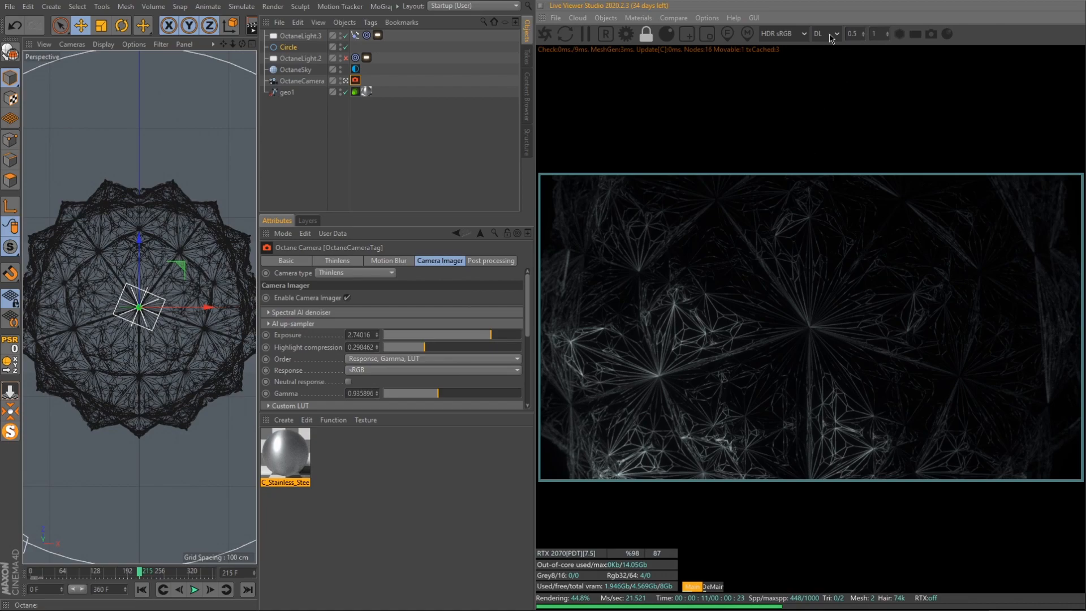
pyautogui.moveTo(805, 79)
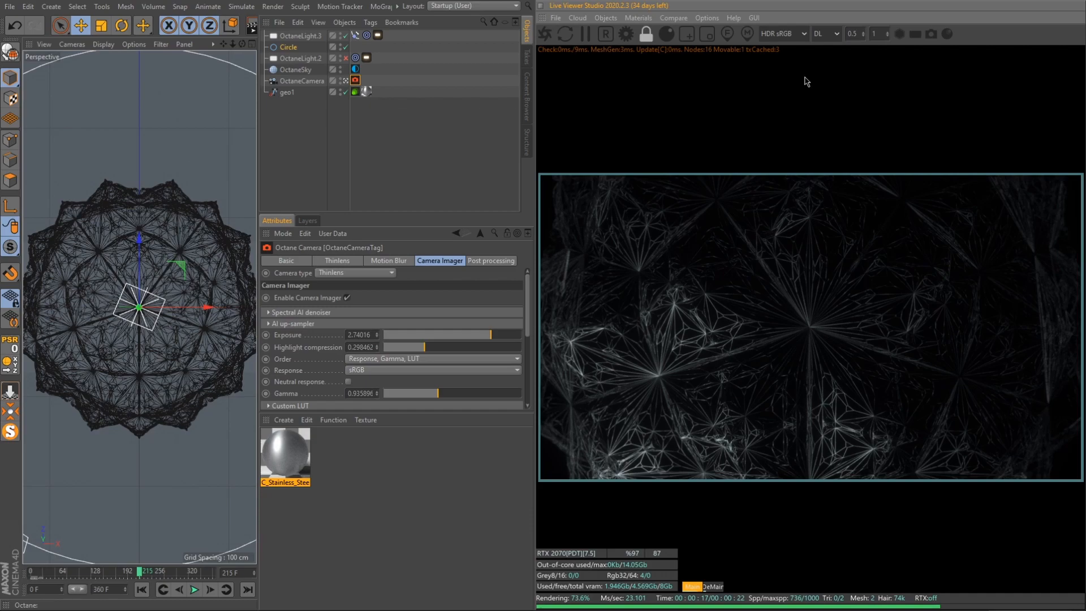
pyautogui.moveTo(815, 104)
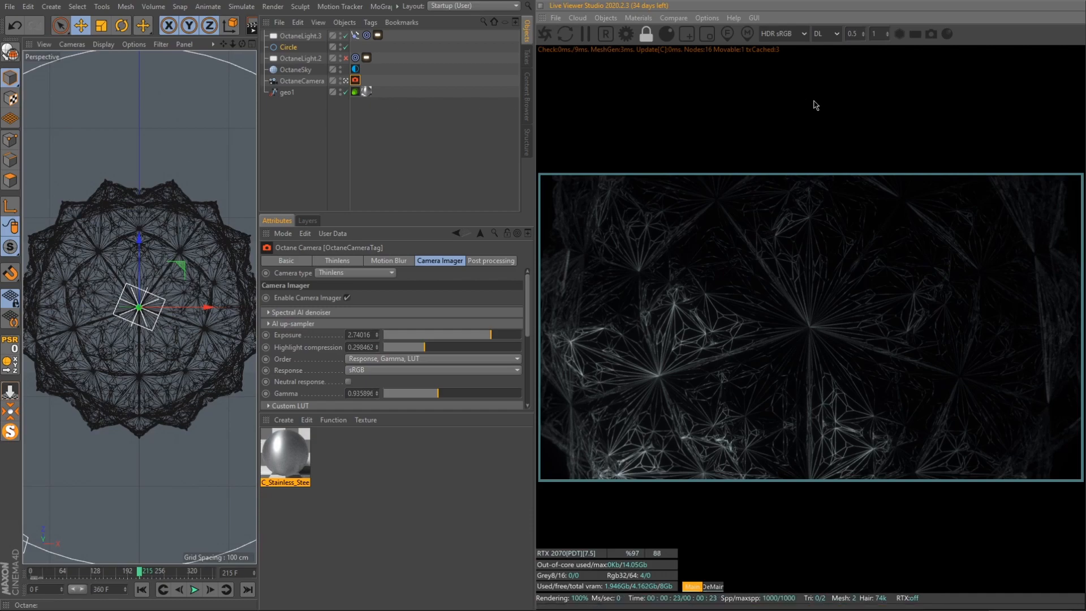